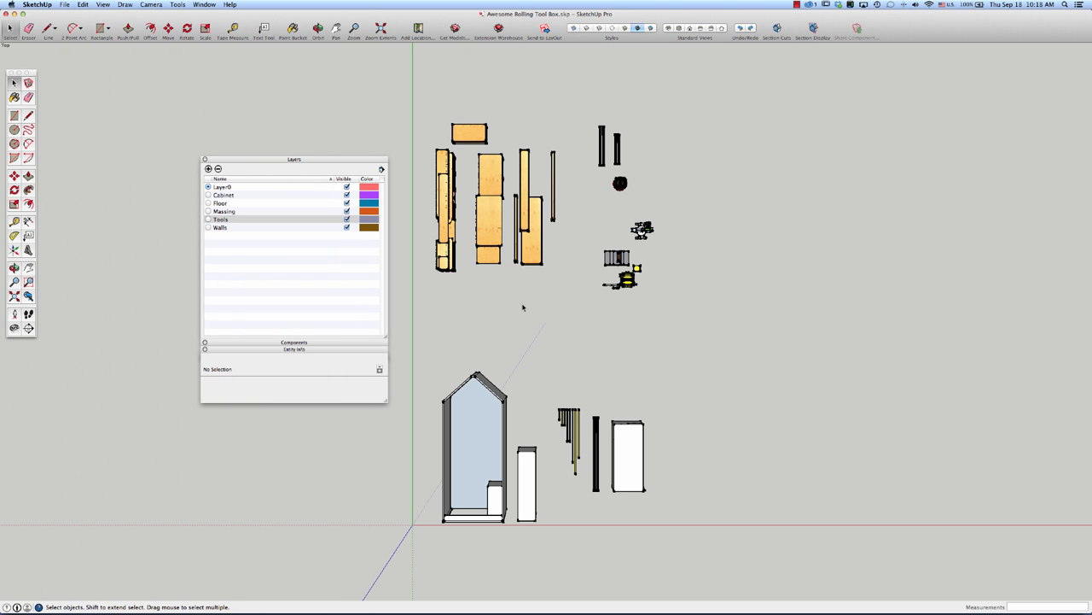
Reposition the Layers list, unhide the hidden layers and select the Massing layer.
left_click_drag(295, 160, 353, 165)
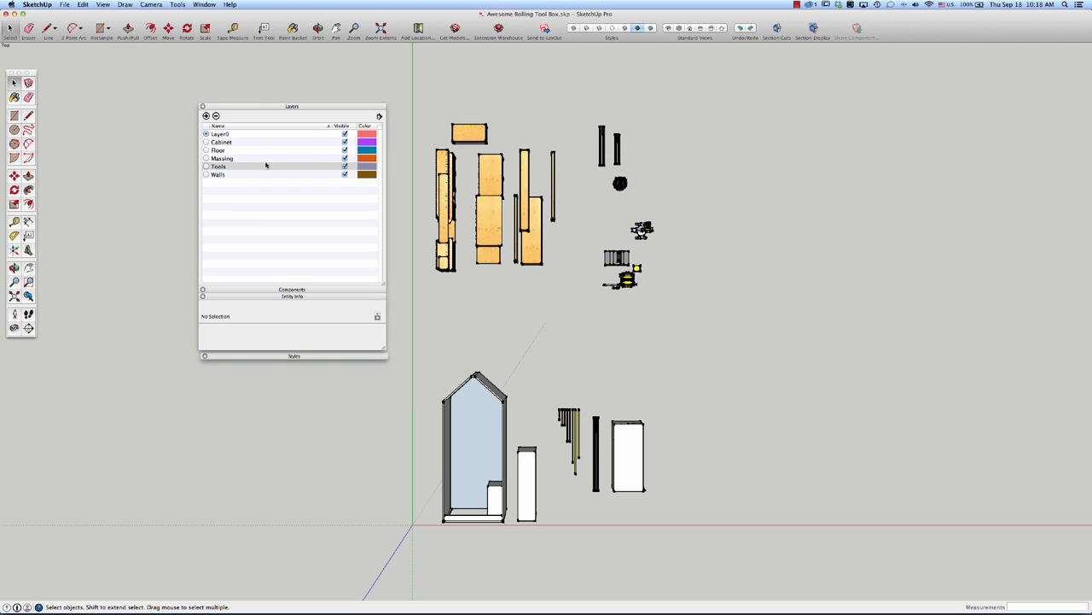
mouse_move(556, 334)
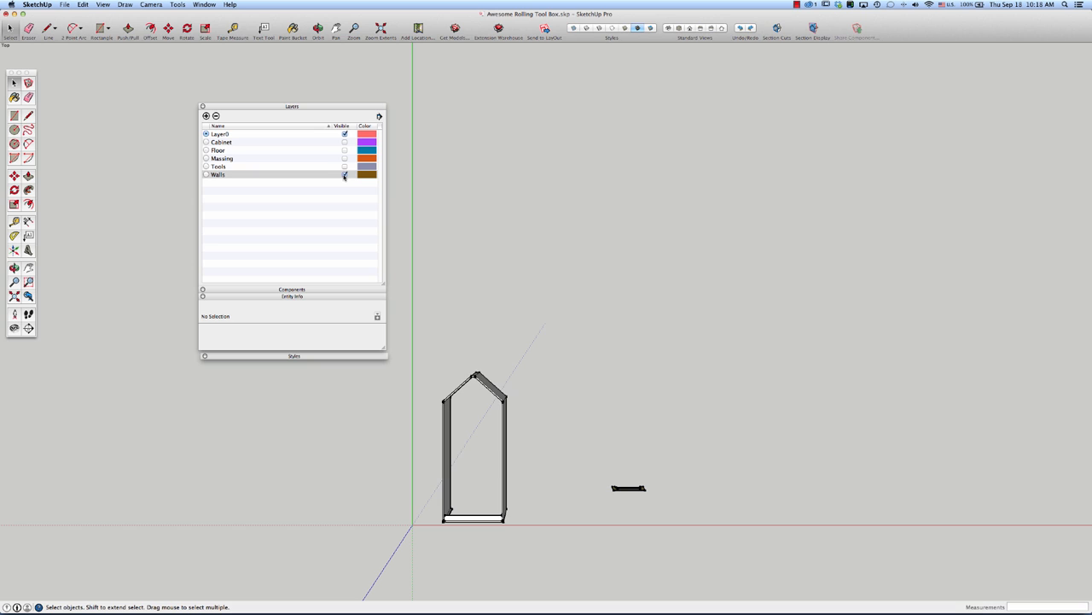
left_click(345, 166)
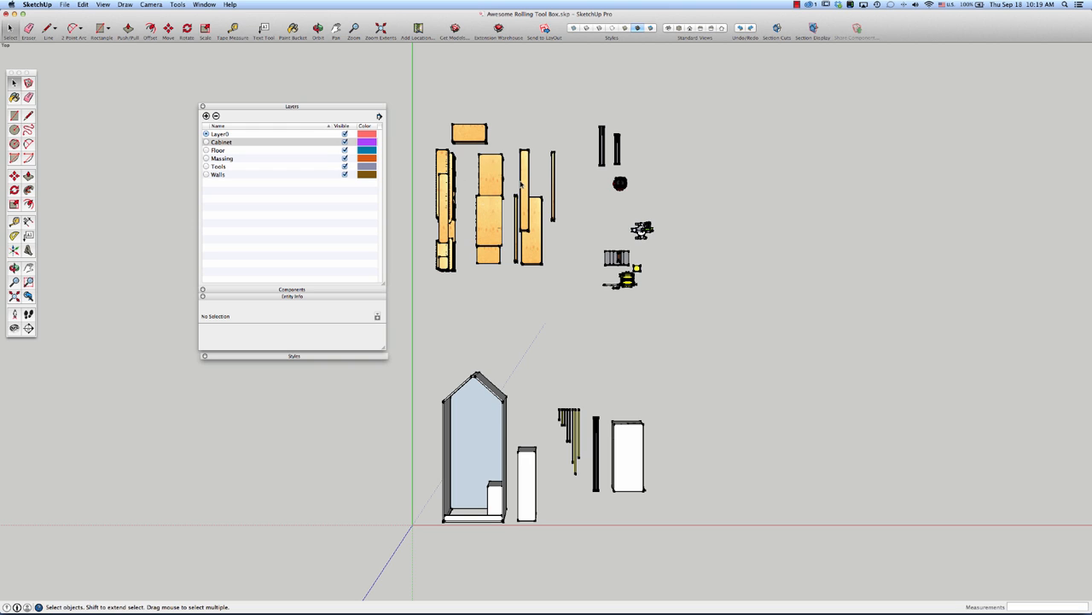
mouse_move(495, 205)
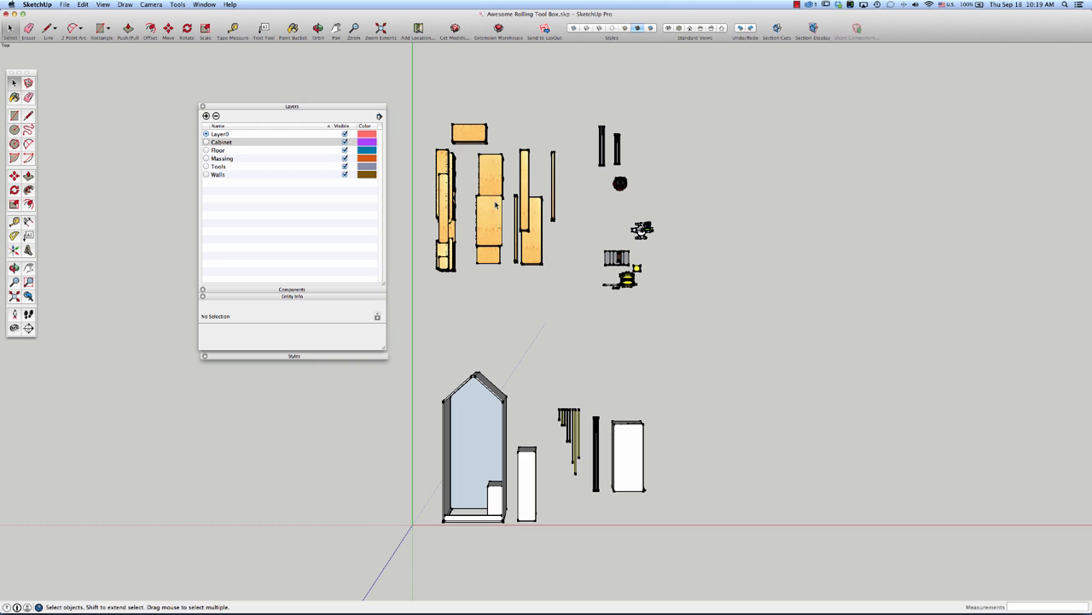
mouse_move(639, 166)
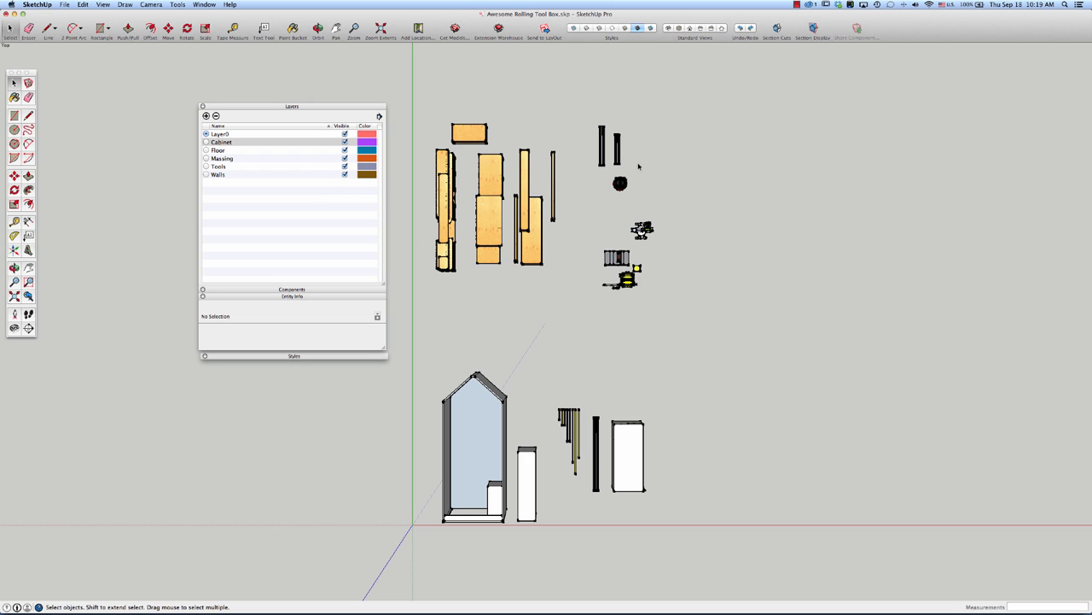
mouse_move(507, 393)
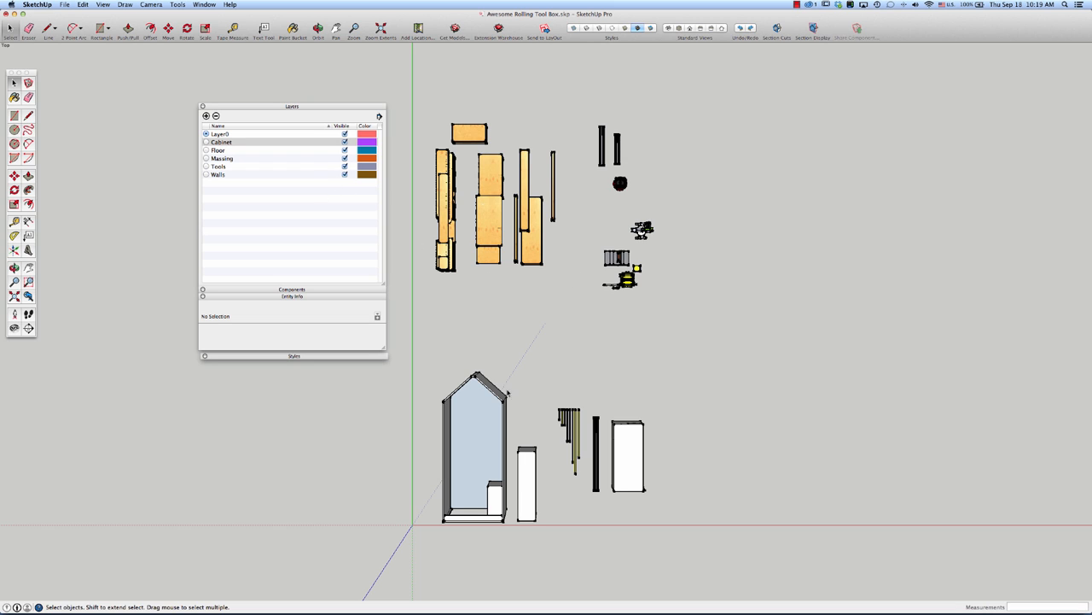
mouse_move(648, 267)
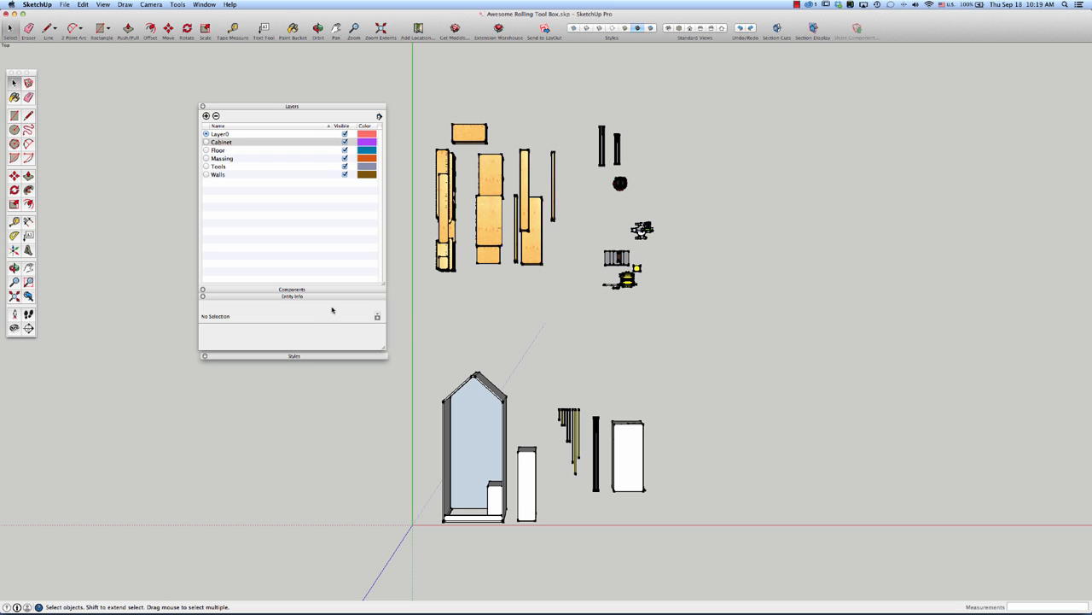
mouse_move(506, 568)
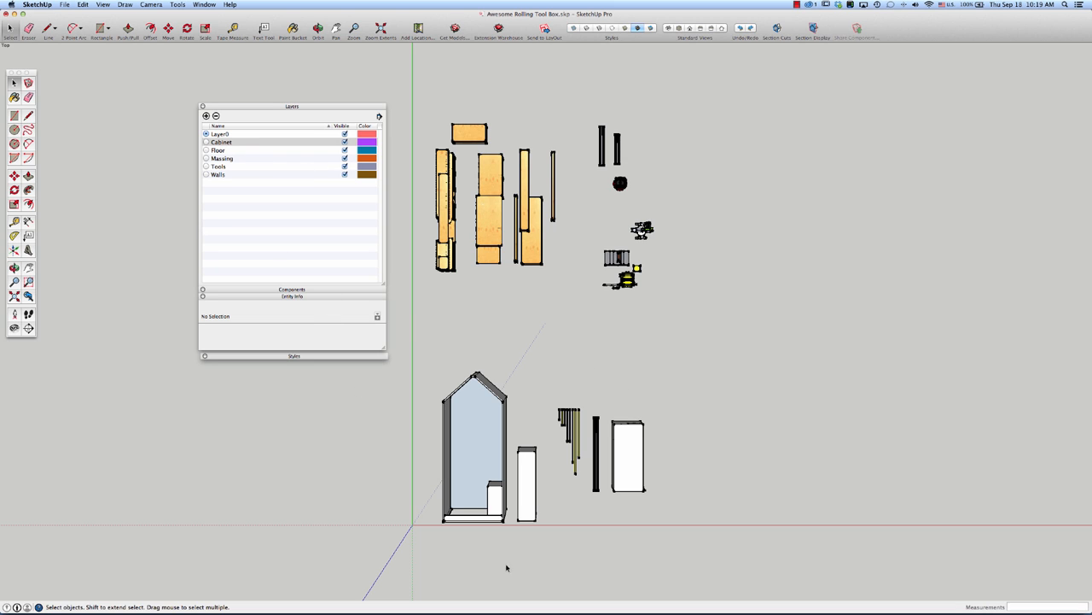
mouse_move(550, 491)
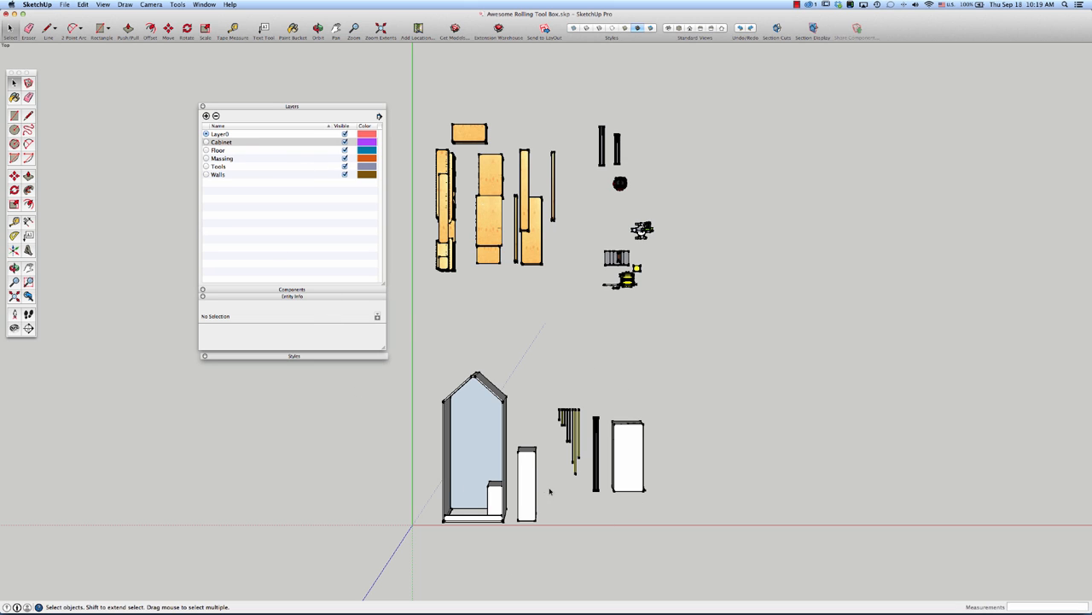
mouse_move(634, 468)
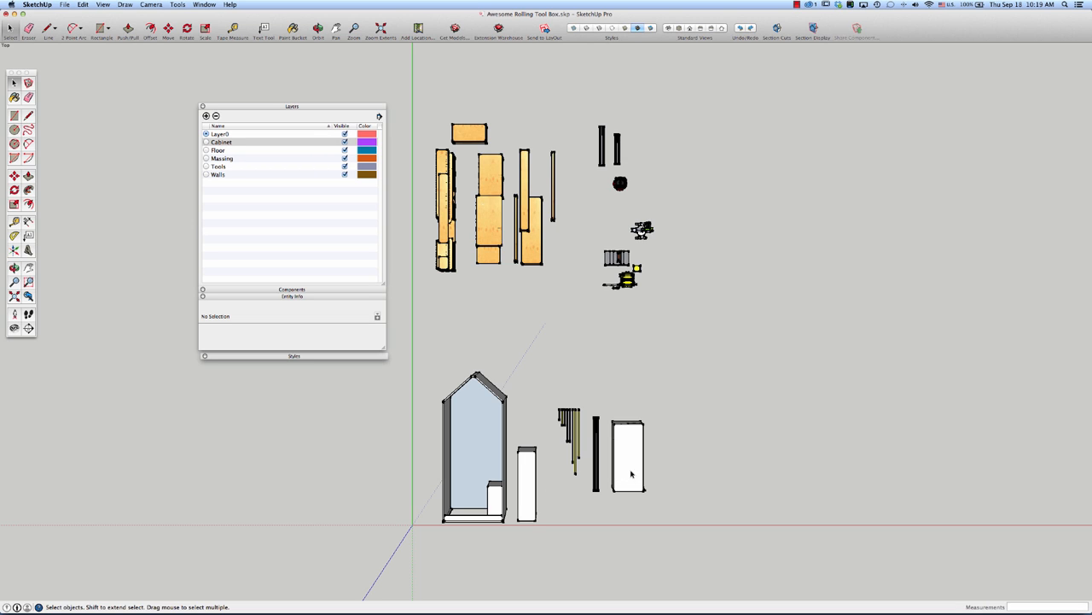
mouse_move(634, 455)
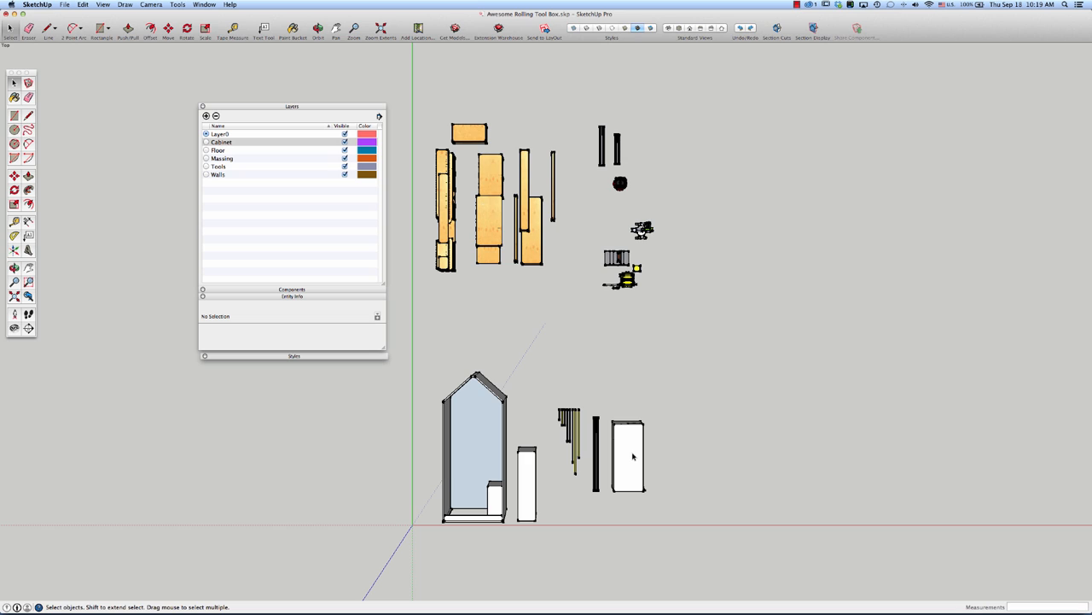
mouse_move(170, 139)
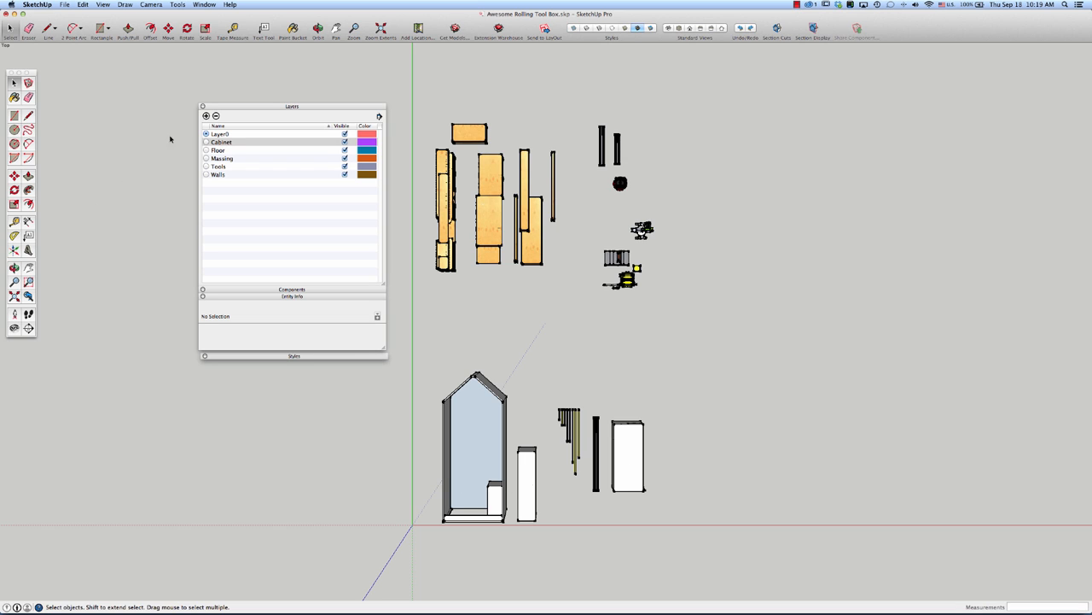
left_click(345, 157)
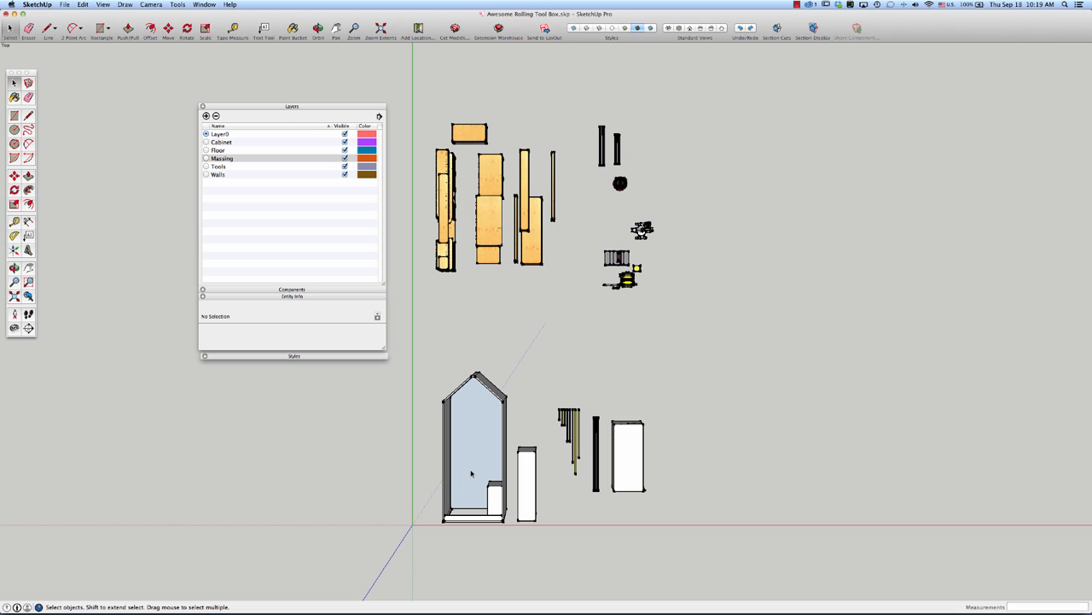
mouse_move(474, 460)
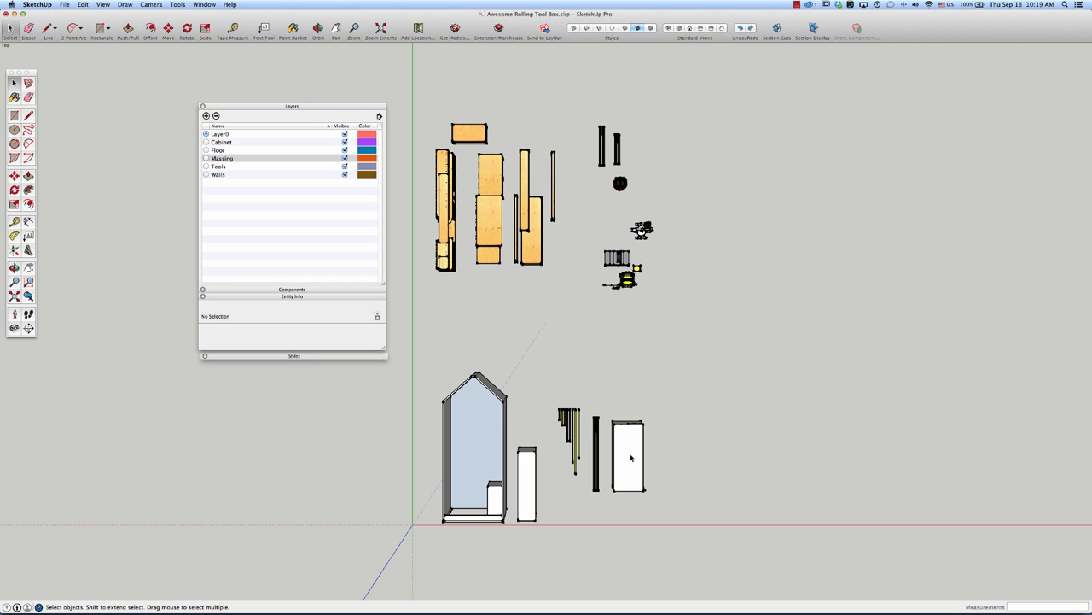
mouse_move(640, 455)
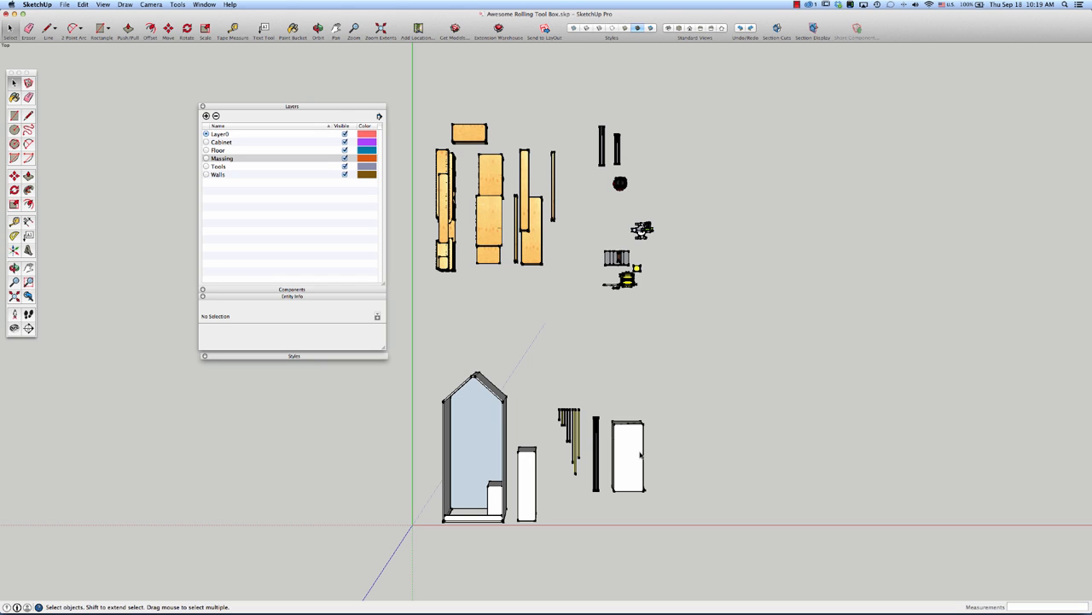
mouse_move(642, 455)
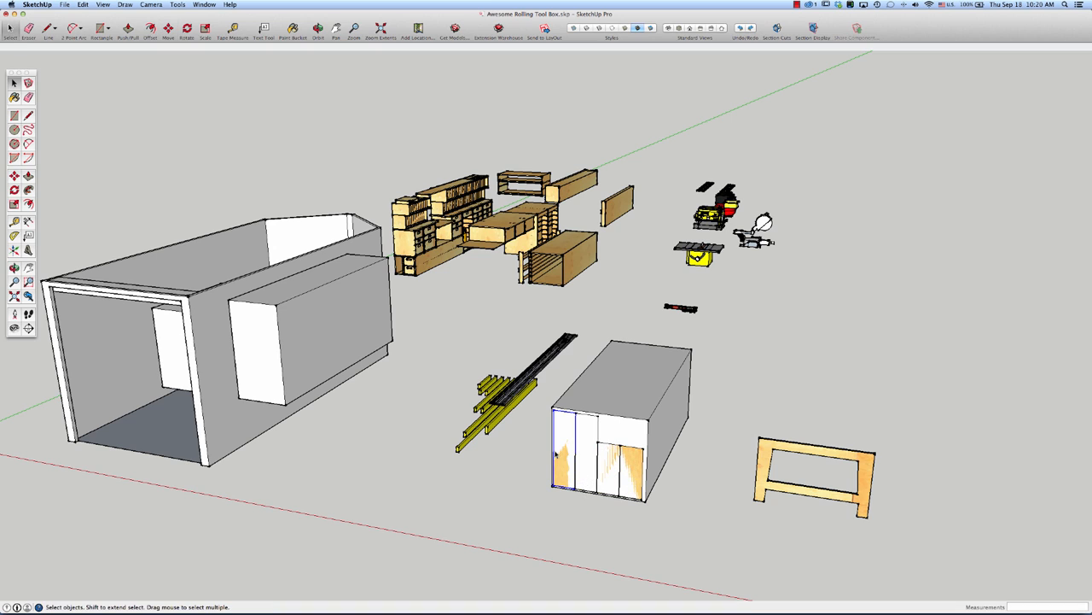
mouse_move(597, 474)
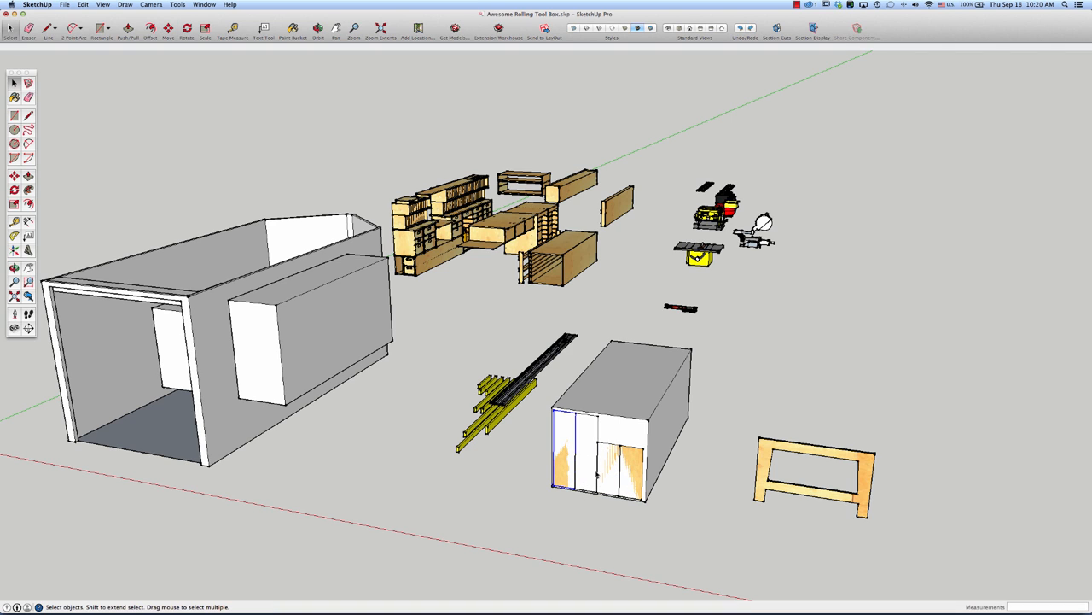
mouse_move(586, 446)
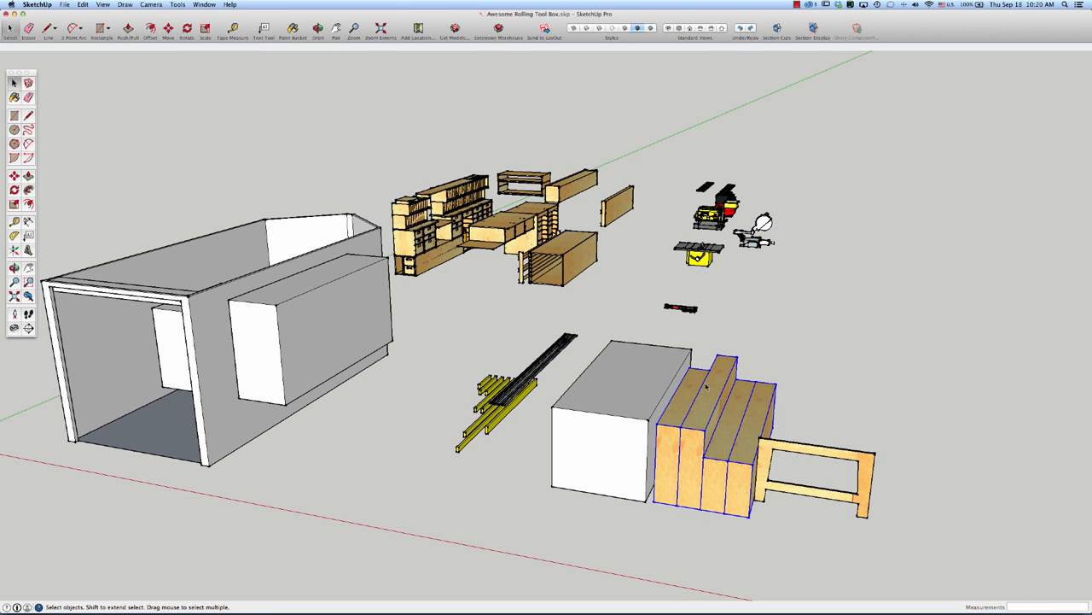
mouse_move(714, 467)
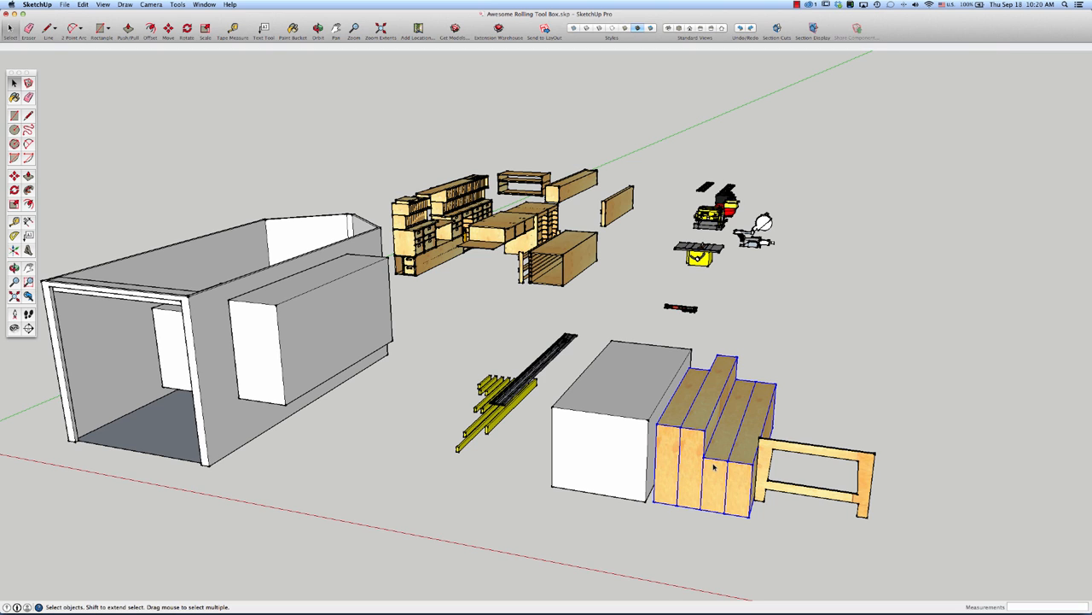
mouse_move(717, 480)
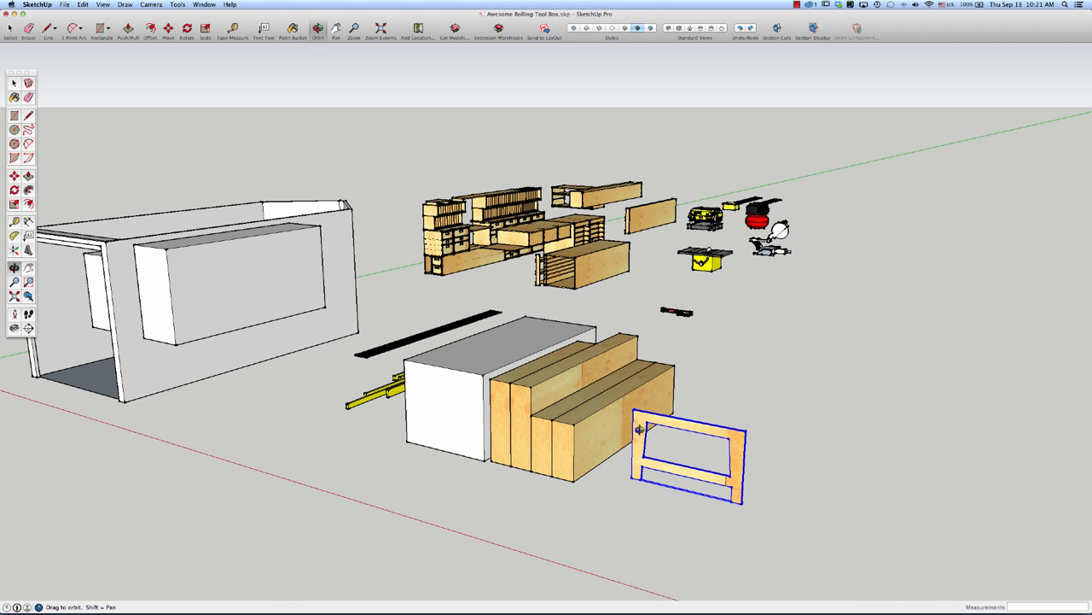
mouse_move(752, 512)
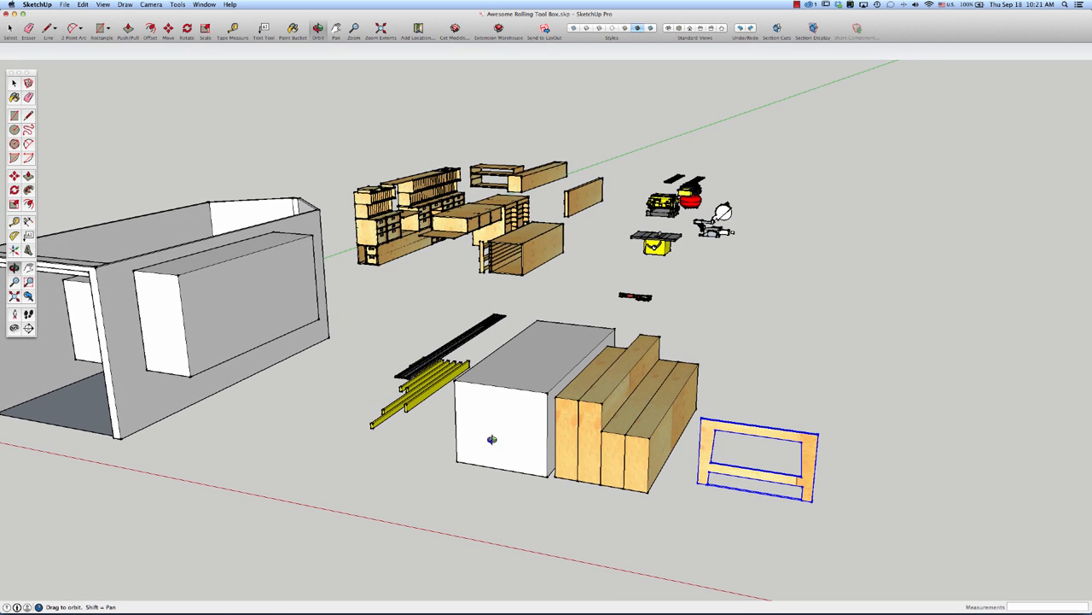
Orbit in close and along the yellow boards and guide rail.
left_click_drag(491, 439, 426, 403)
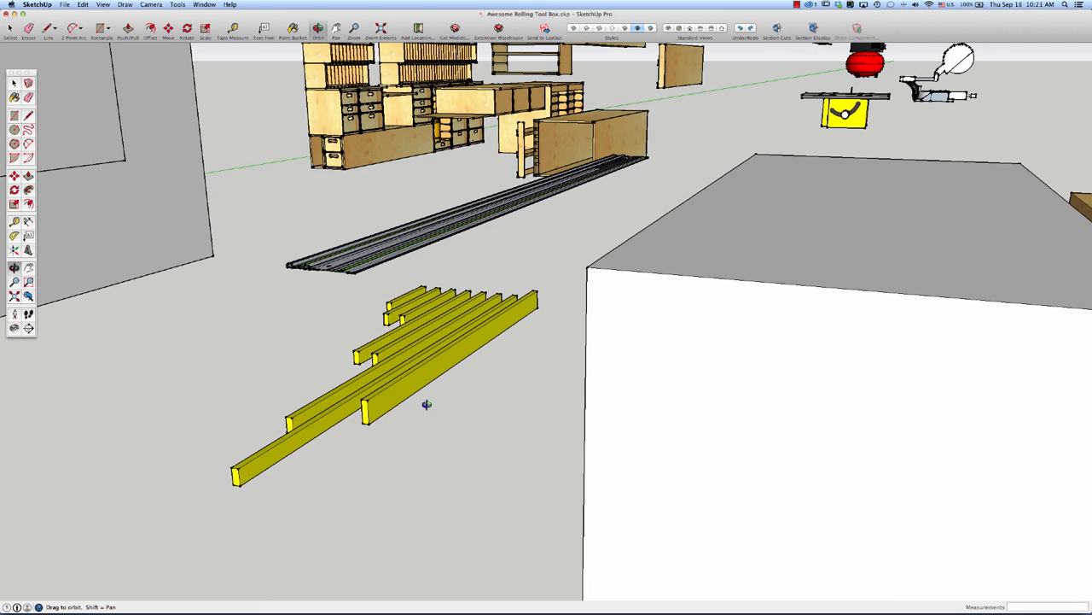
left_click_drag(427, 404, 524, 399)
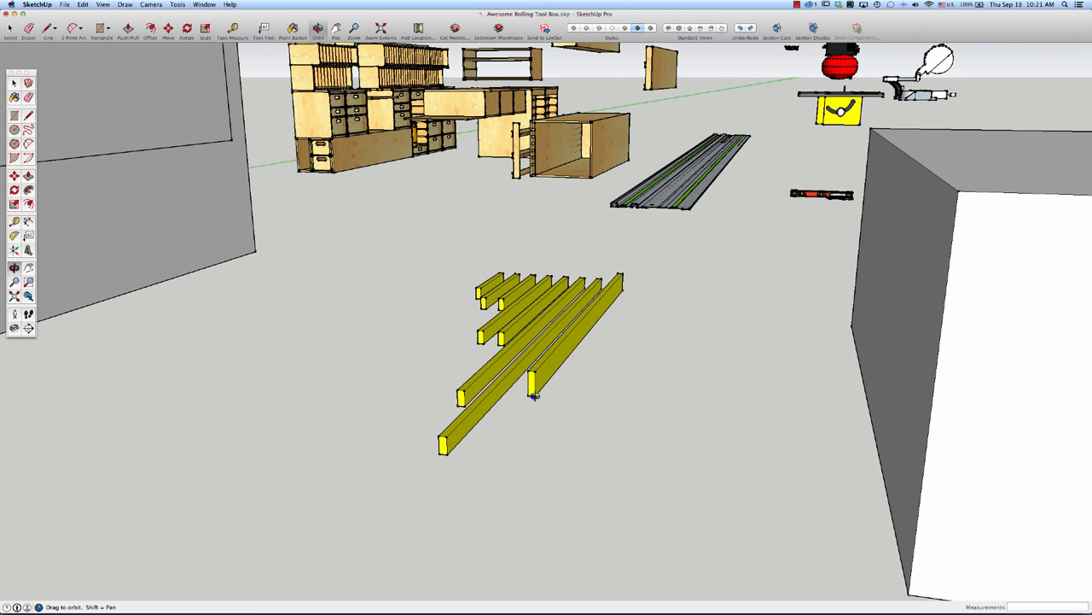
mouse_move(553, 373)
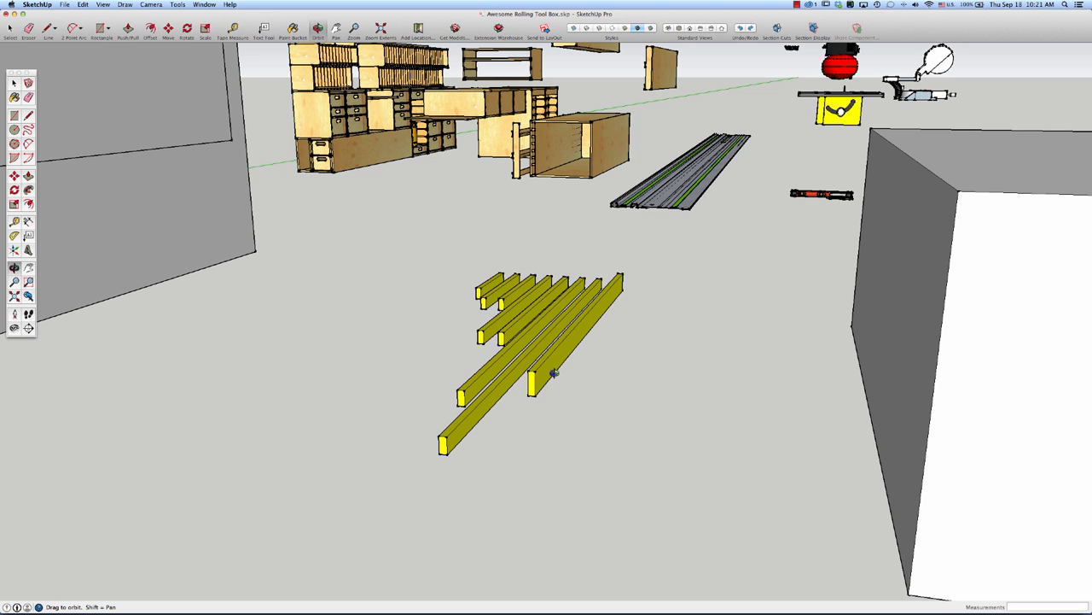
mouse_move(550, 322)
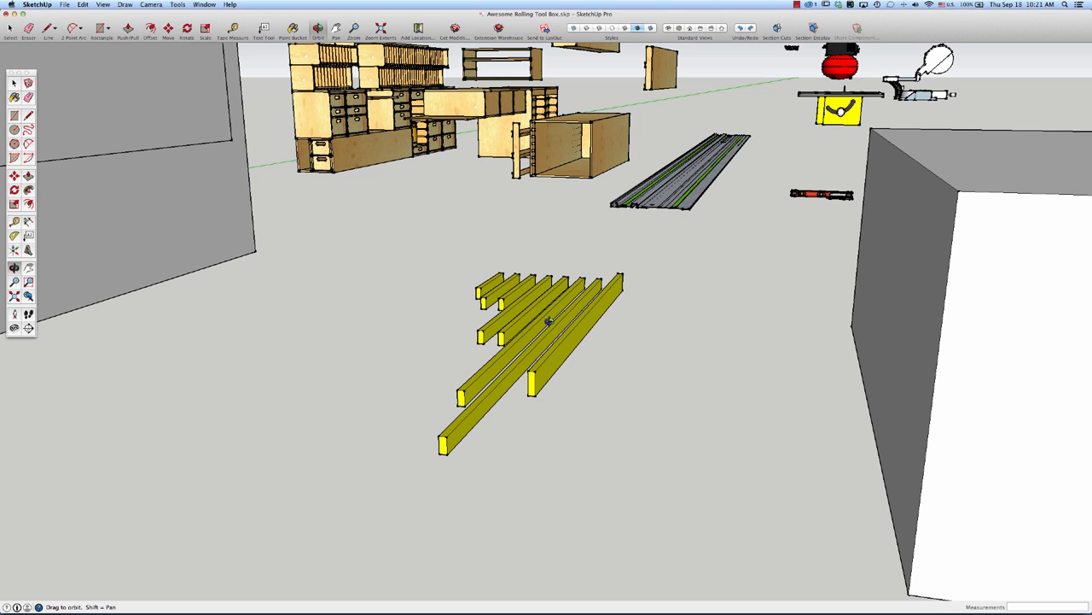
mouse_move(609, 301)
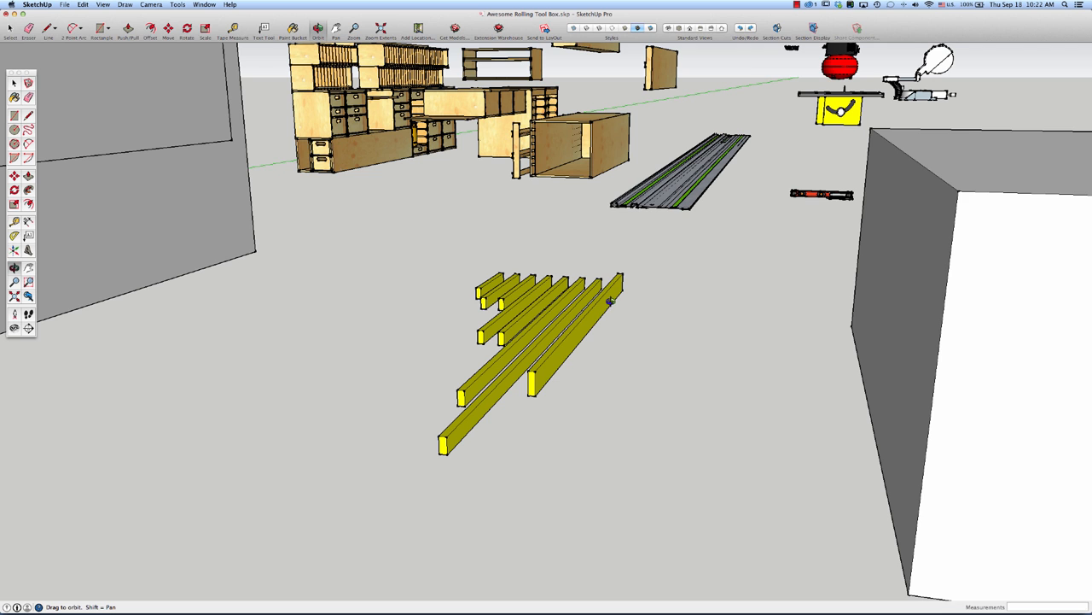
mouse_move(610, 451)
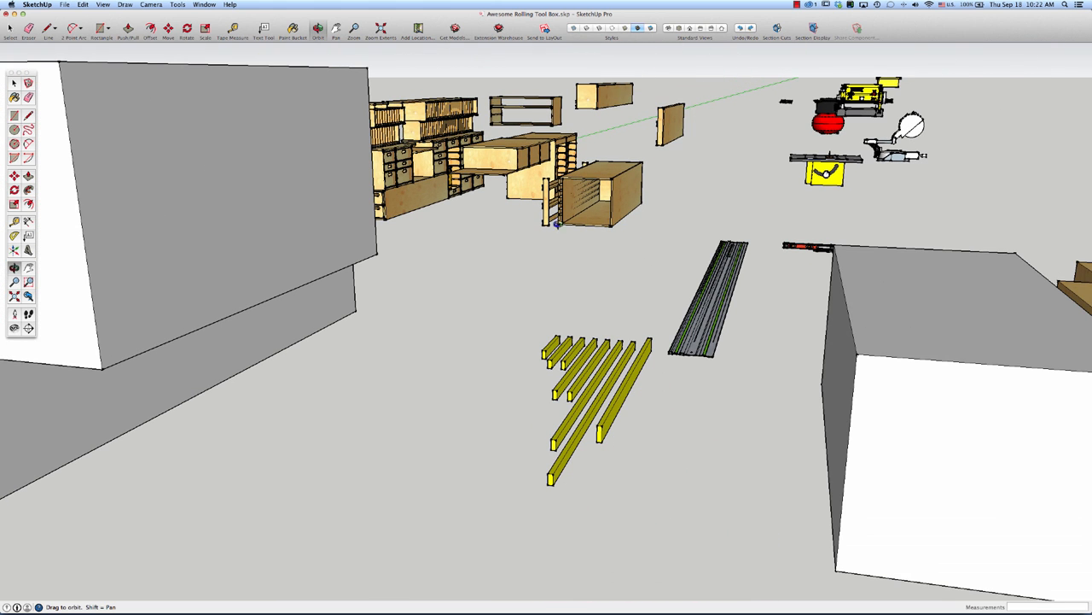
mouse_move(675, 344)
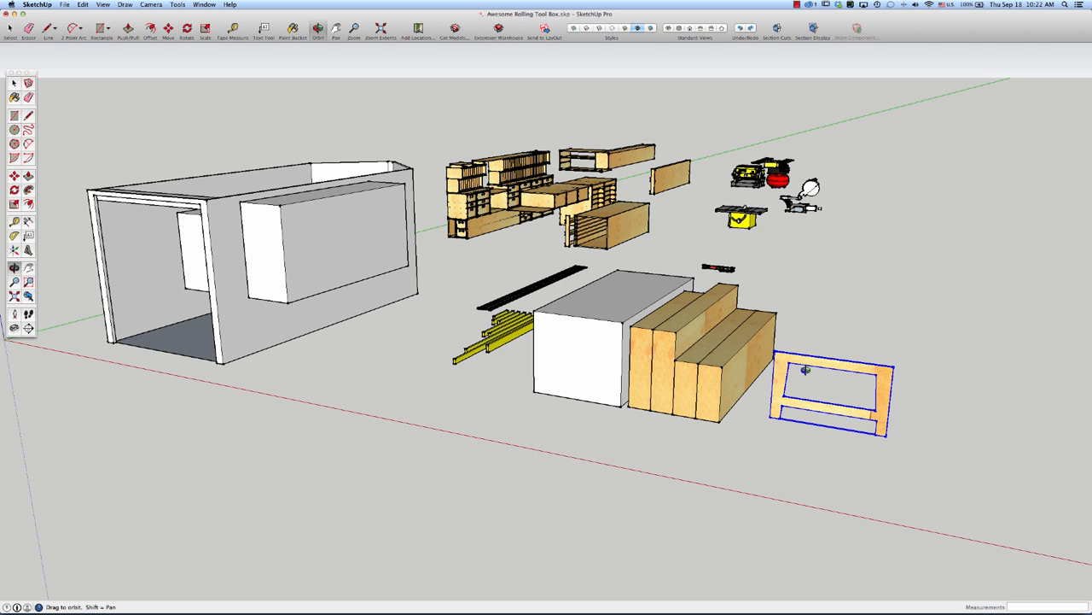
mouse_move(813, 385)
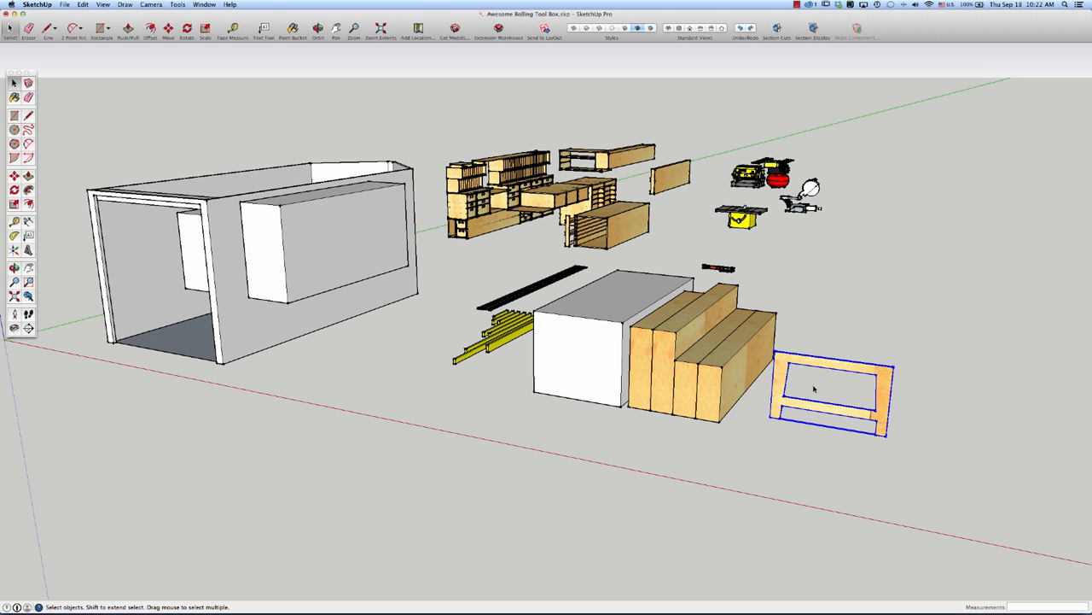
mouse_move(875, 386)
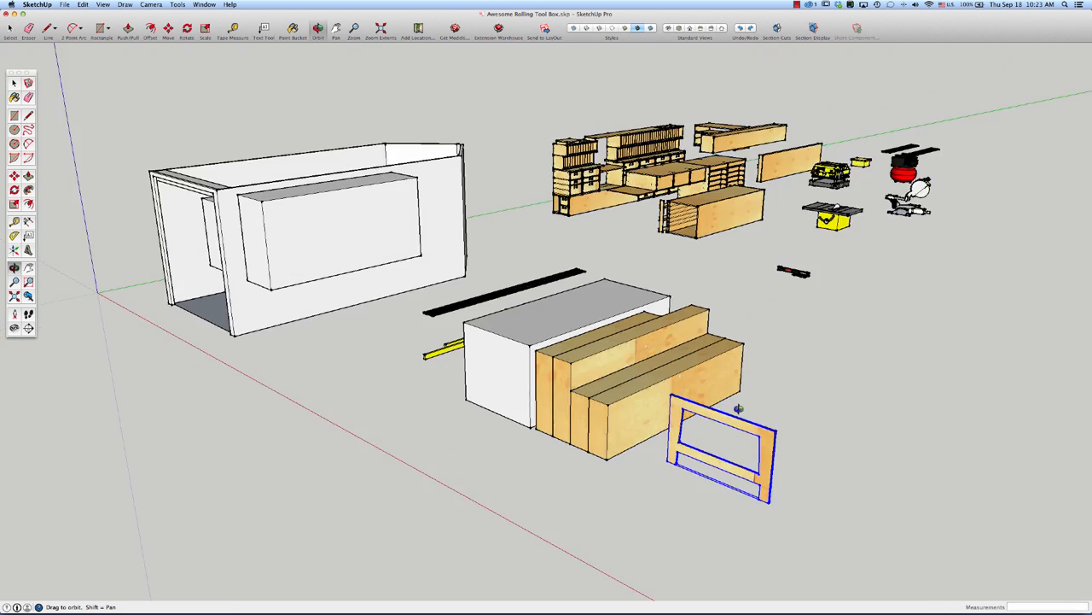
Orbit around the whole garage layout to view the arrangement.
left_click_drag(739, 408, 611, 440)
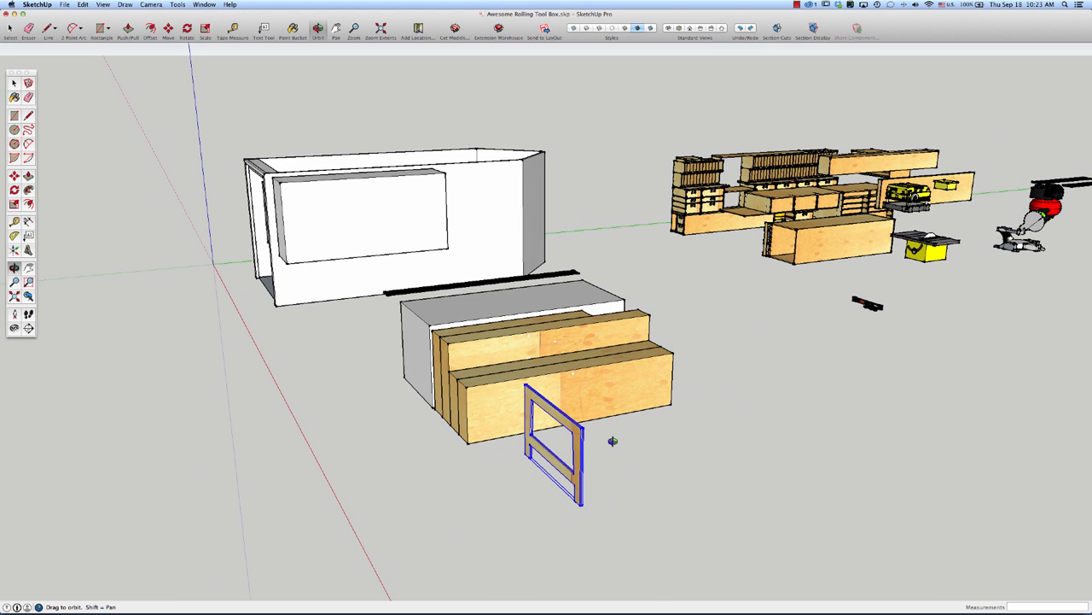
left_click(168, 32)
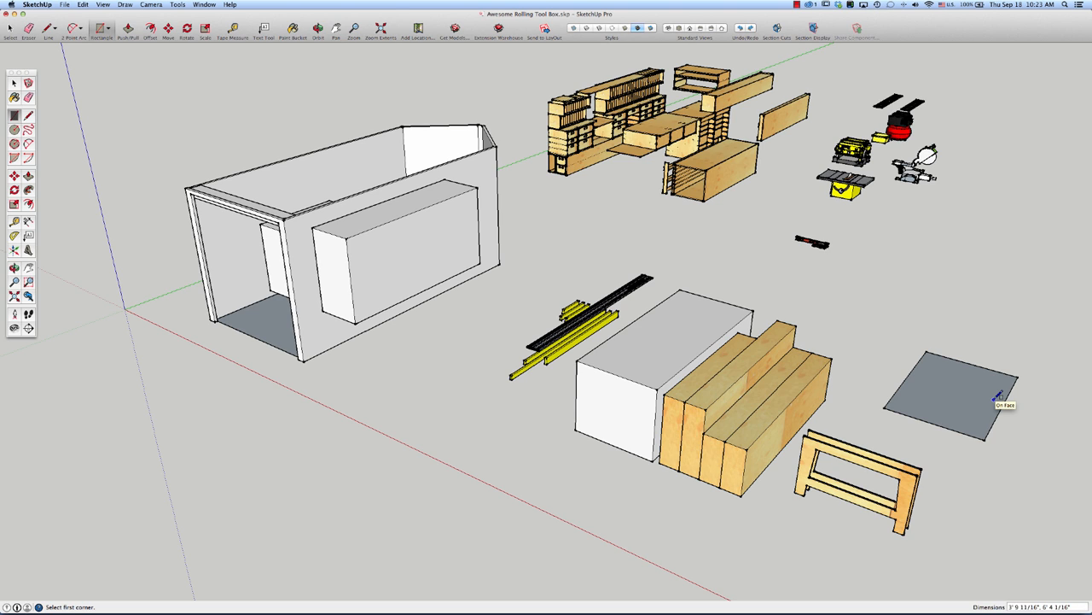
mouse_move(995, 397)
type("30,36")
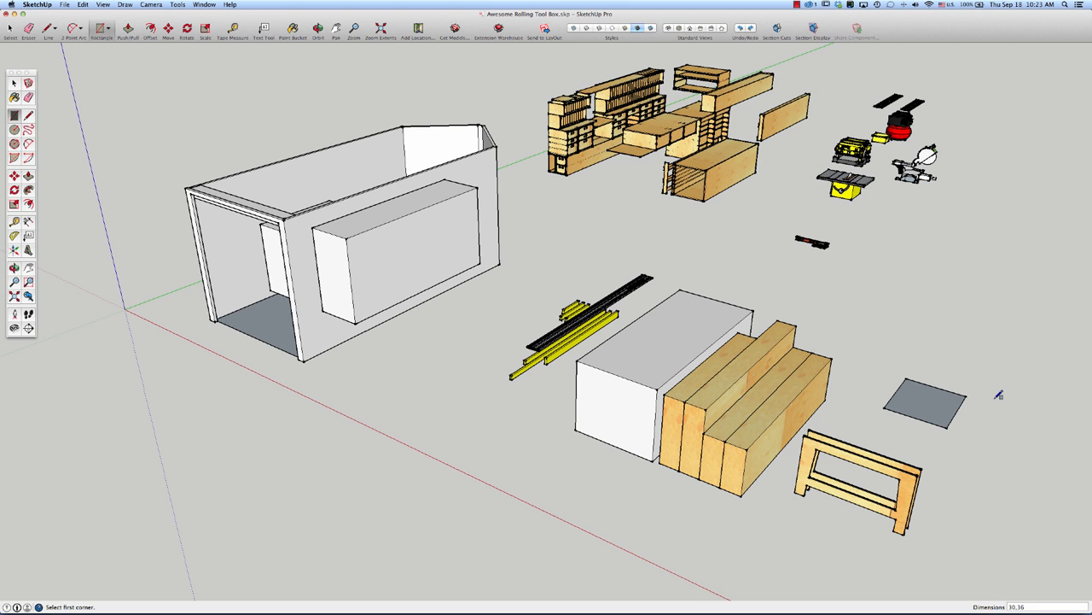
mouse_move(997, 357)
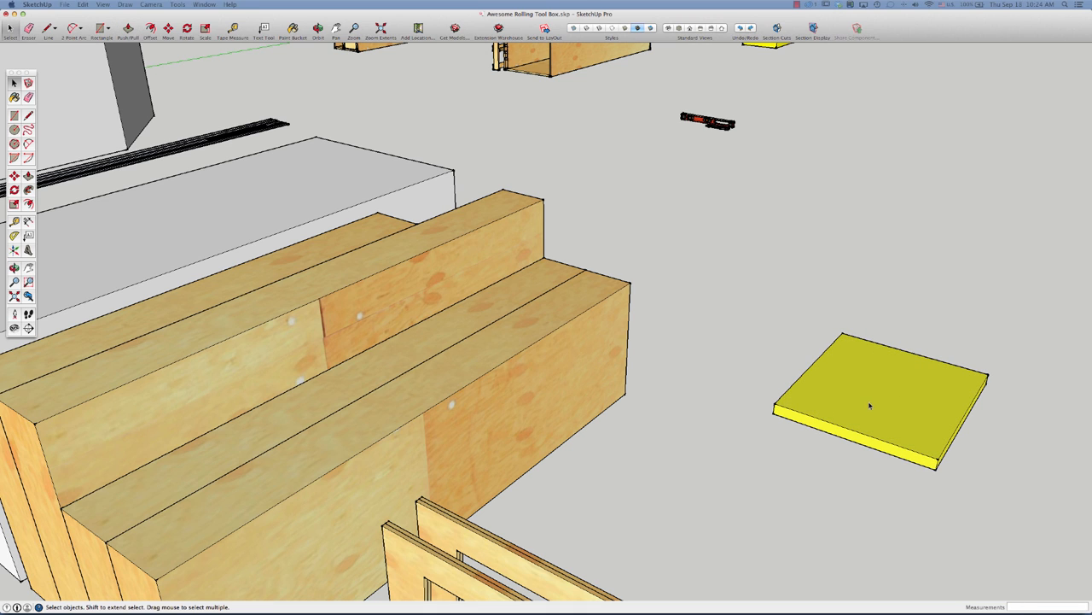
Bring up the yellow board's context menu and start repositioning the upright board.
right_click(869, 405)
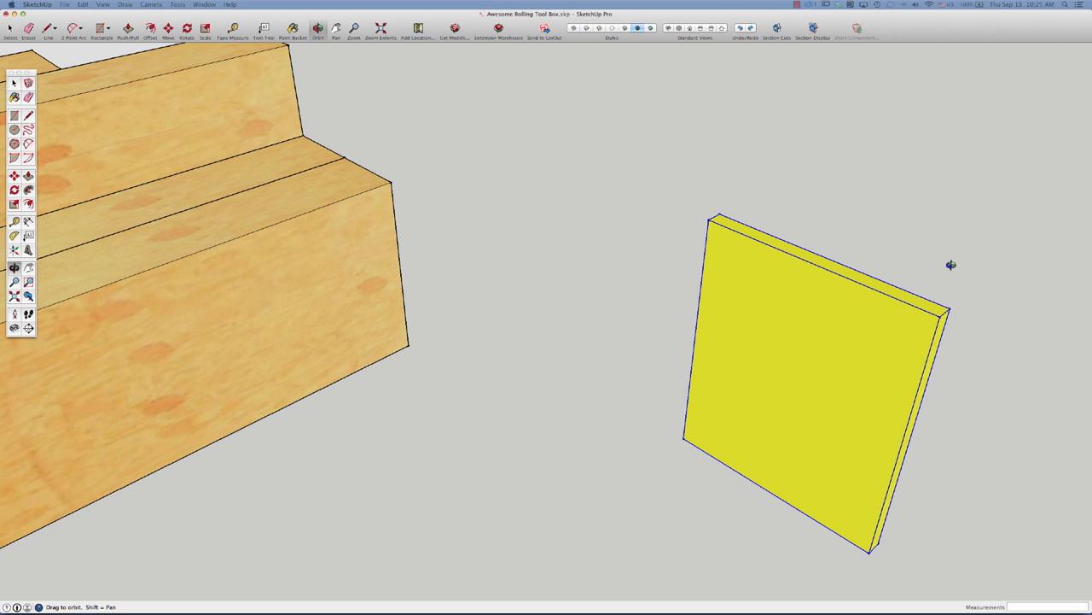
left_click(187, 28)
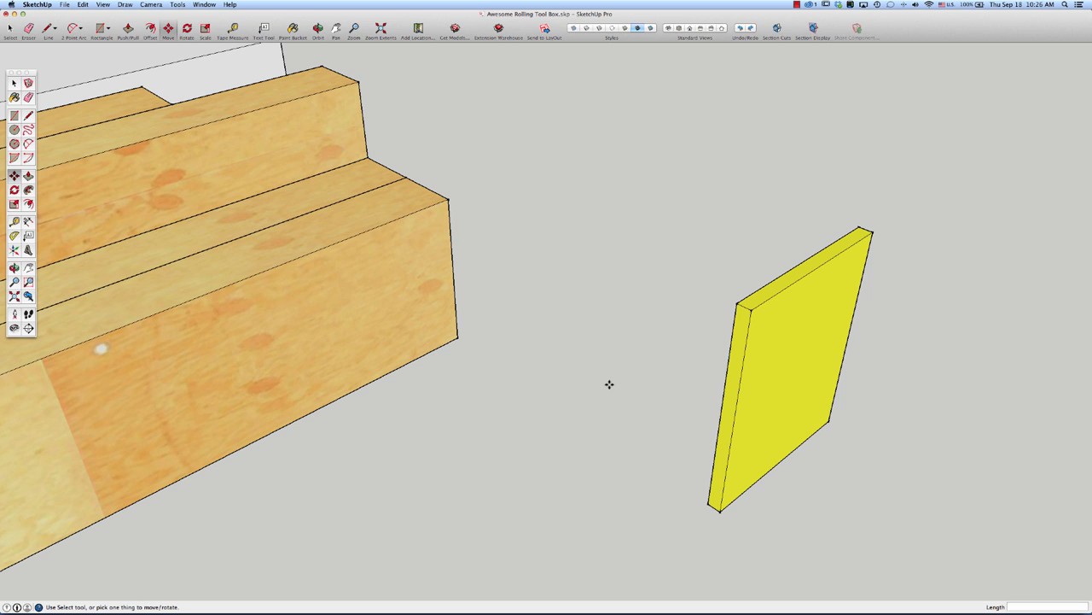
mouse_move(614, 382)
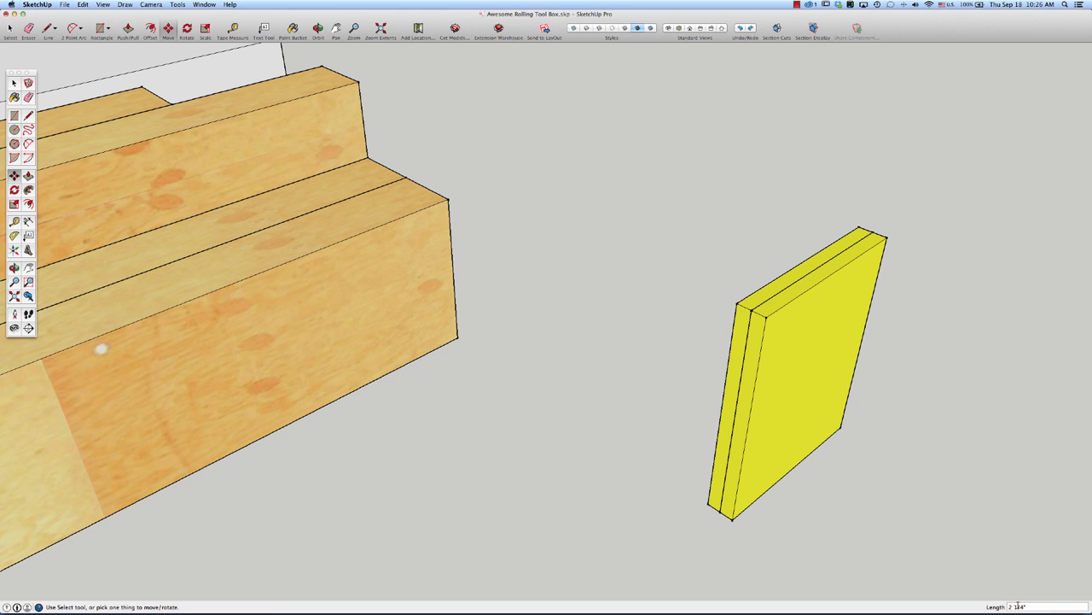
mouse_move(959, 538)
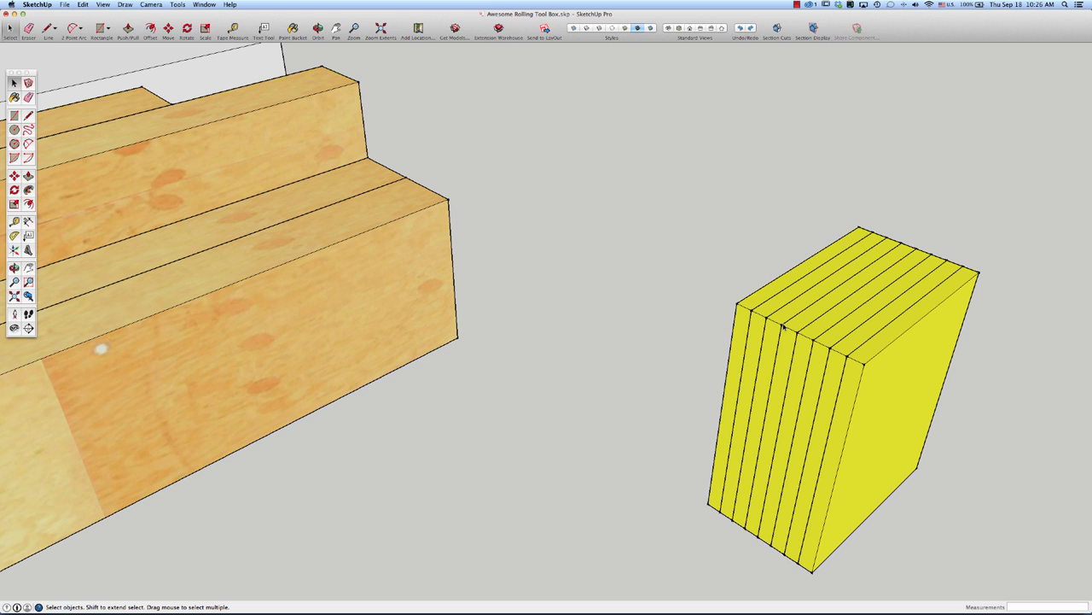
mouse_move(556, 347)
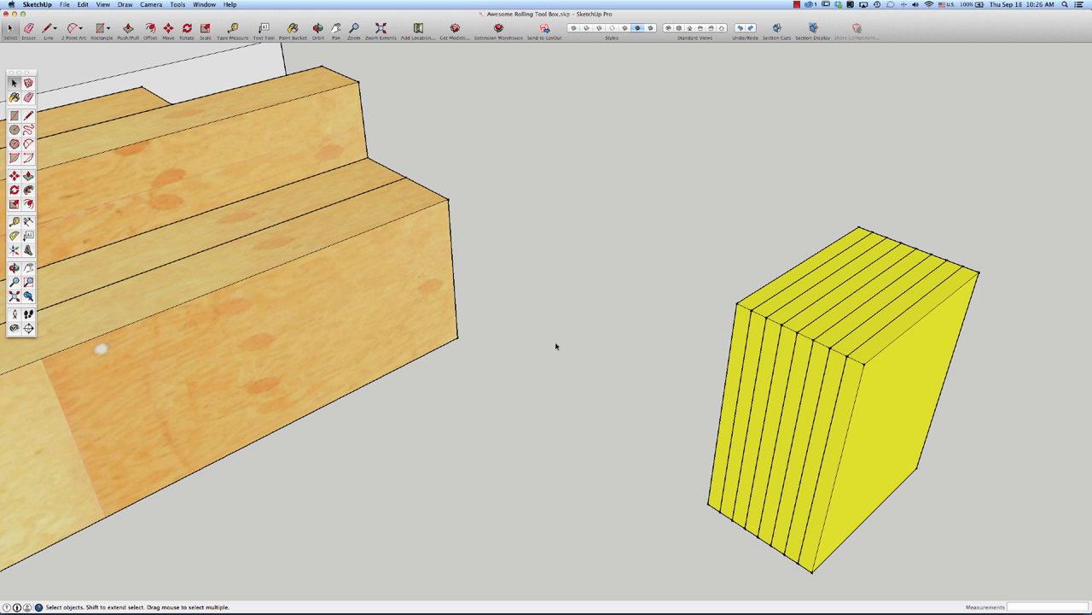
mouse_move(992, 277)
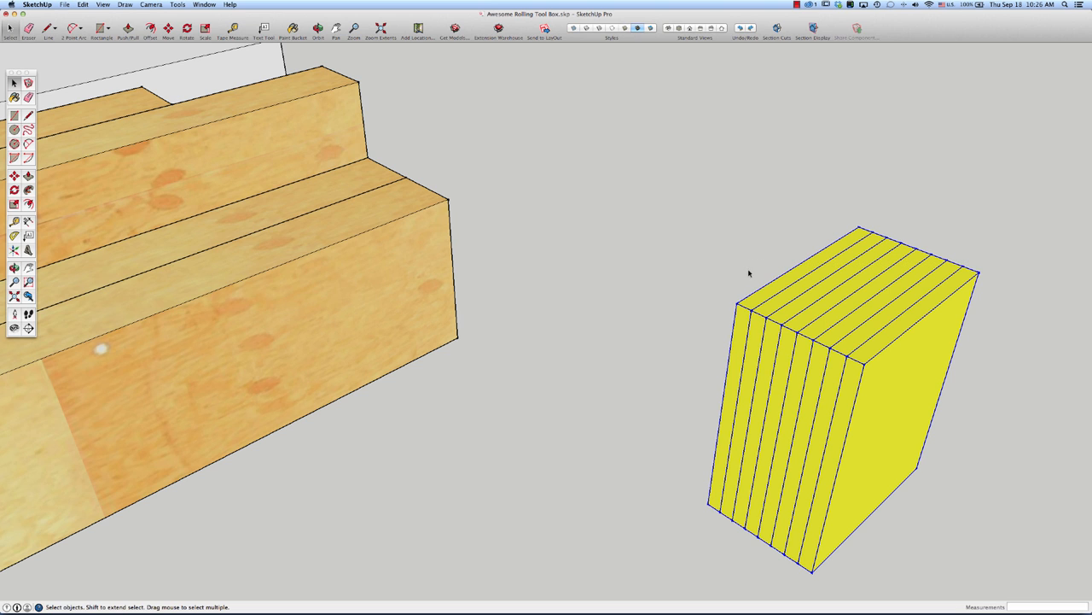
mouse_move(955, 267)
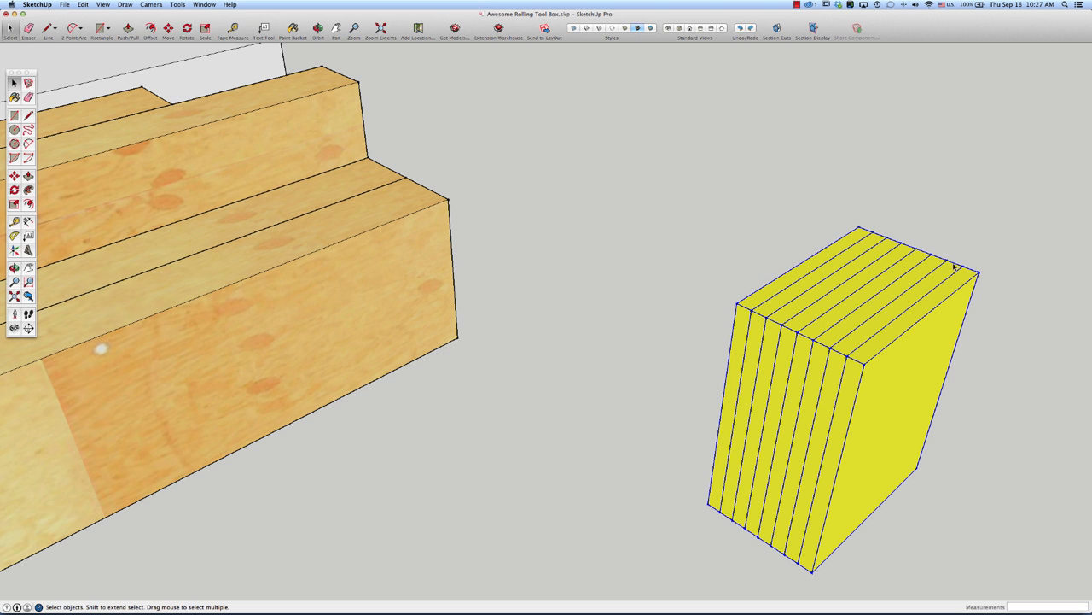
mouse_move(845, 268)
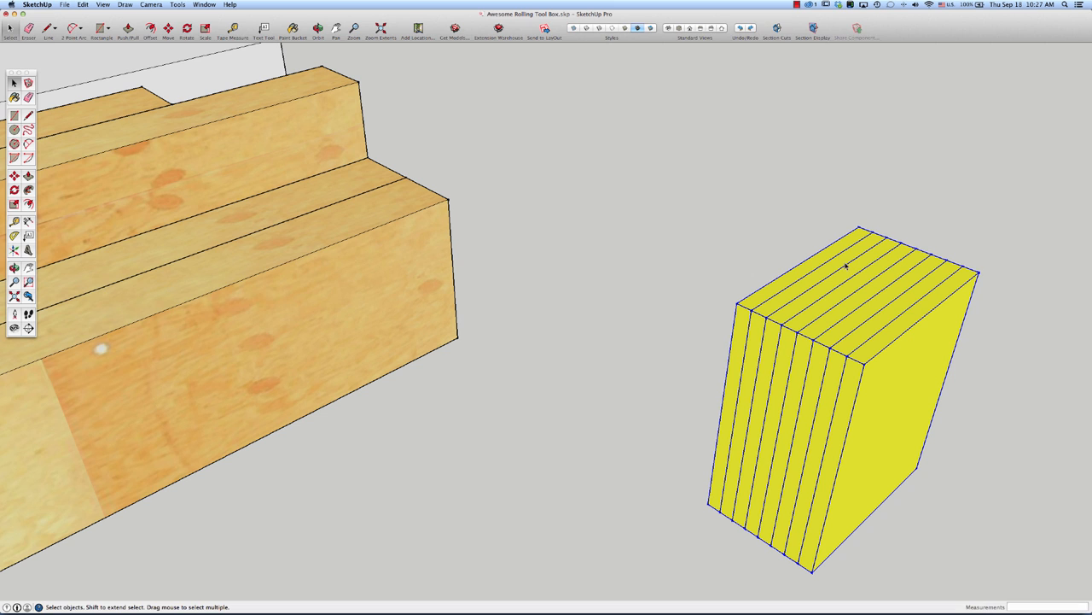
Bring up the context menu for the stack of eight upright yellow boards.
right_click(845, 267)
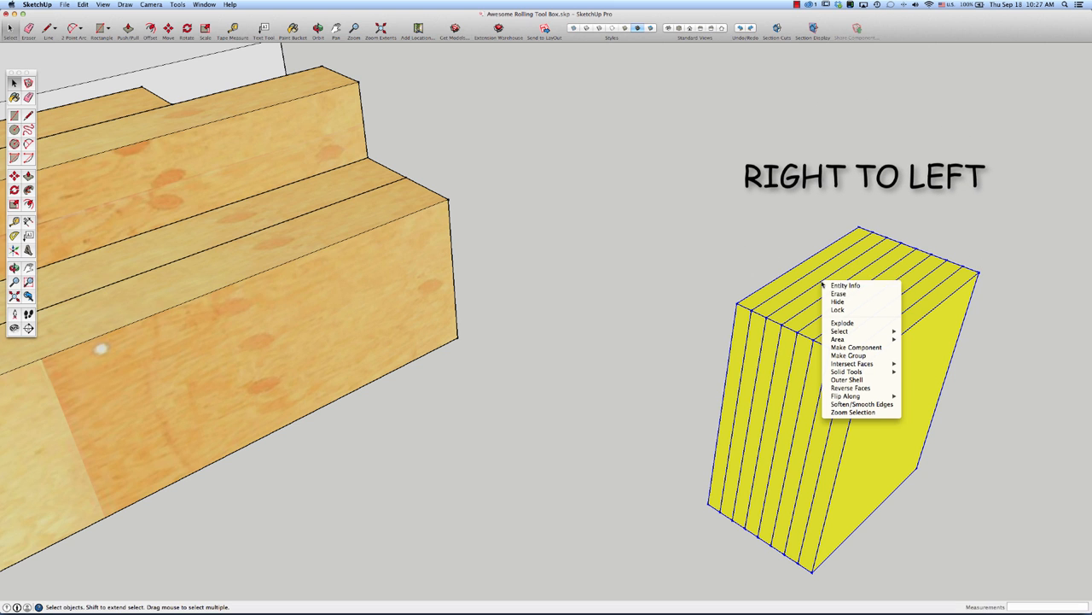
mouse_move(848, 355)
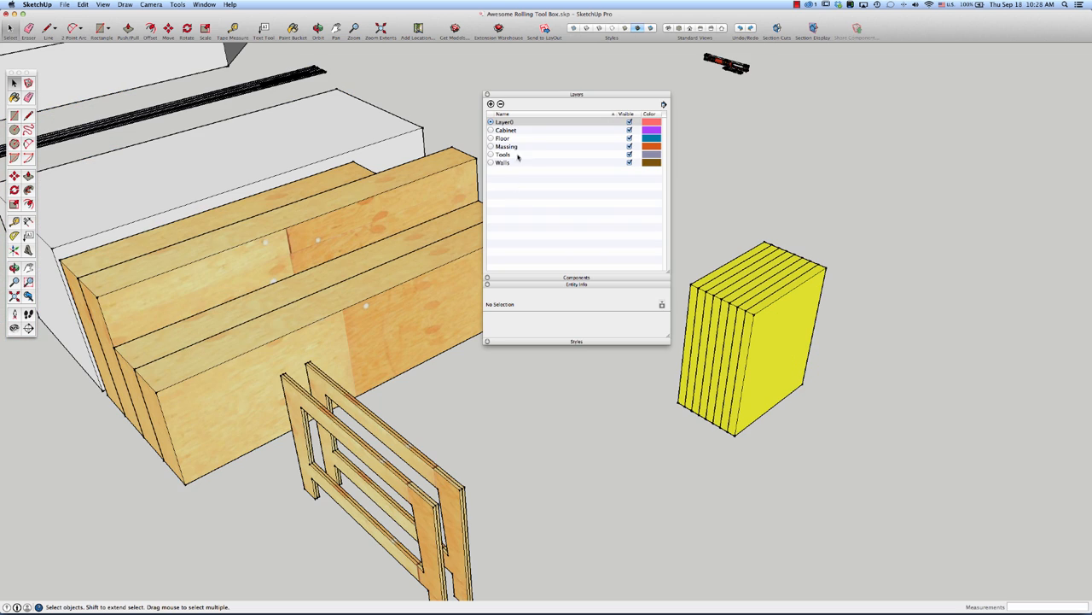
mouse_move(707, 287)
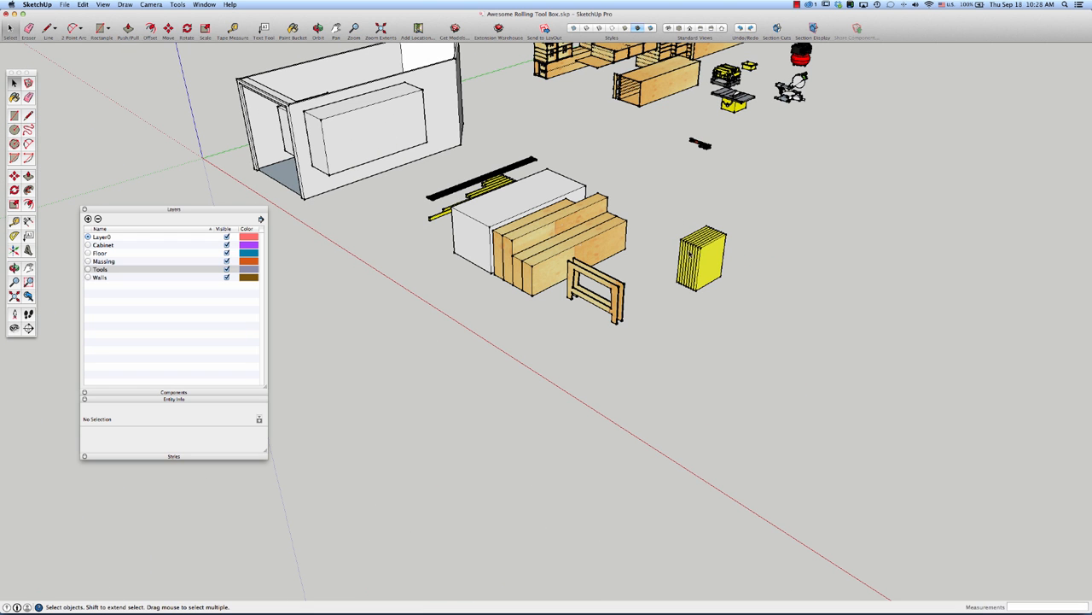
mouse_move(707, 254)
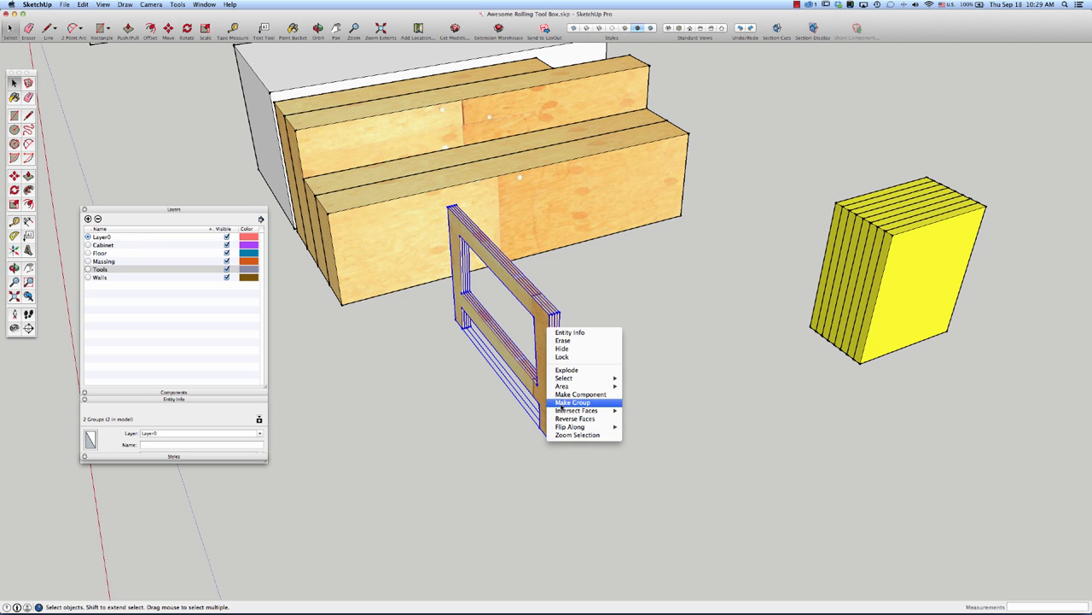
Make one group from both frame sides and set its Entity Info layer to Tools.
left_click(573, 402)
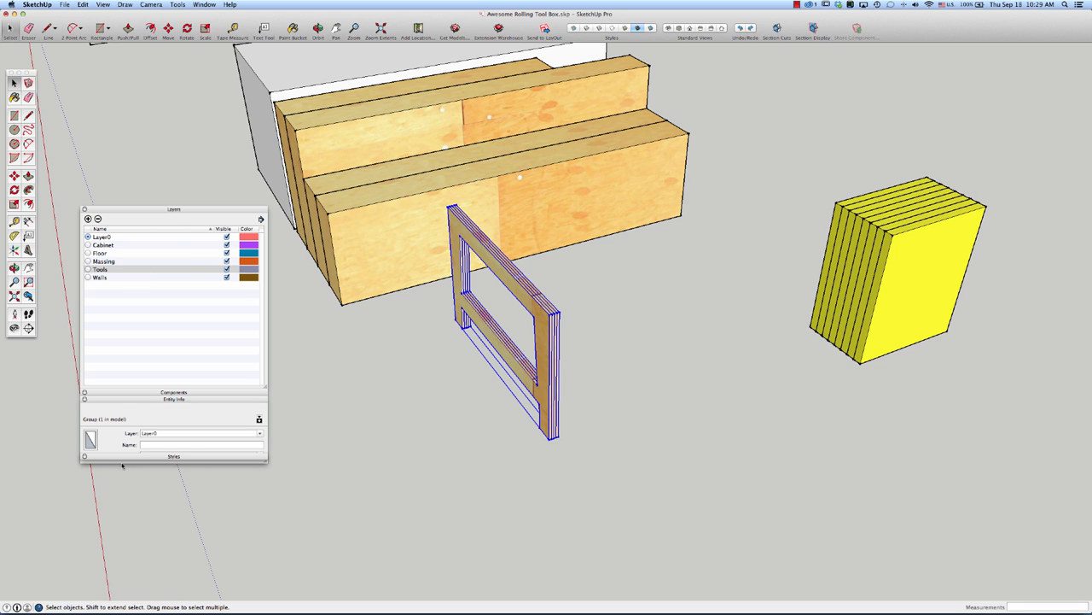
mouse_move(223, 442)
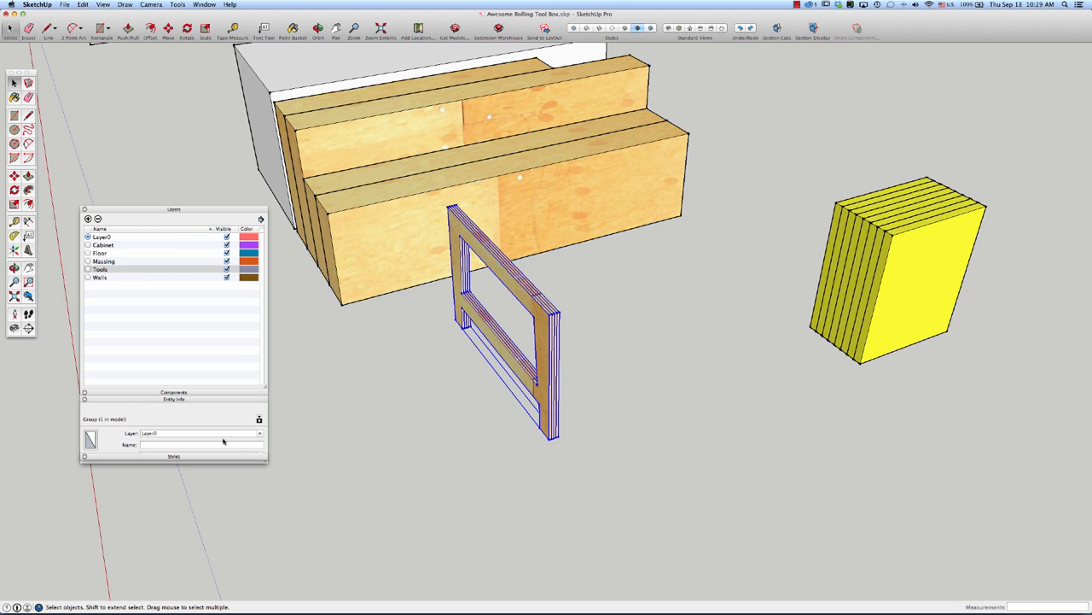
left_click(259, 433)
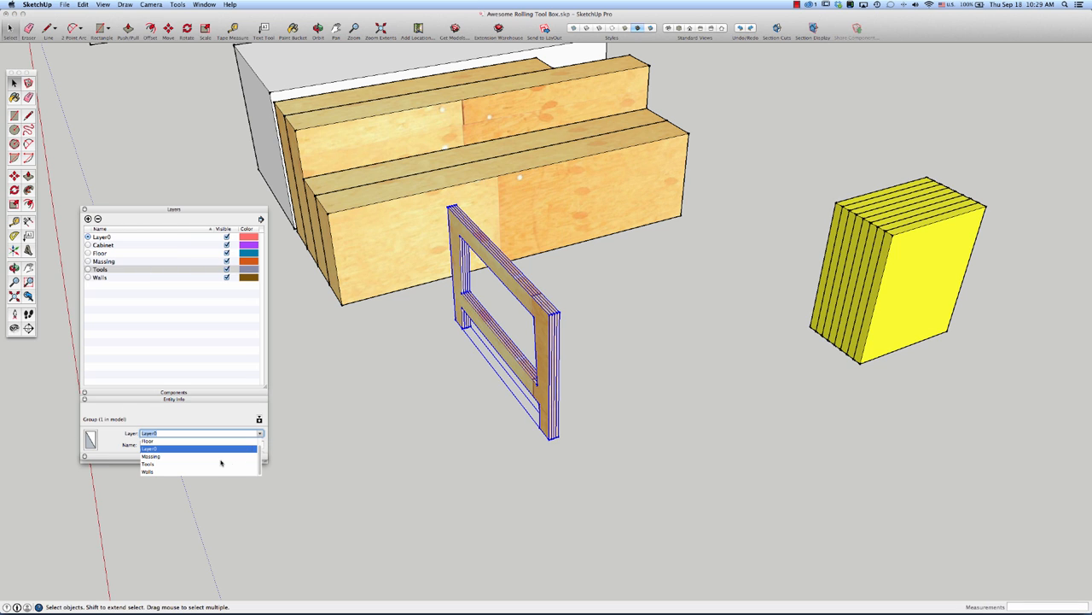
left_click(148, 464)
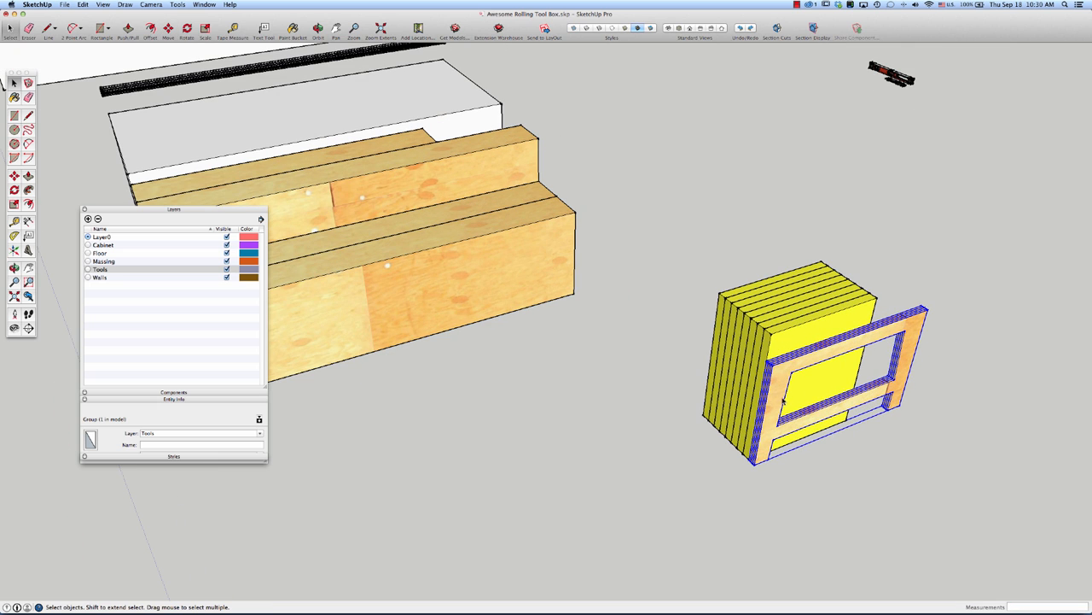
mouse_move(726, 441)
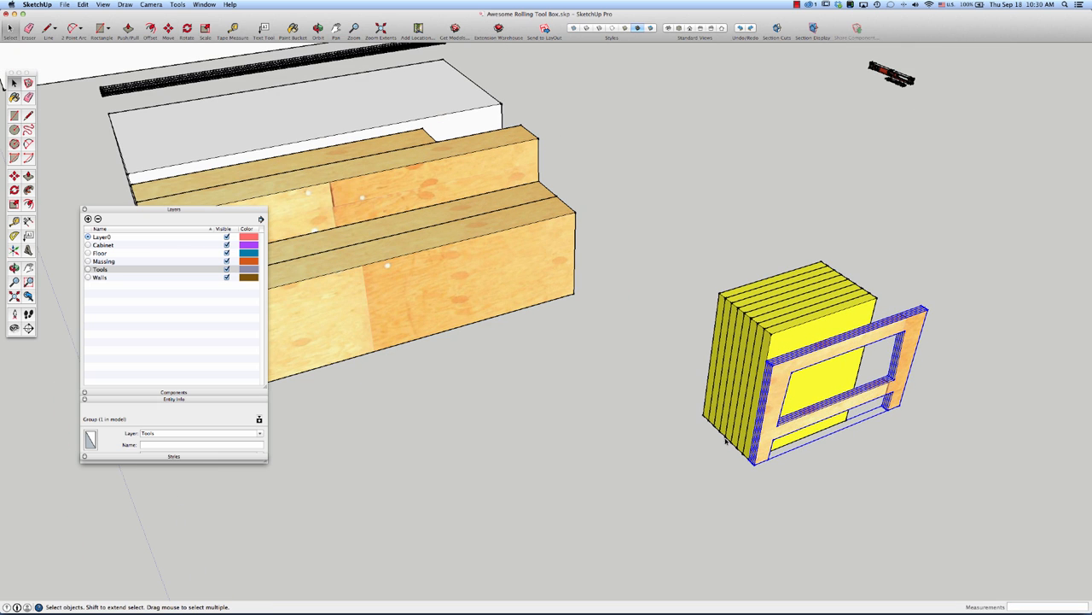
Clear the selection once the frame group rests against the yellow board stack.
left_click(785, 448)
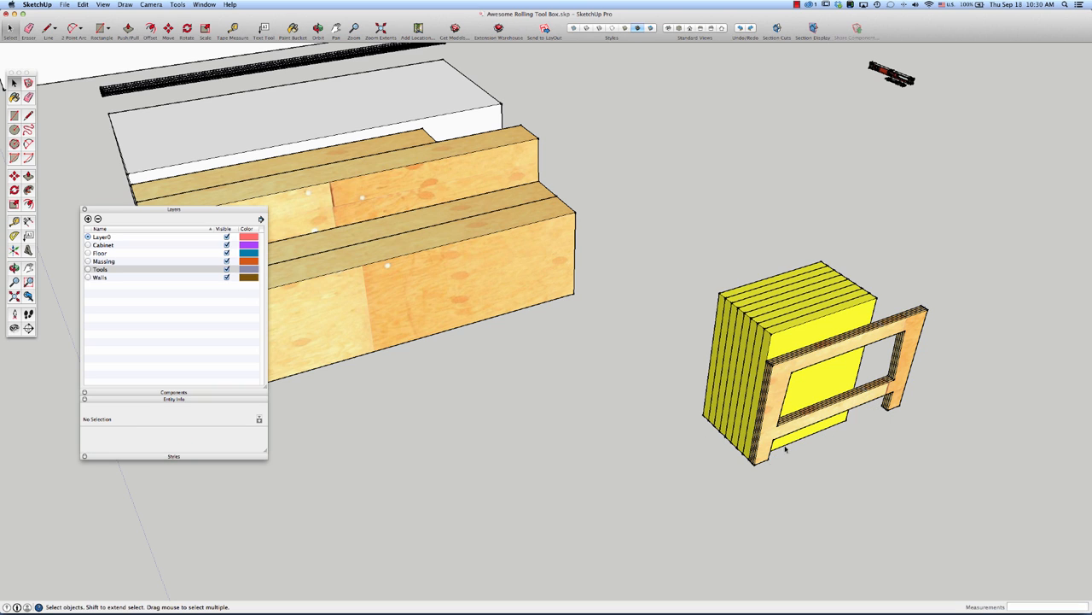
mouse_move(325, 182)
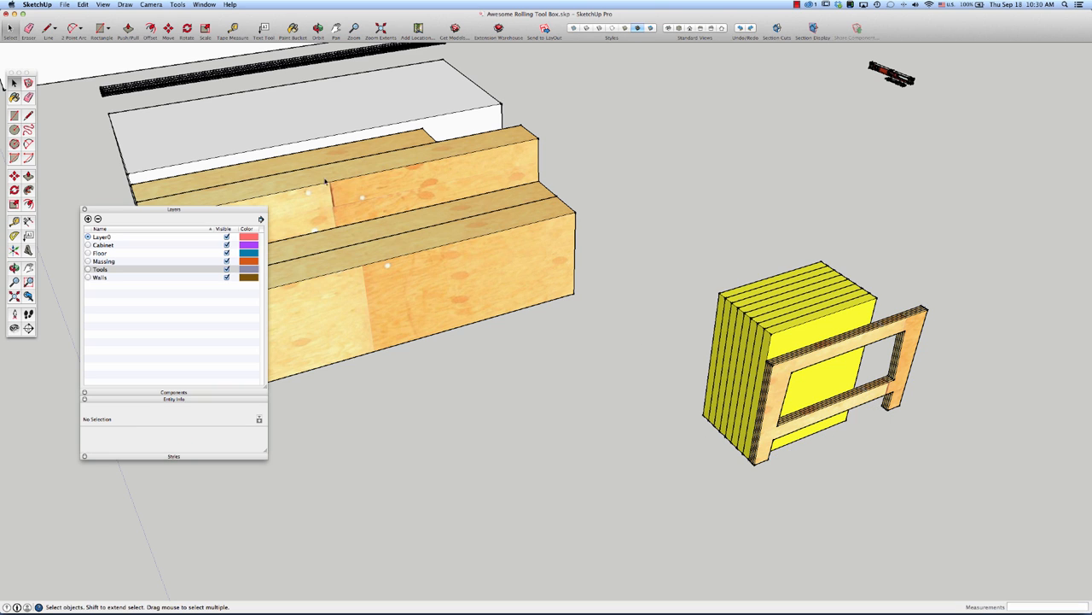
mouse_move(859, 341)
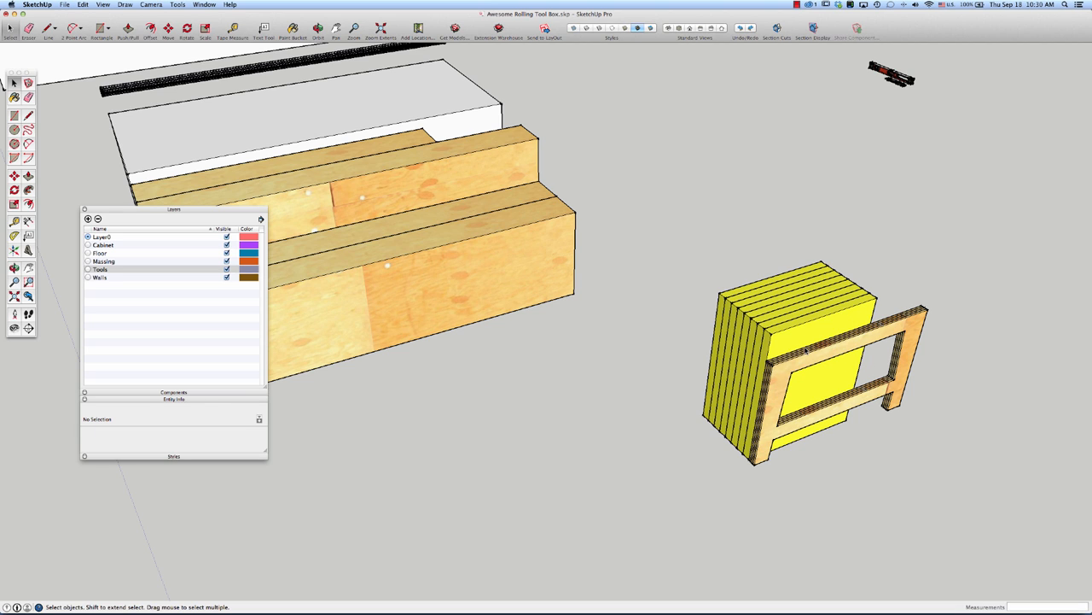
mouse_move(618, 499)
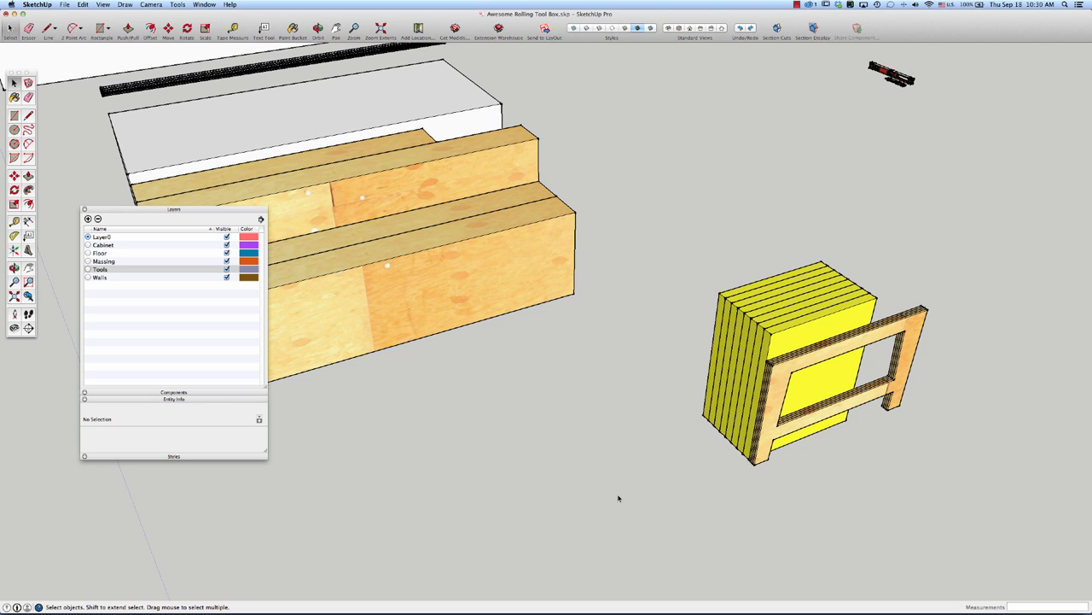
mouse_move(449, 462)
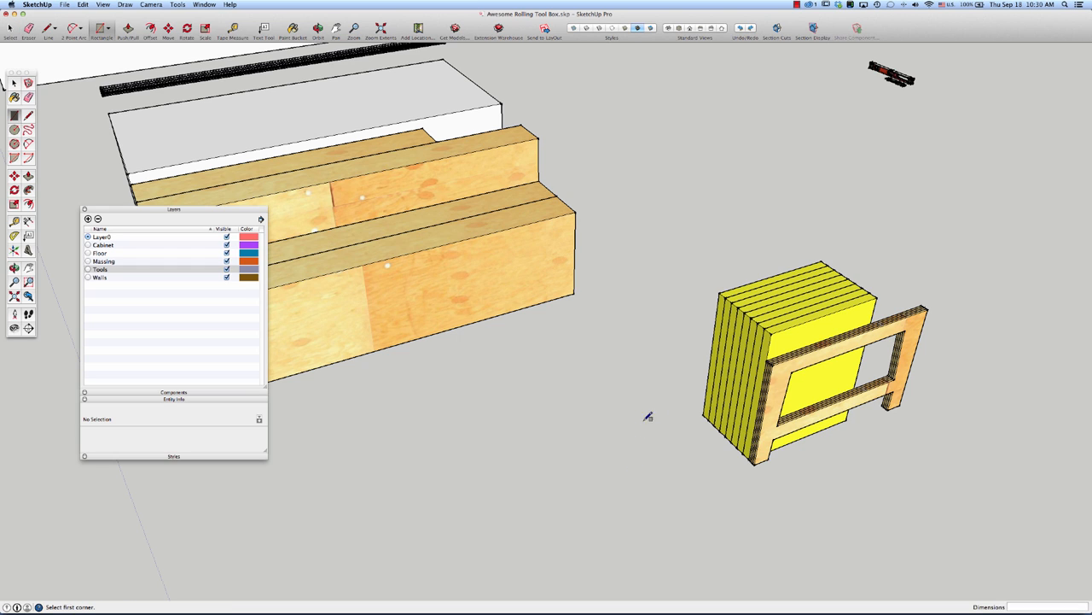
mouse_move(706, 412)
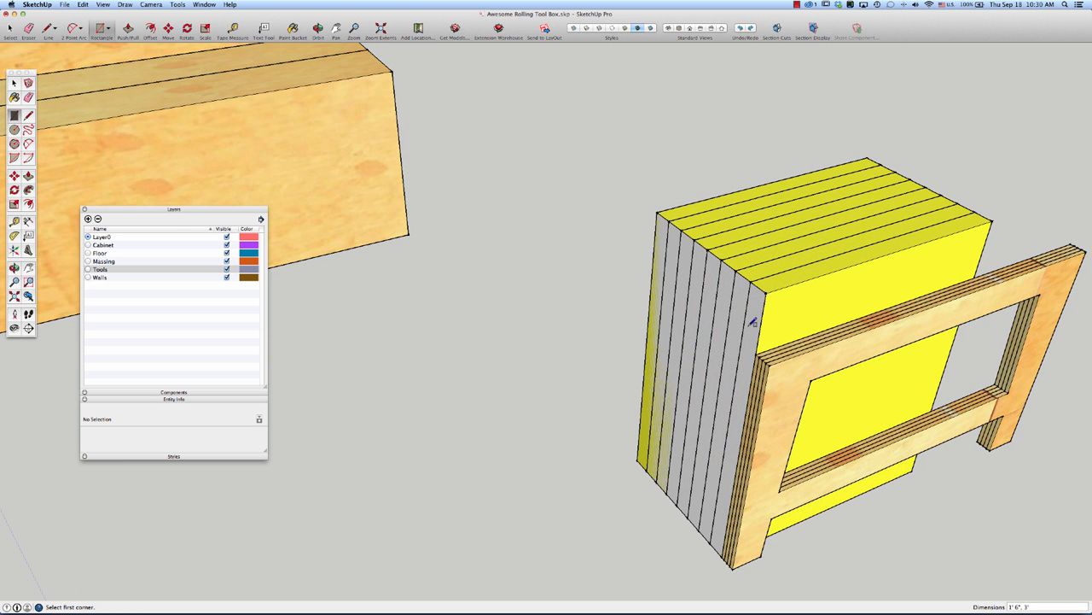
mouse_move(730, 305)
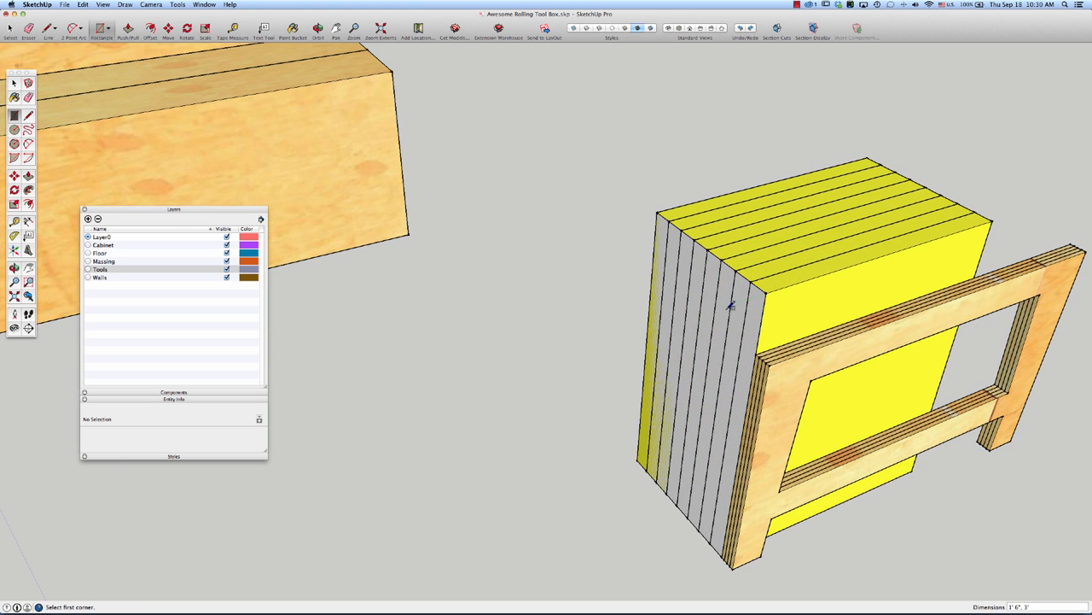
mouse_move(737, 322)
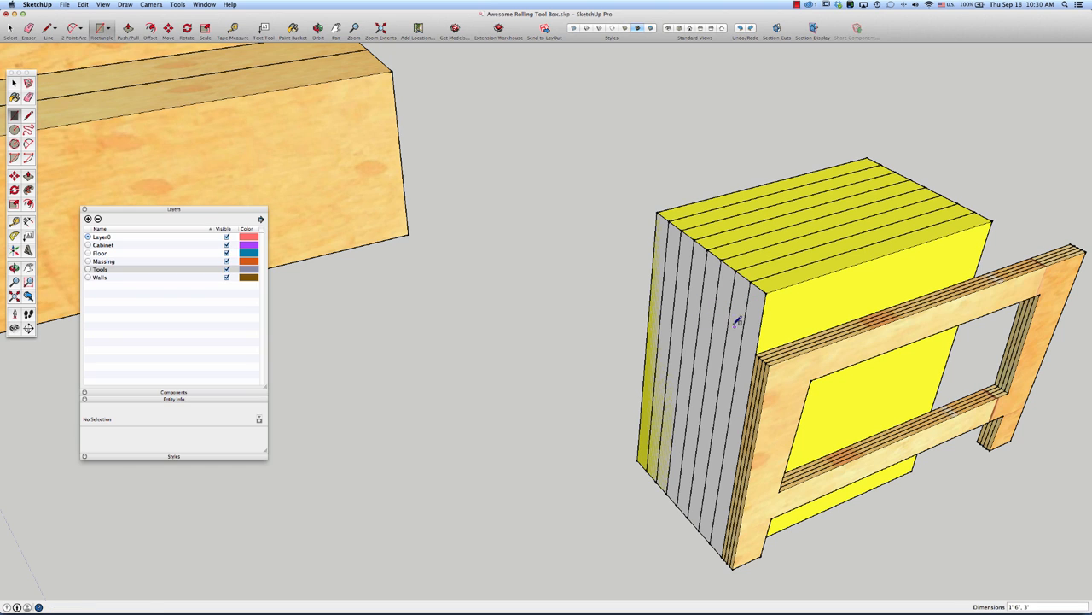
Start a rectangle on the side of the yellow board stack.
left_click(14, 83)
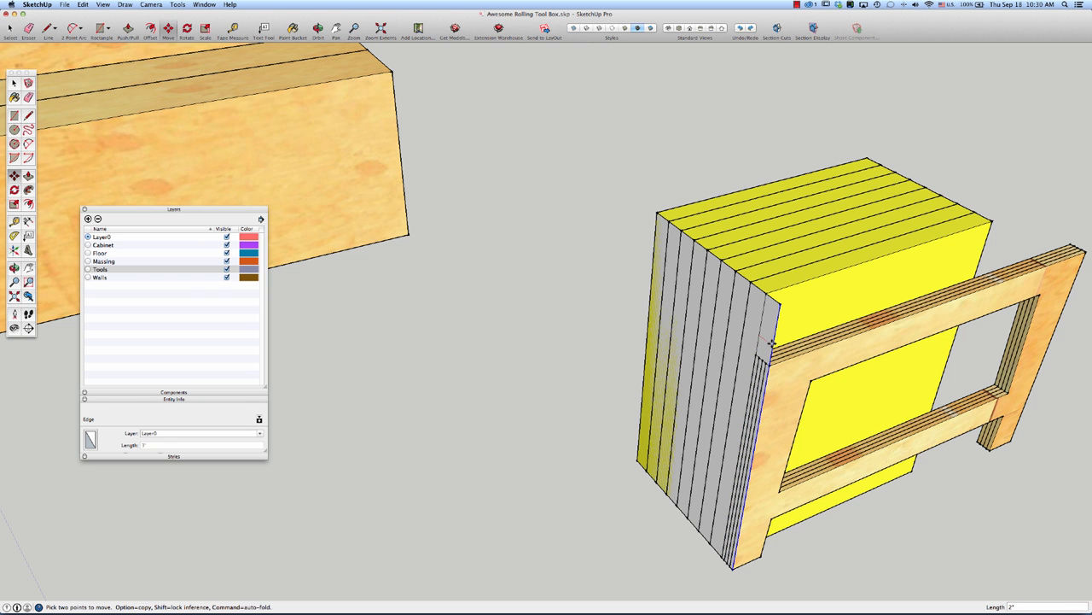
mouse_move(785, 387)
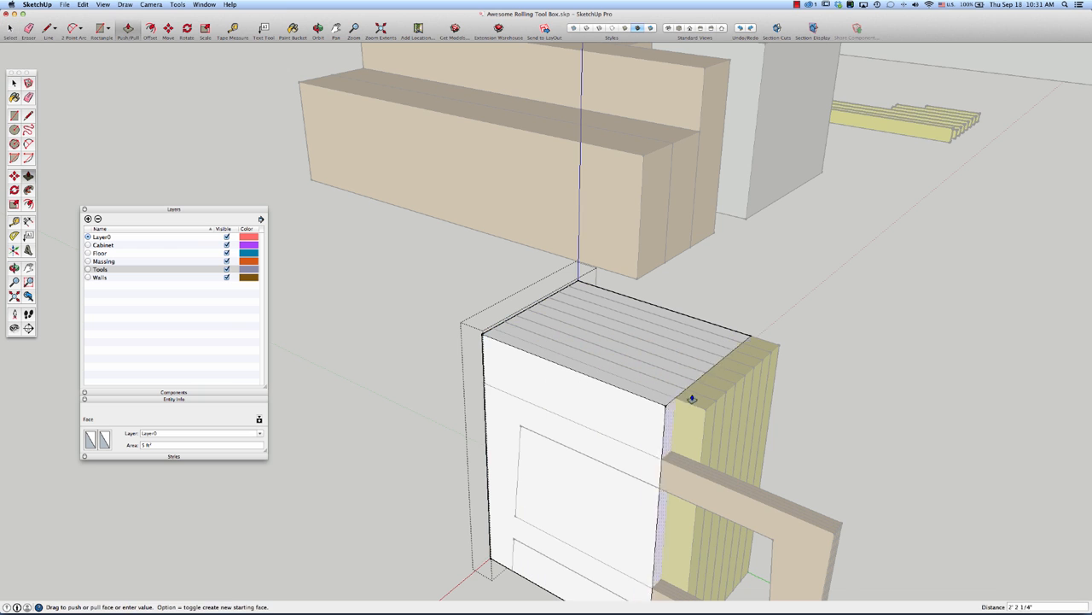
Push/Pull the white box's top face out over the yellow panel stack.
left_click_drag(691, 399, 835, 538)
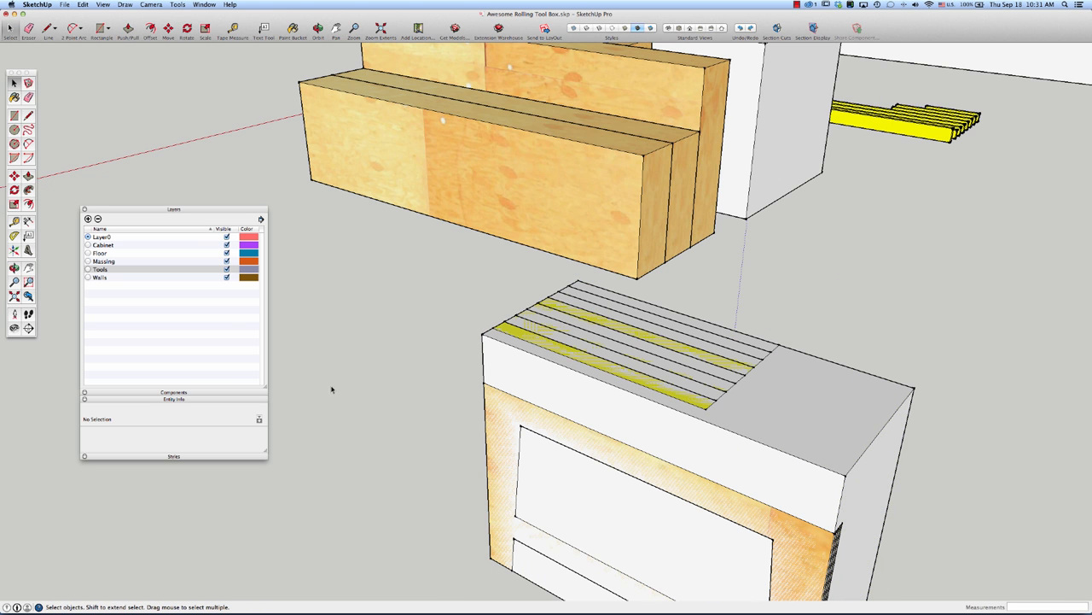
mouse_move(658, 423)
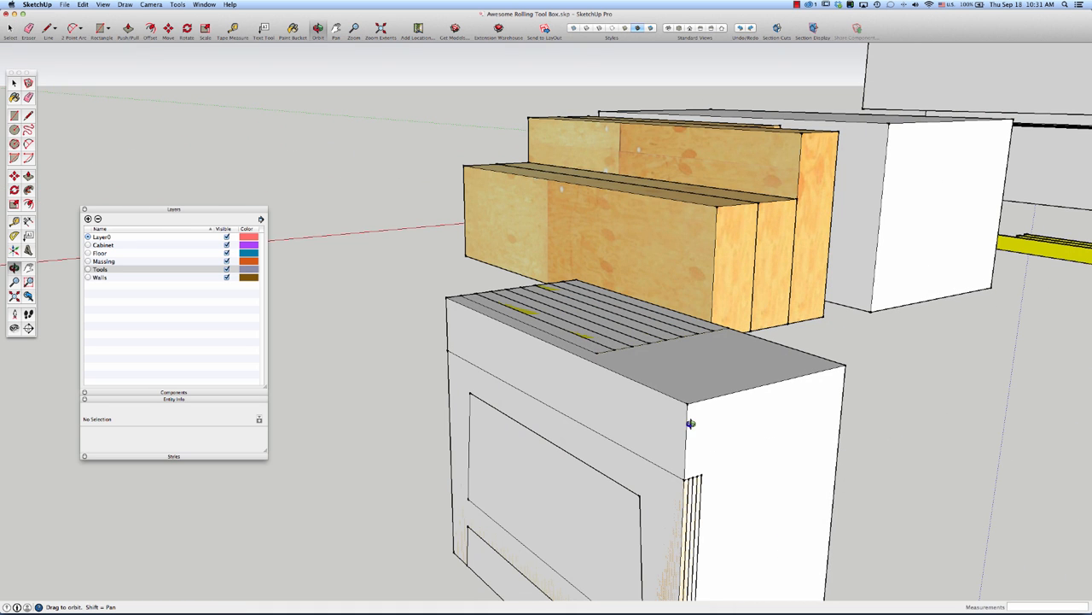
mouse_move(535, 399)
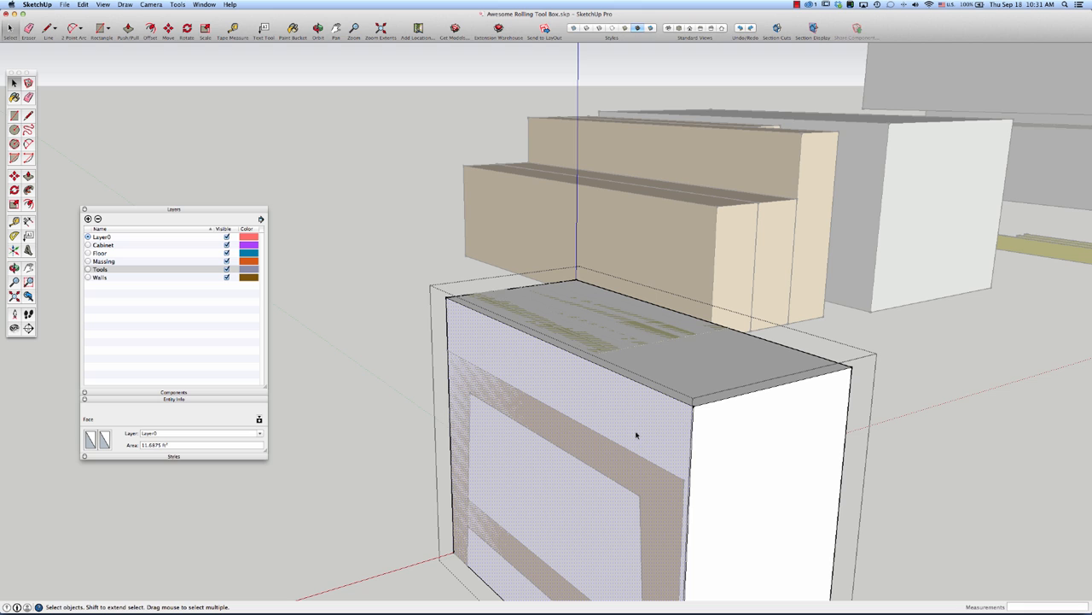
mouse_move(629, 428)
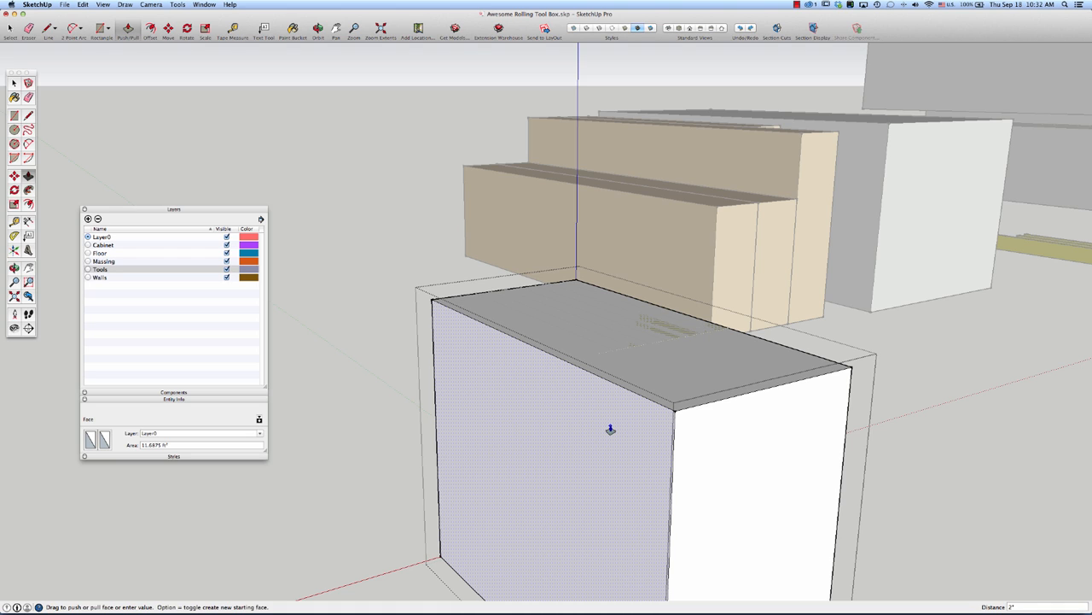
mouse_move(573, 330)
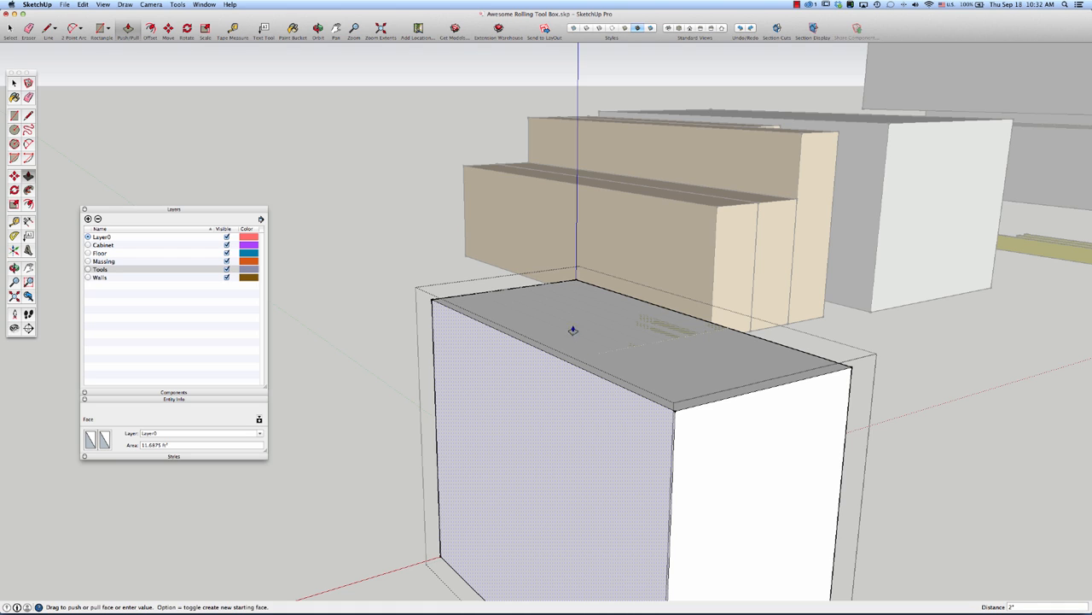
mouse_move(591, 326)
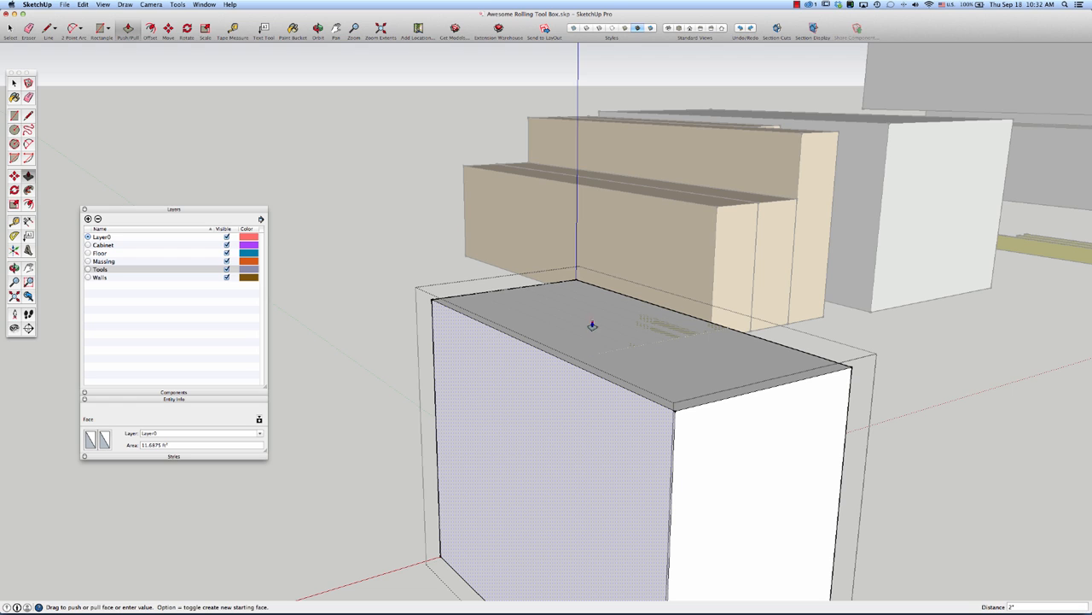
mouse_move(606, 351)
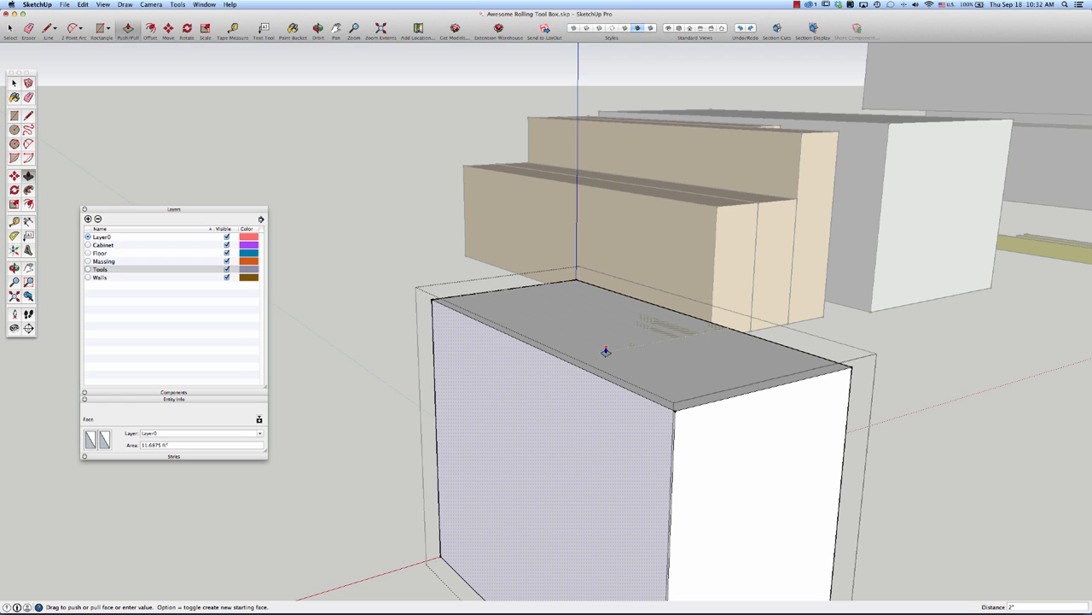
mouse_move(635, 354)
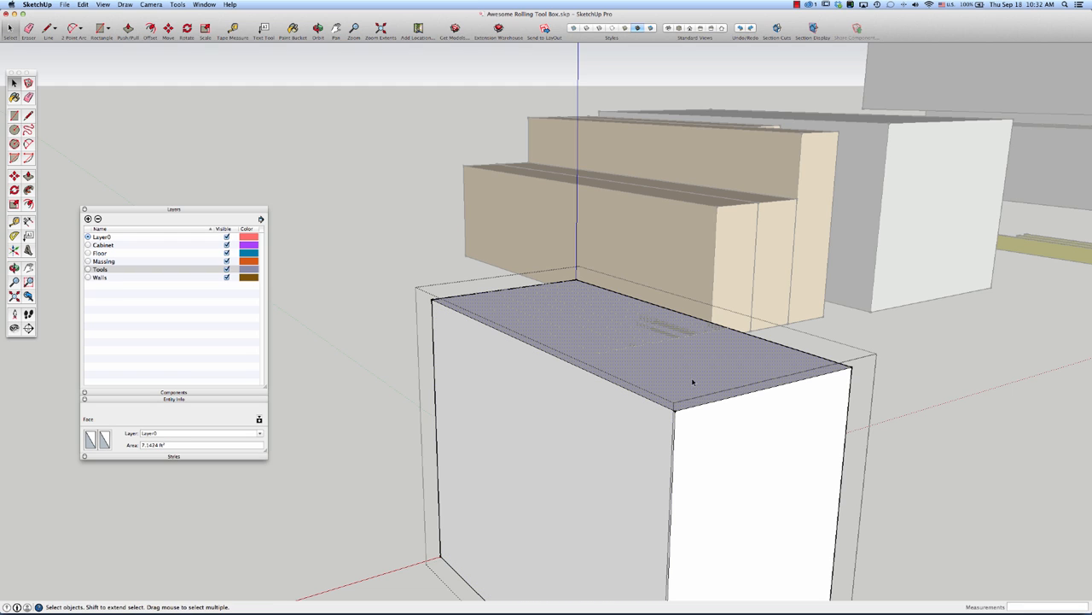
mouse_move(721, 369)
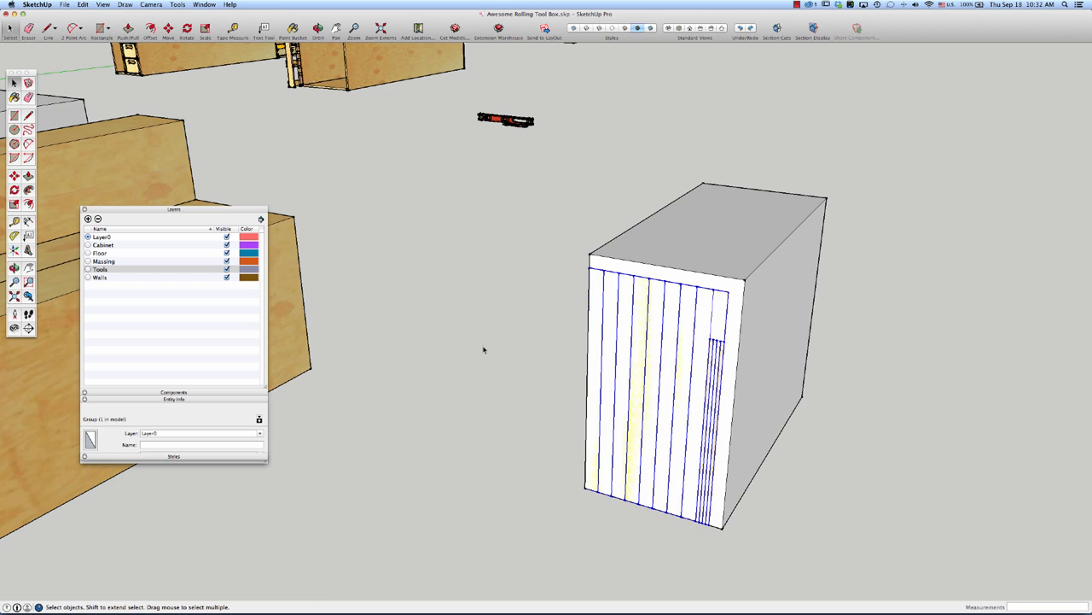
left_click(521, 512)
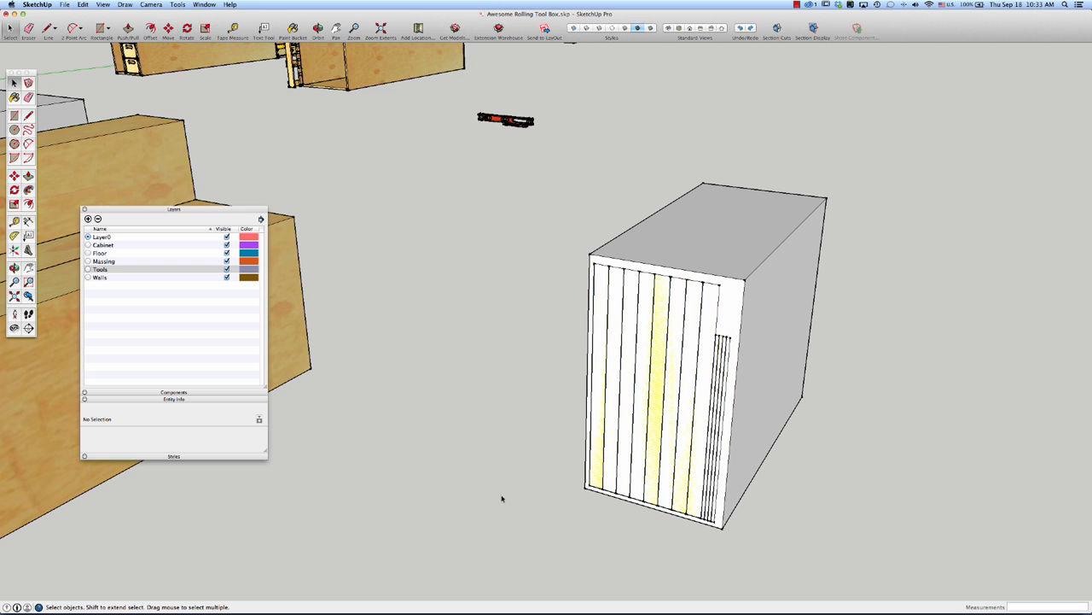
mouse_move(570, 491)
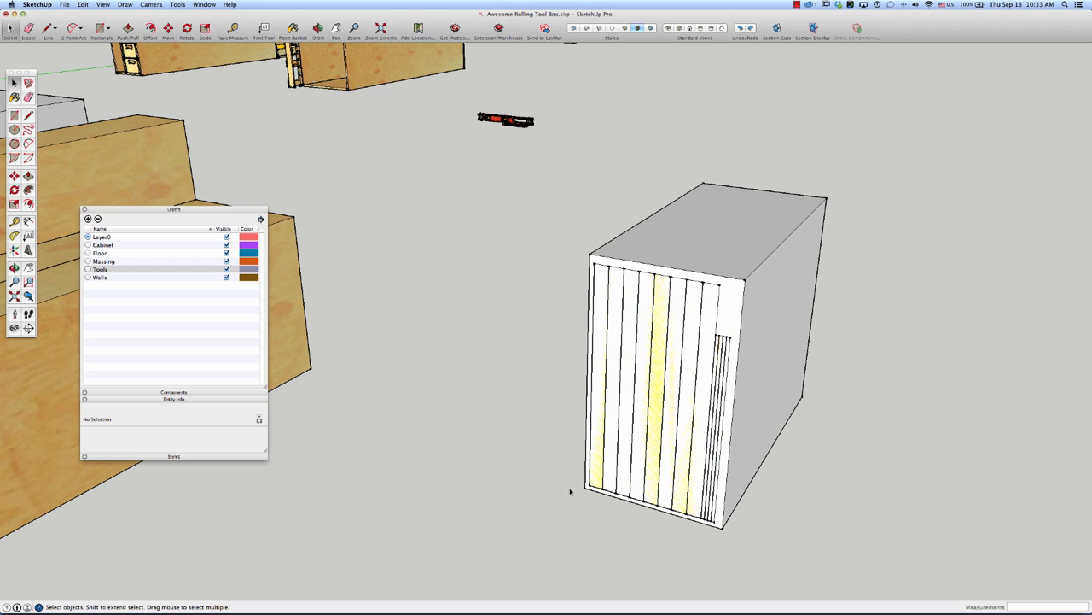
mouse_move(667, 398)
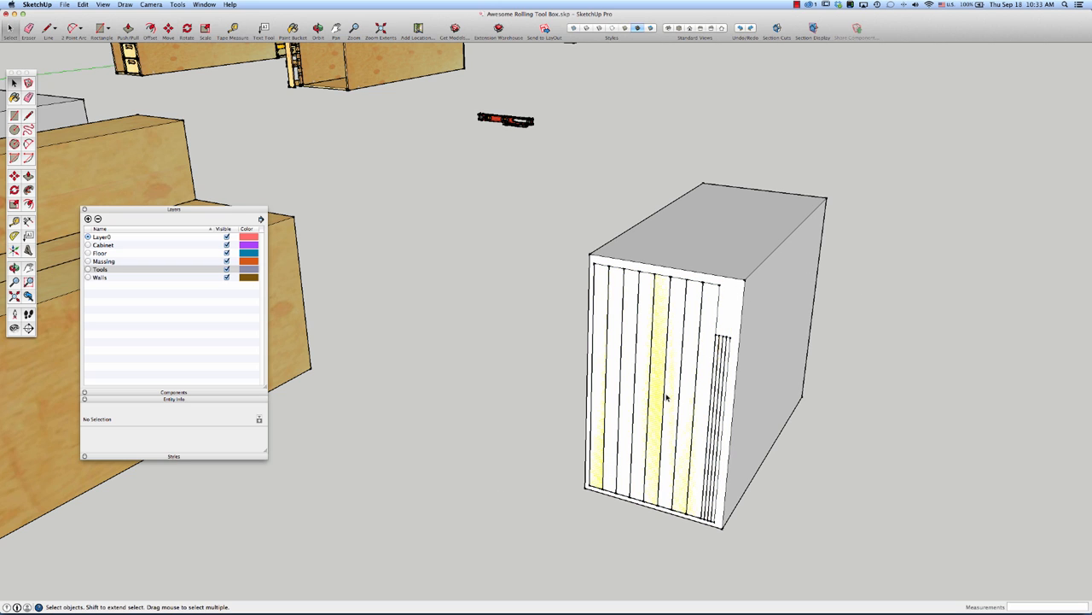
Move the Layers list off the model and select the white enclosure box.
left_click_drag(174, 209, 418, 156)
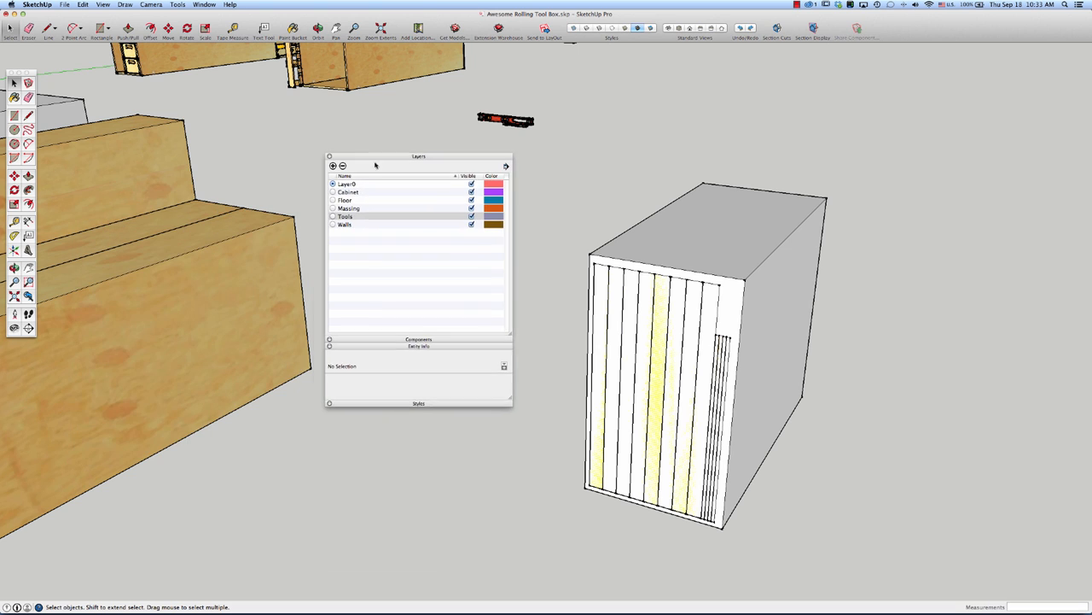
left_click_drag(418, 156, 430, 151)
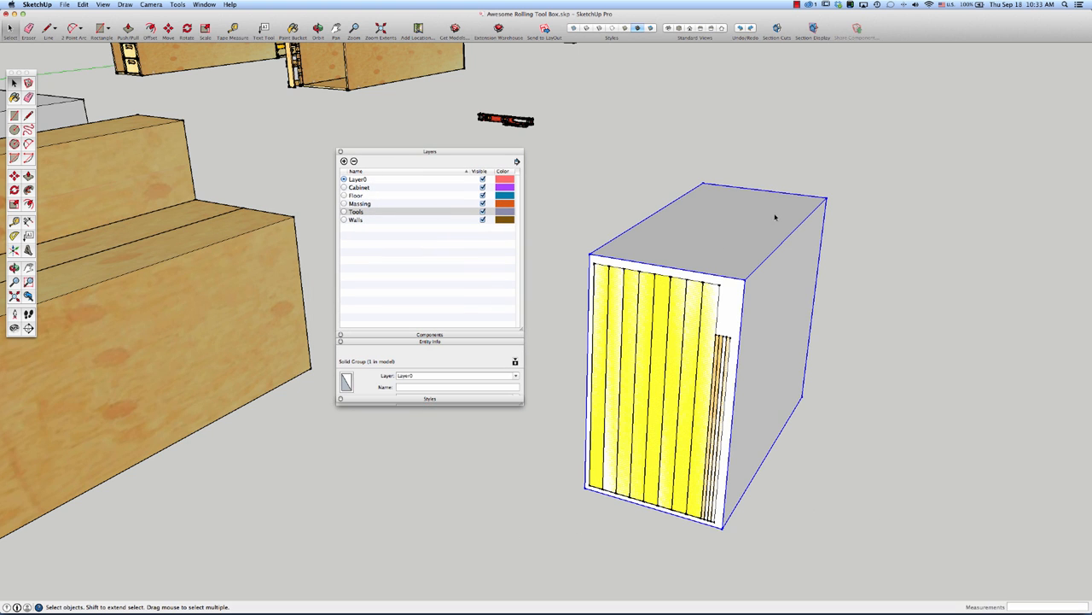
mouse_move(455, 376)
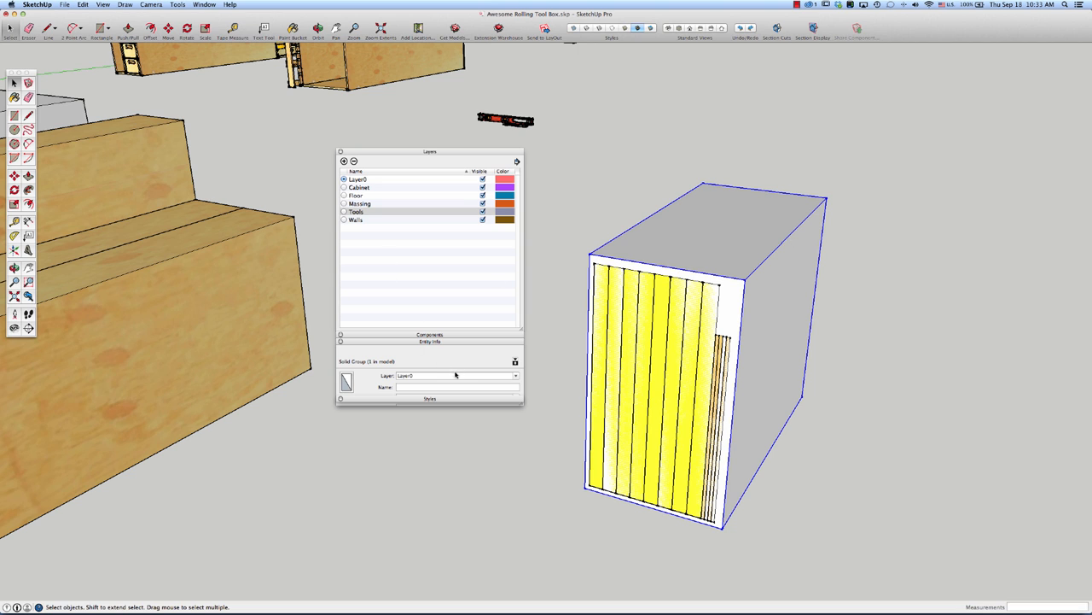
mouse_move(516, 376)
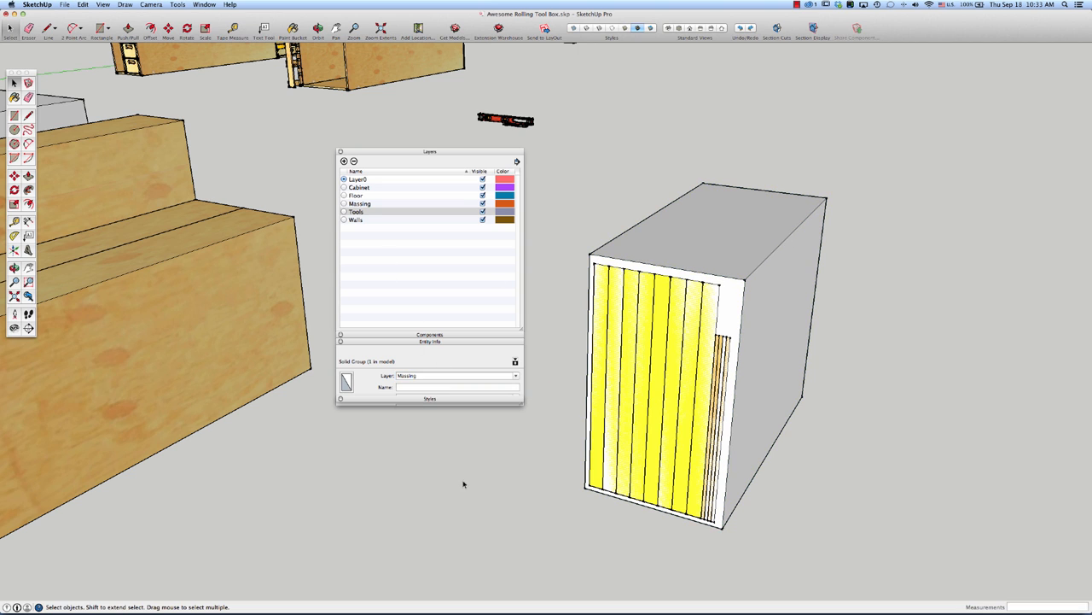
left_click_drag(429, 152, 972, 246)
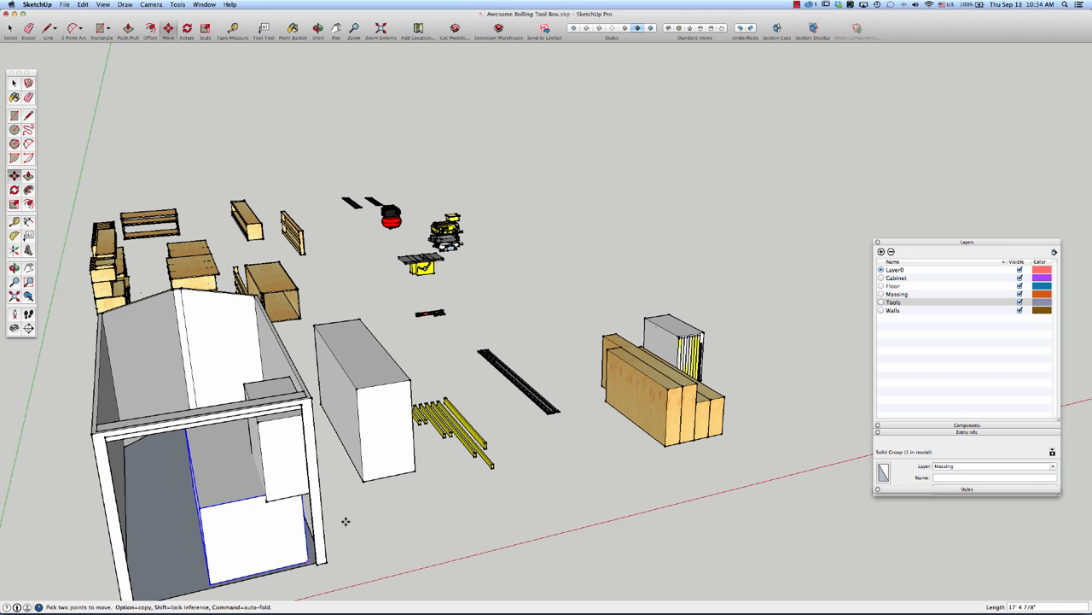
mouse_move(352, 528)
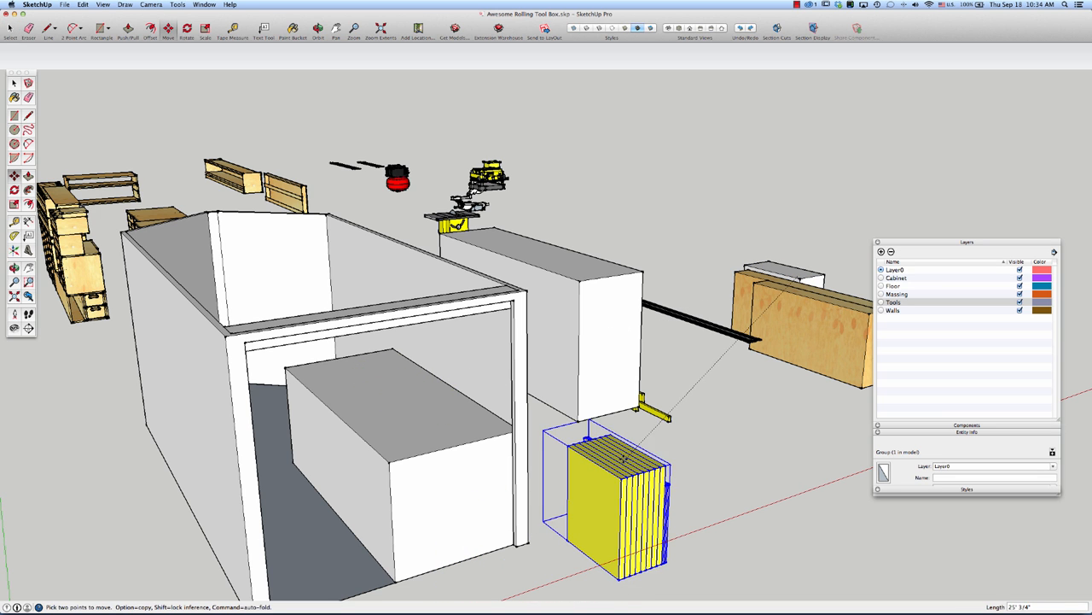
Move the yellow panel stack beside the trailer and set the tall white block on the long block.
left_click_drag(606, 504, 742, 444)
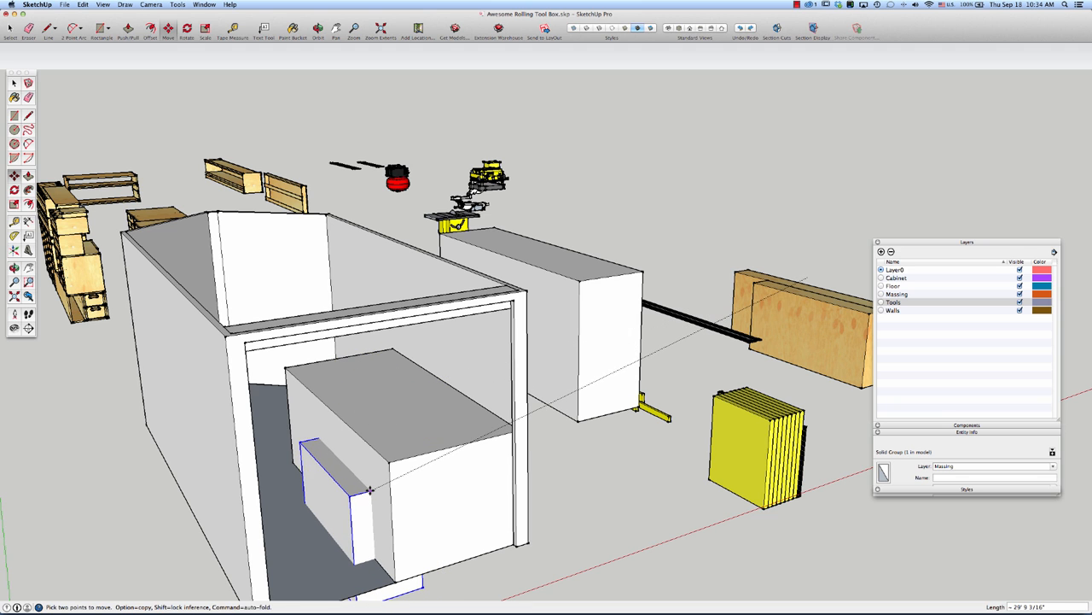
left_click_drag(371, 489, 444, 441)
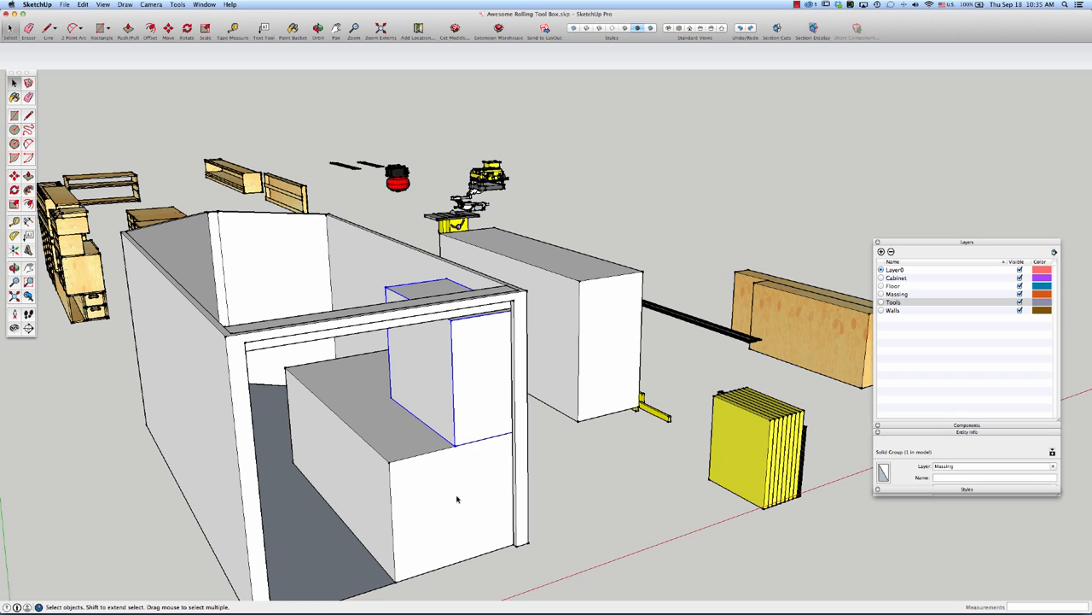
mouse_move(488, 328)
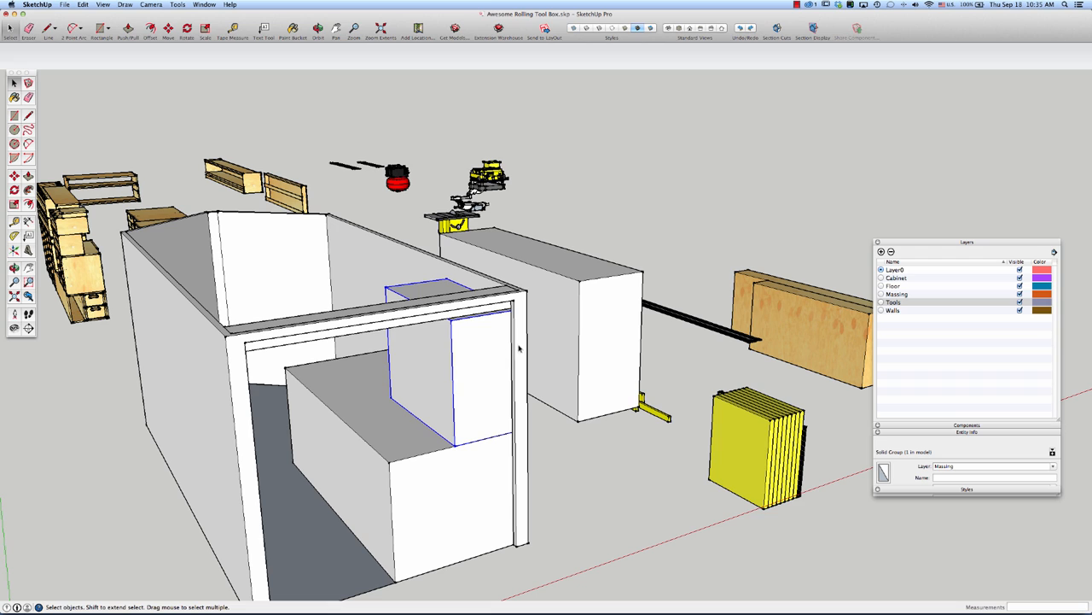
mouse_move(498, 428)
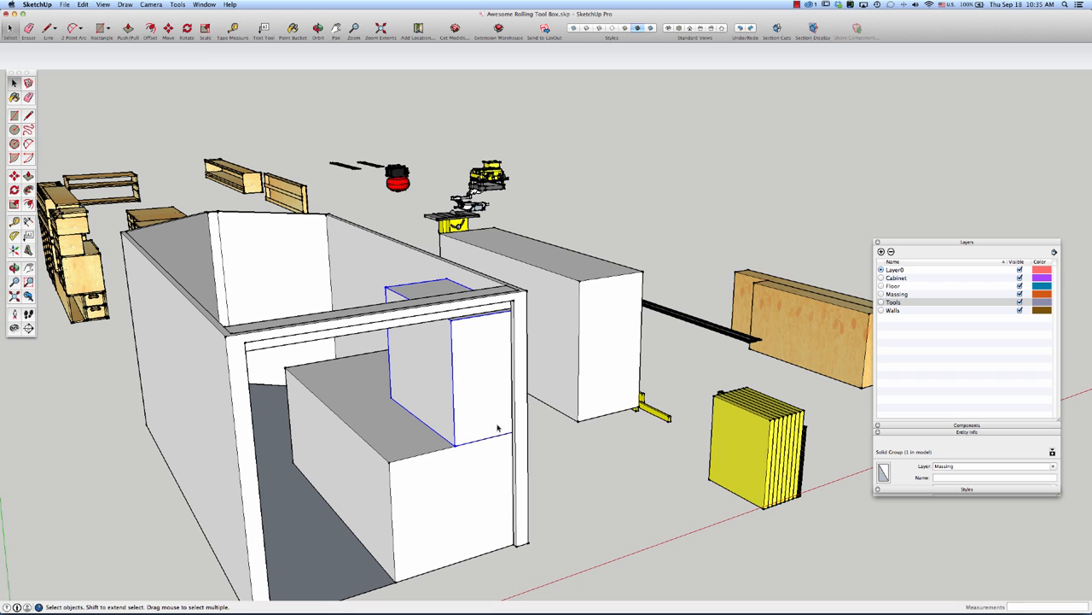
mouse_move(514, 423)
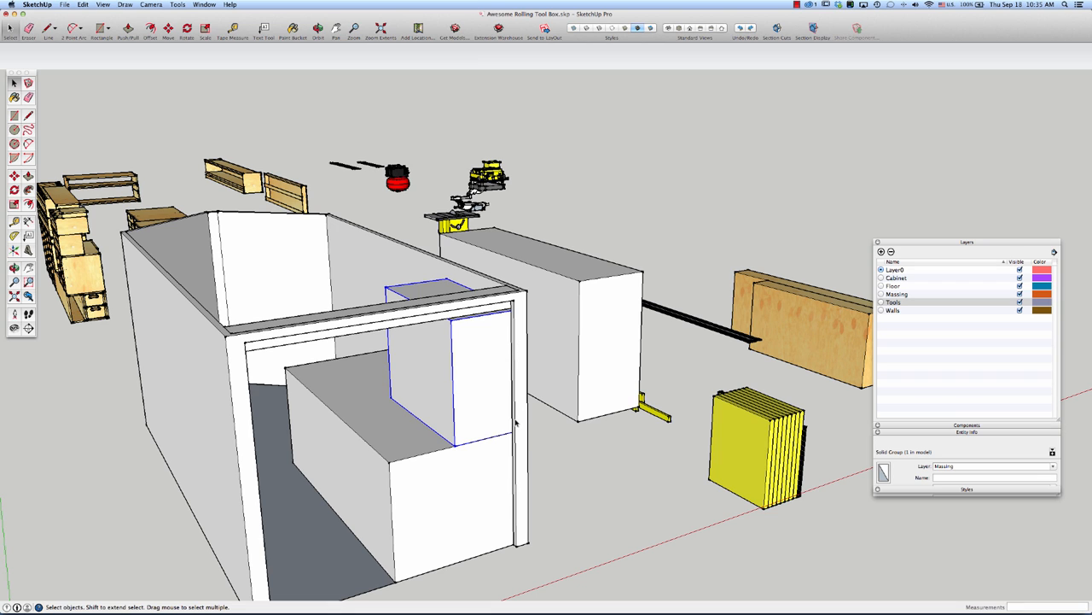
mouse_move(501, 497)
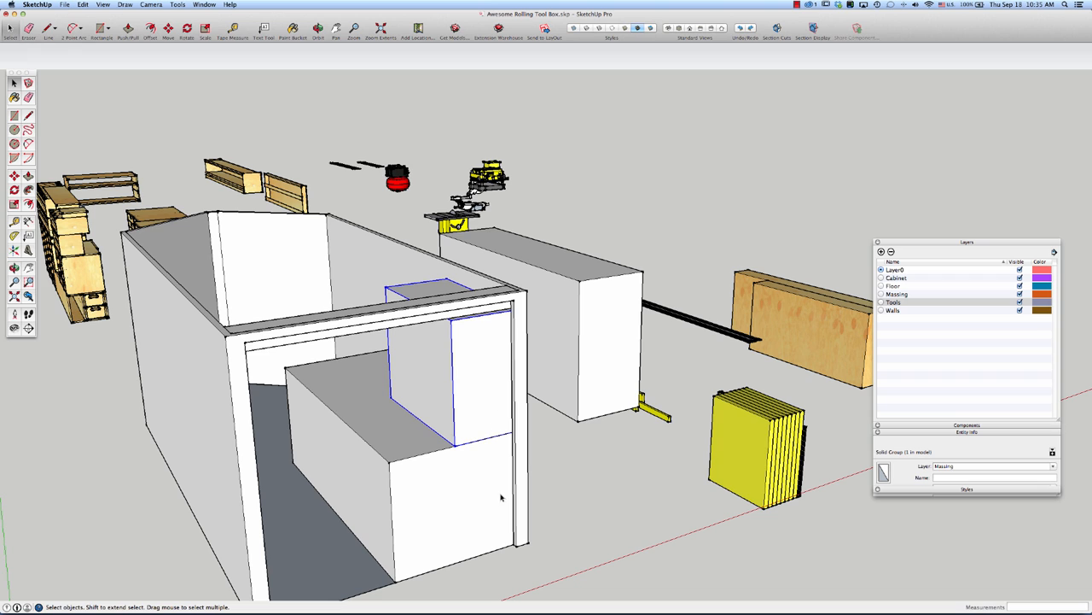
mouse_move(744, 482)
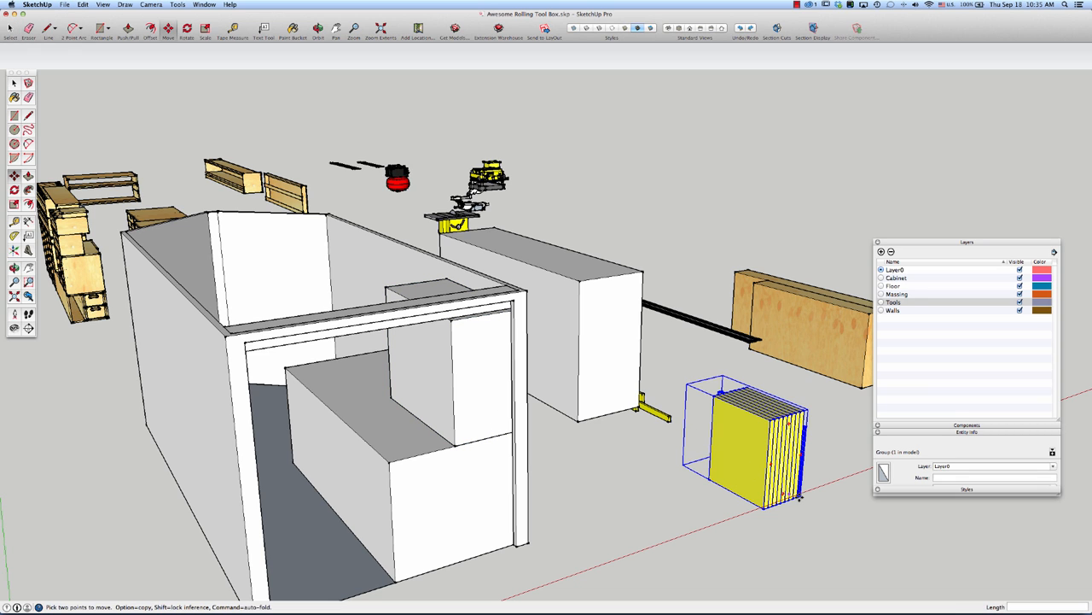
Move the yellow panel stack group into the tall white massing block inside the trailer.
left_click_drag(742, 444, 427, 342)
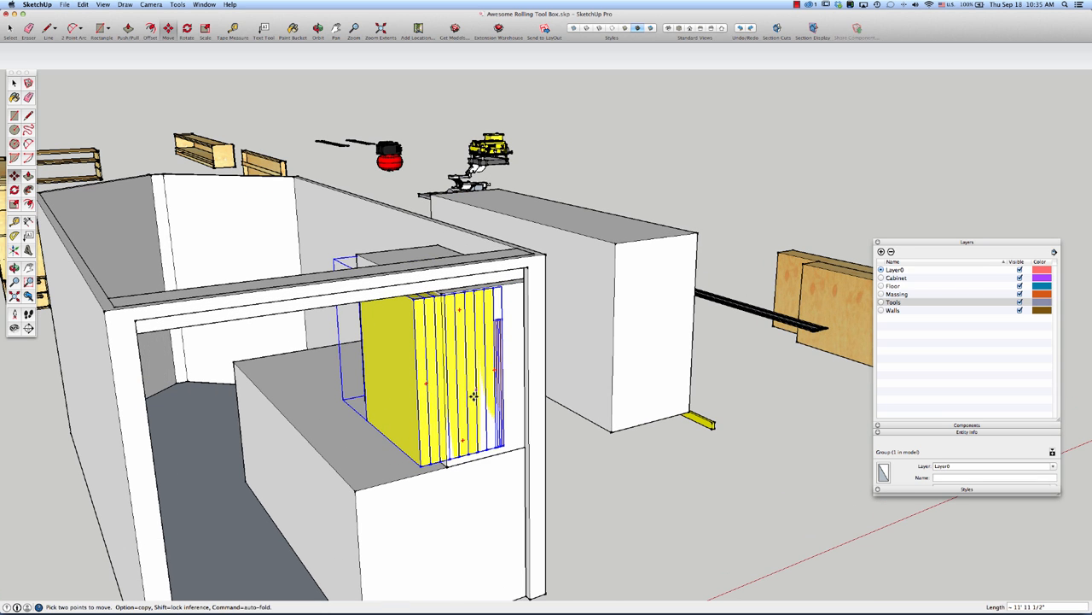
mouse_move(497, 363)
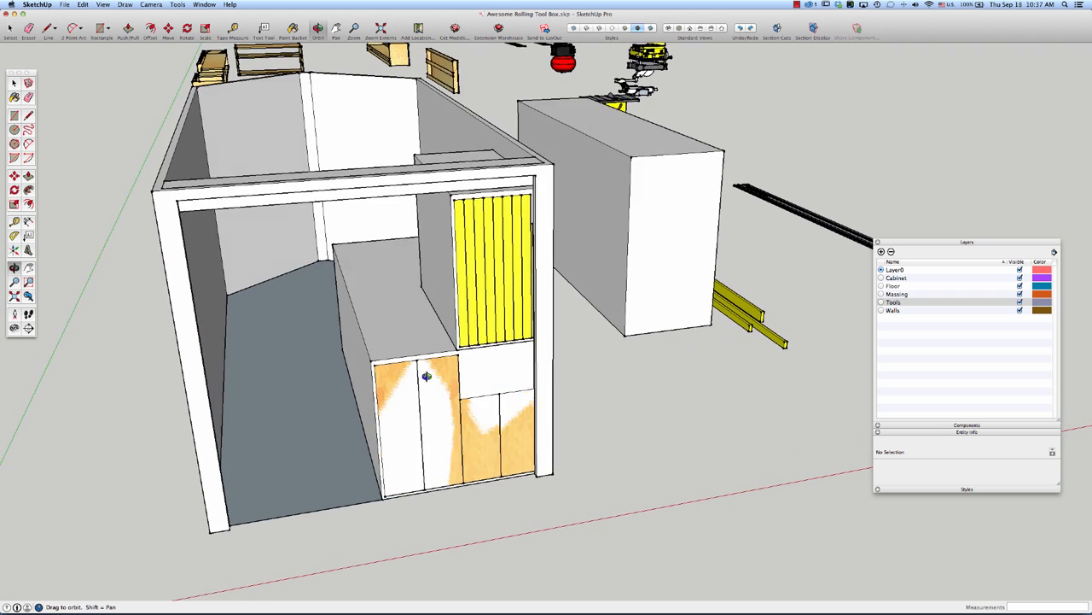
left_click_drag(426, 375, 482, 388)
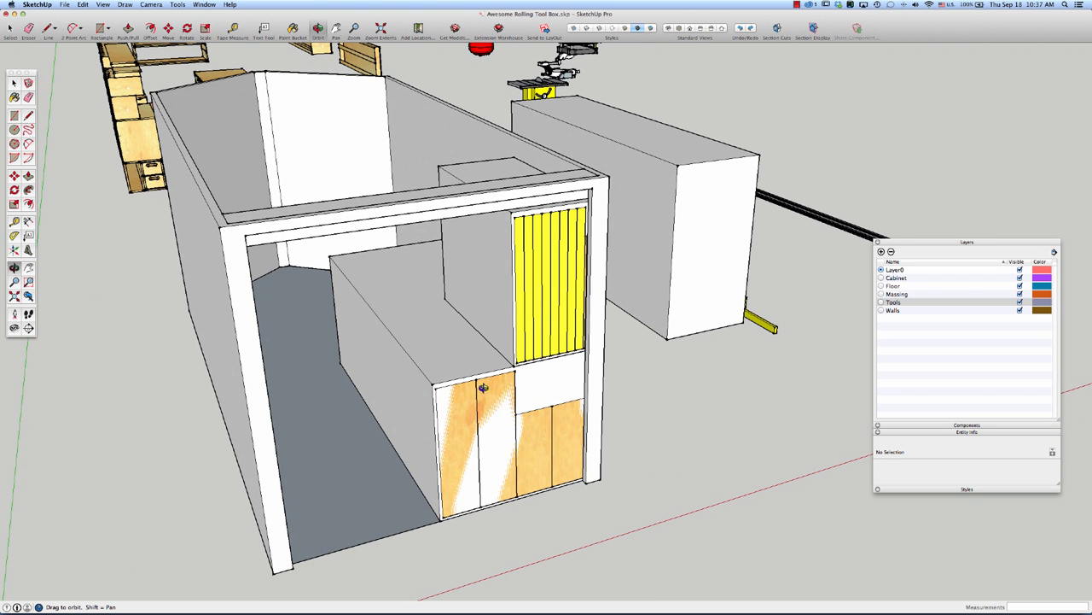
mouse_move(495, 447)
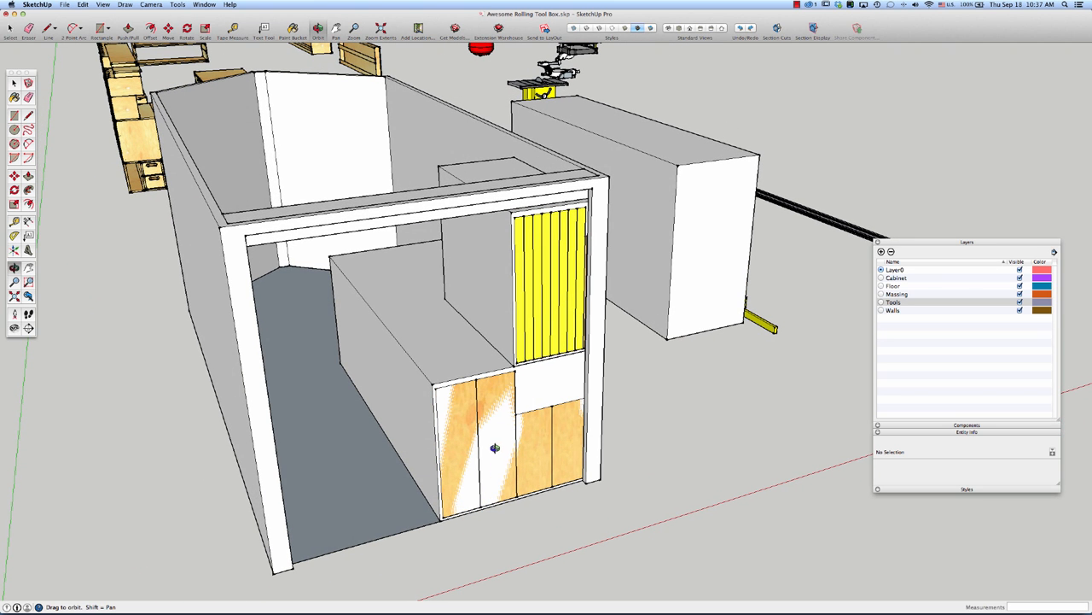
mouse_move(556, 391)
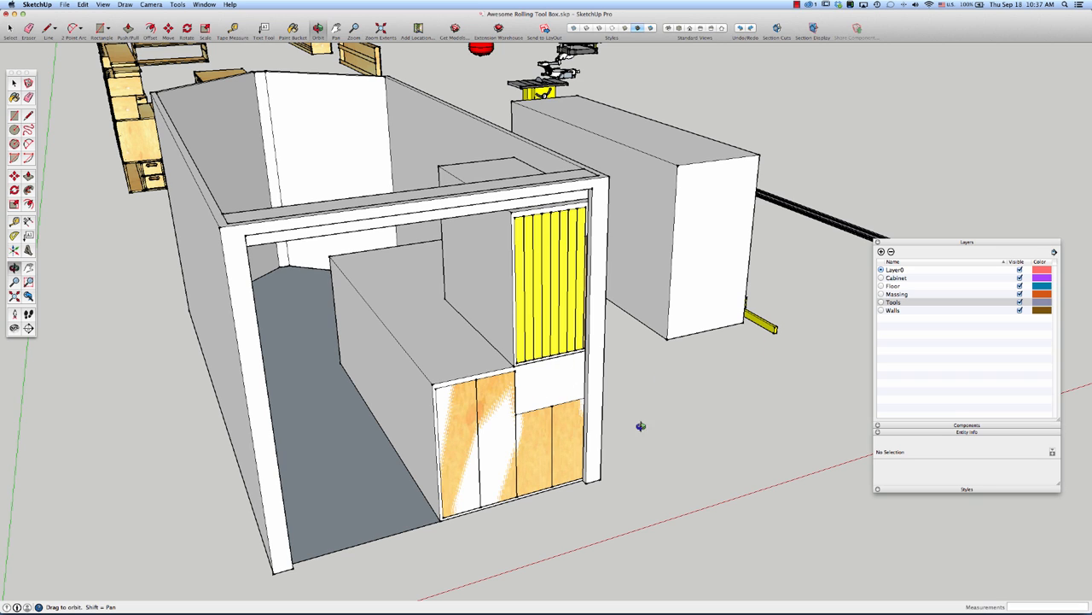
mouse_move(620, 245)
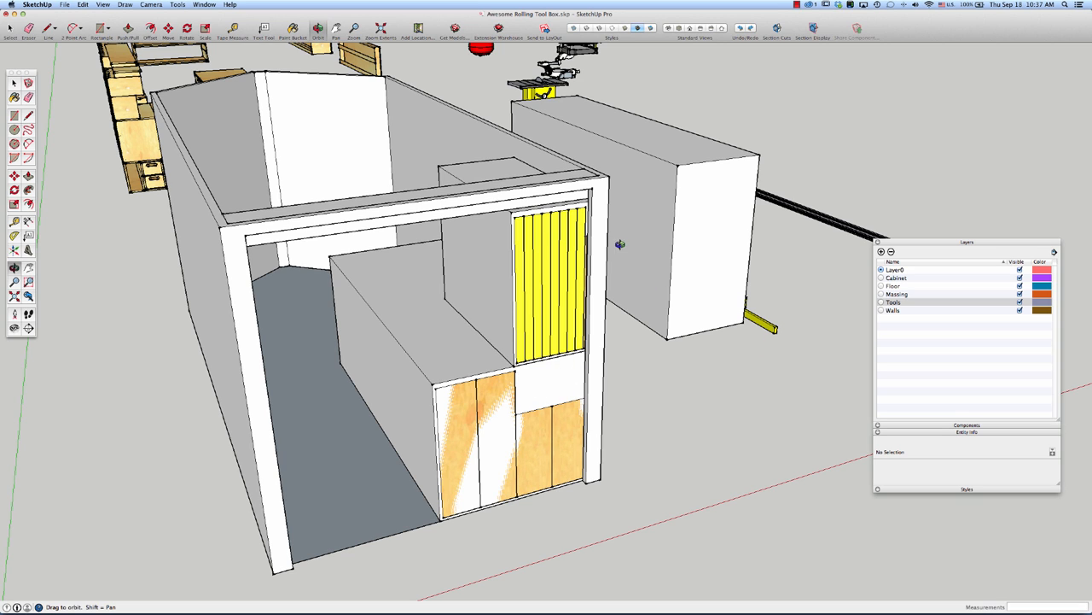
mouse_move(574, 291)
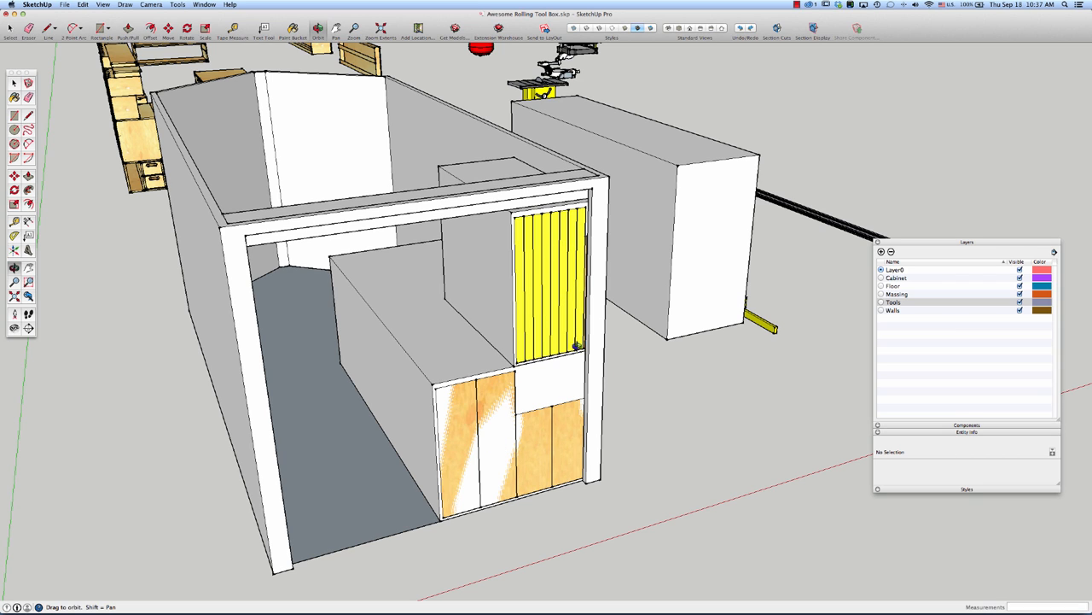
mouse_move(538, 460)
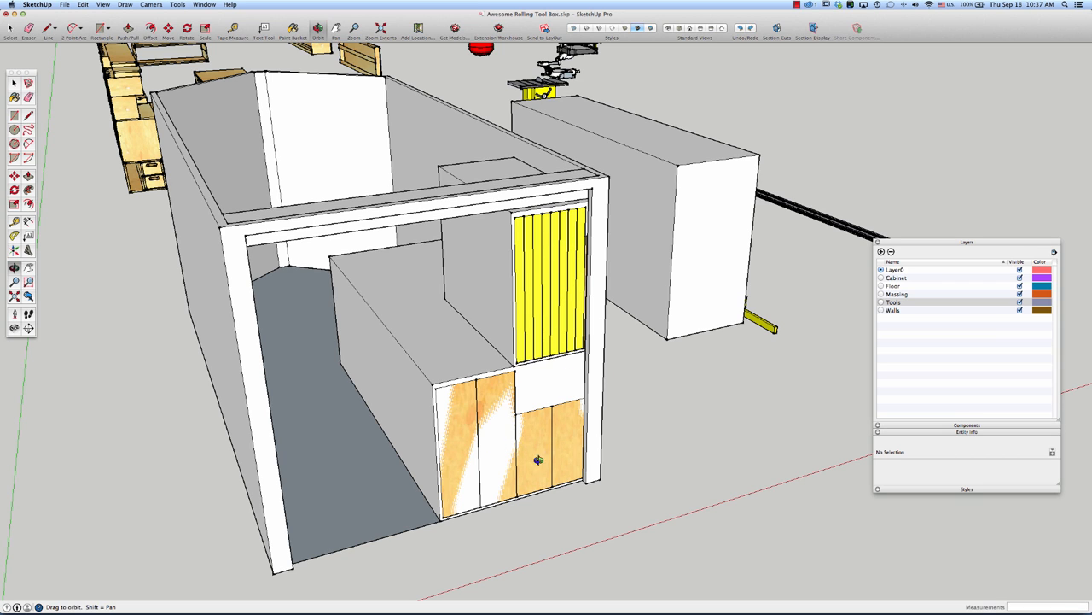
mouse_move(575, 383)
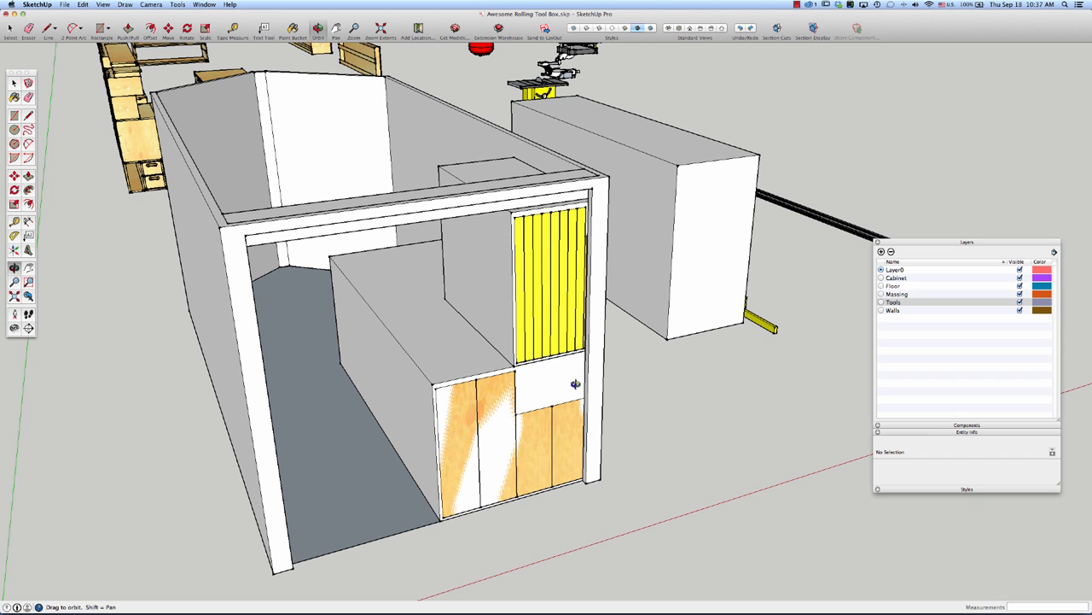
mouse_move(794, 282)
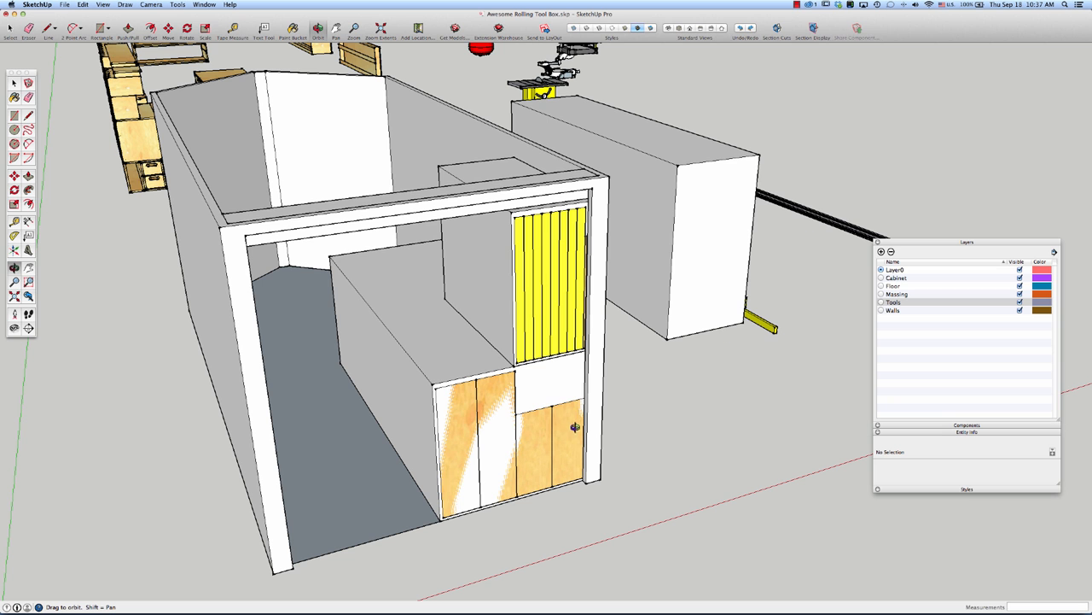
mouse_move(556, 453)
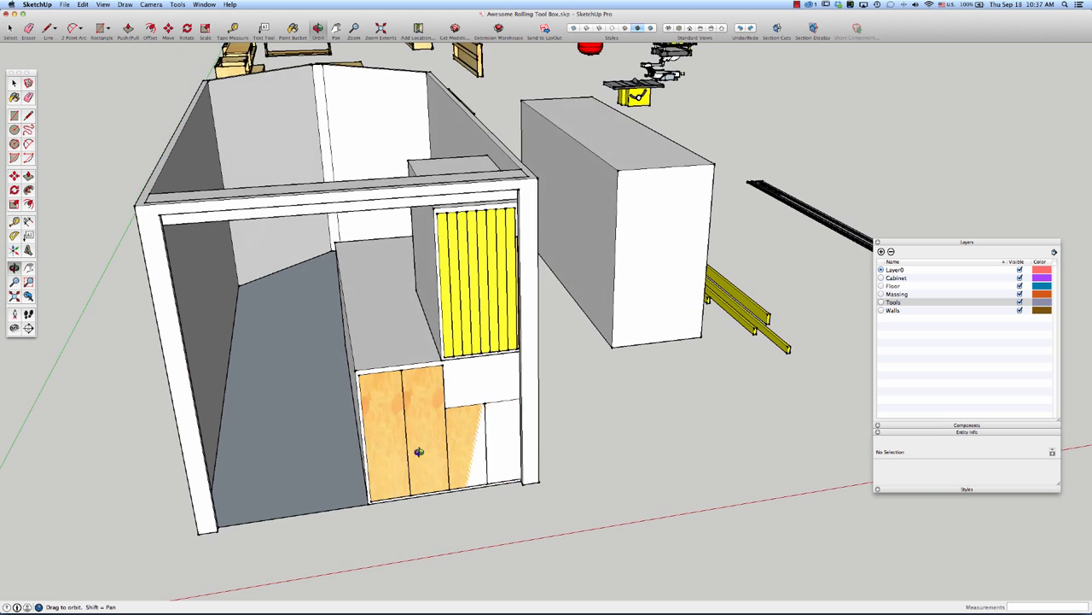
left_click_drag(418, 453, 465, 418)
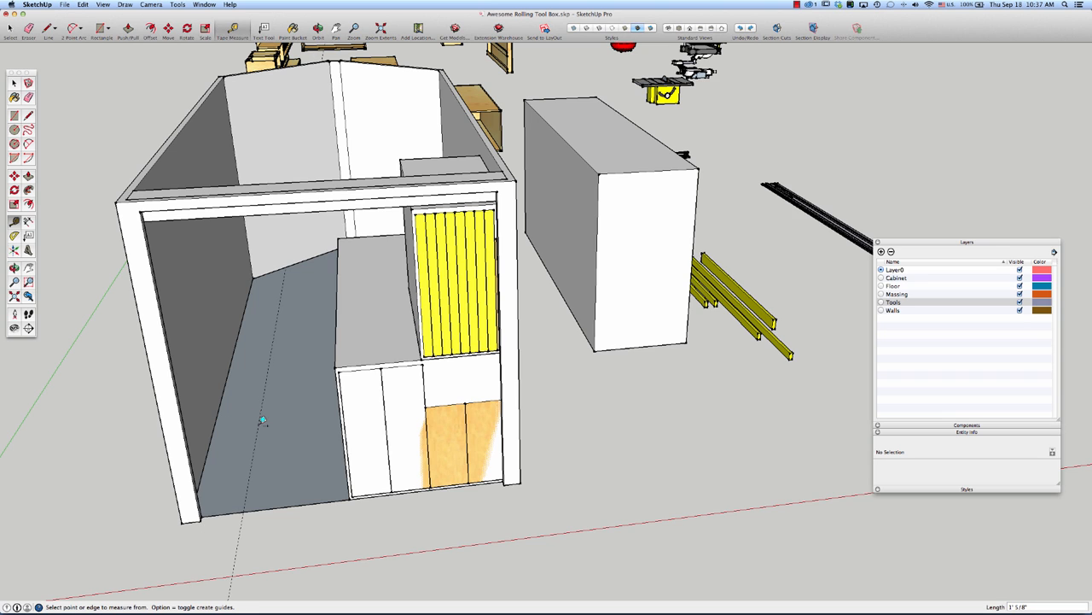
mouse_move(264, 424)
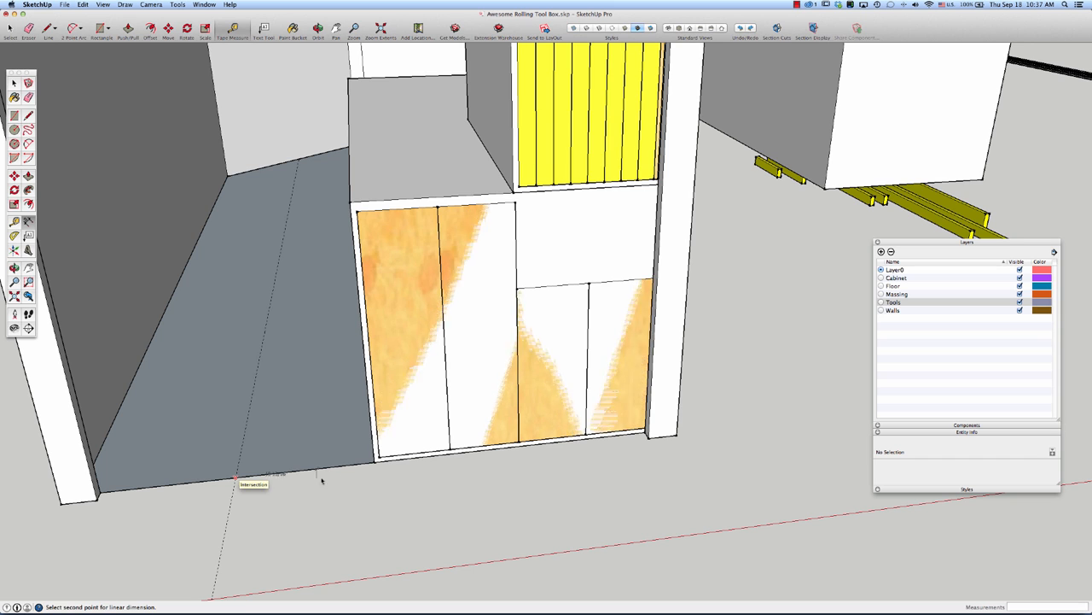
Dimension the 1' 6 3/4" walkway width from the floor guide to the cabinet base.
left_click(376, 474)
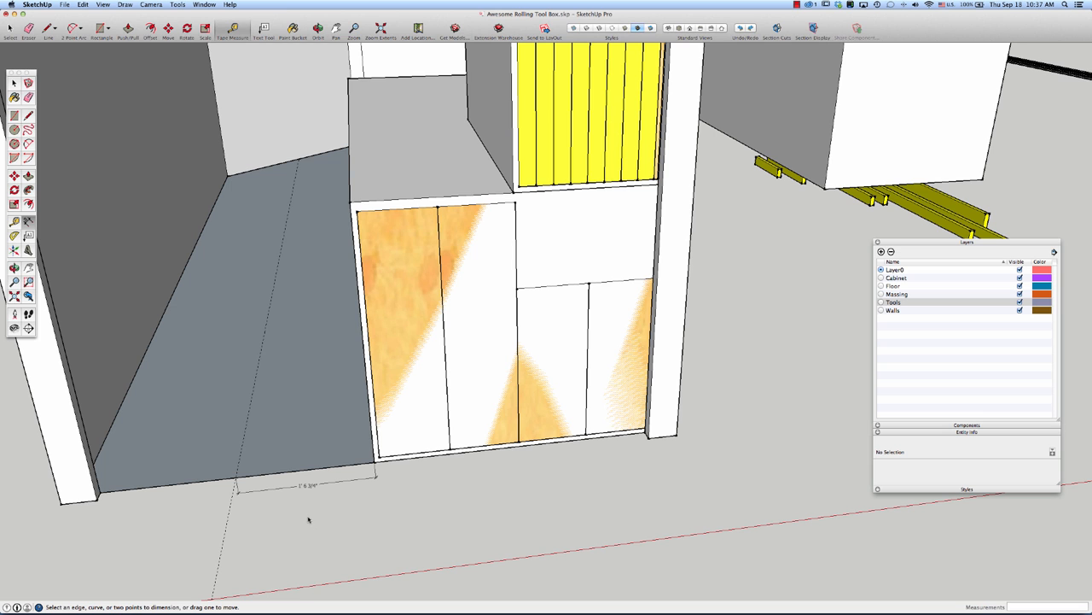
left_click(317, 30)
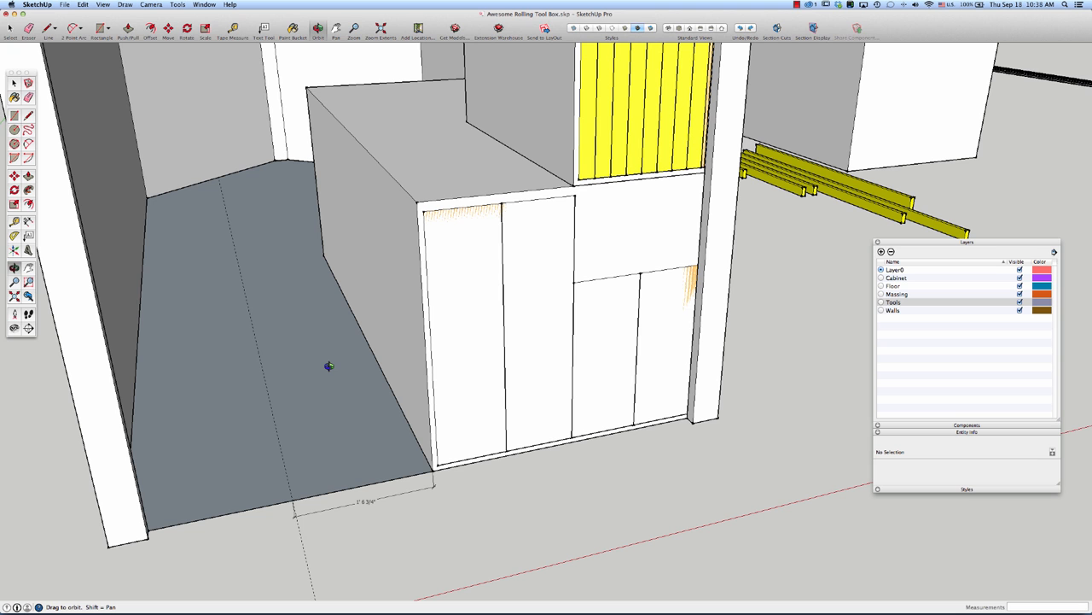
mouse_move(342, 381)
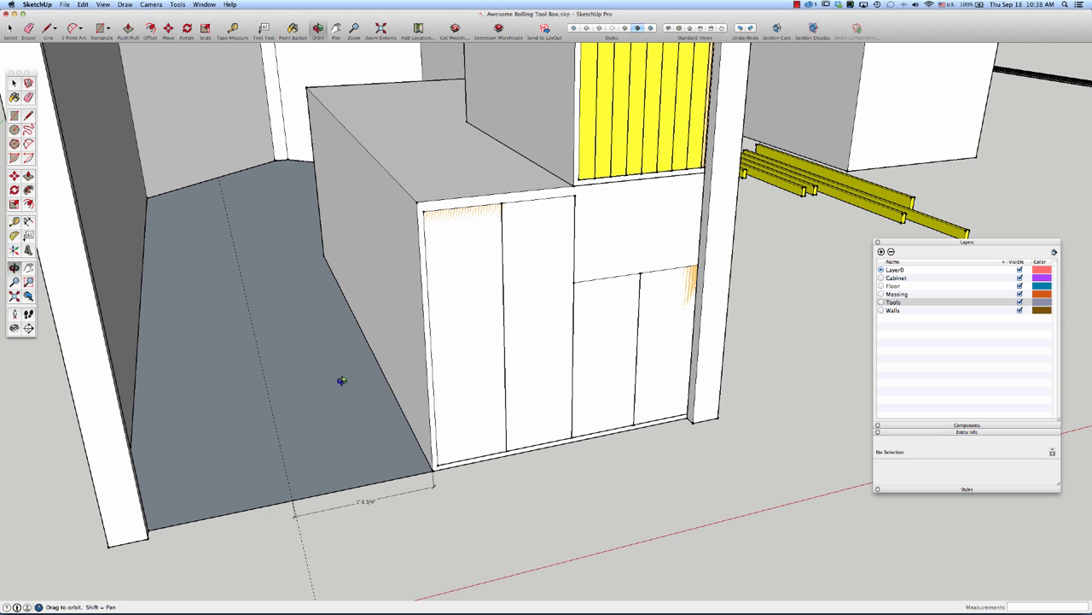
left_click_drag(342, 381, 315, 393)
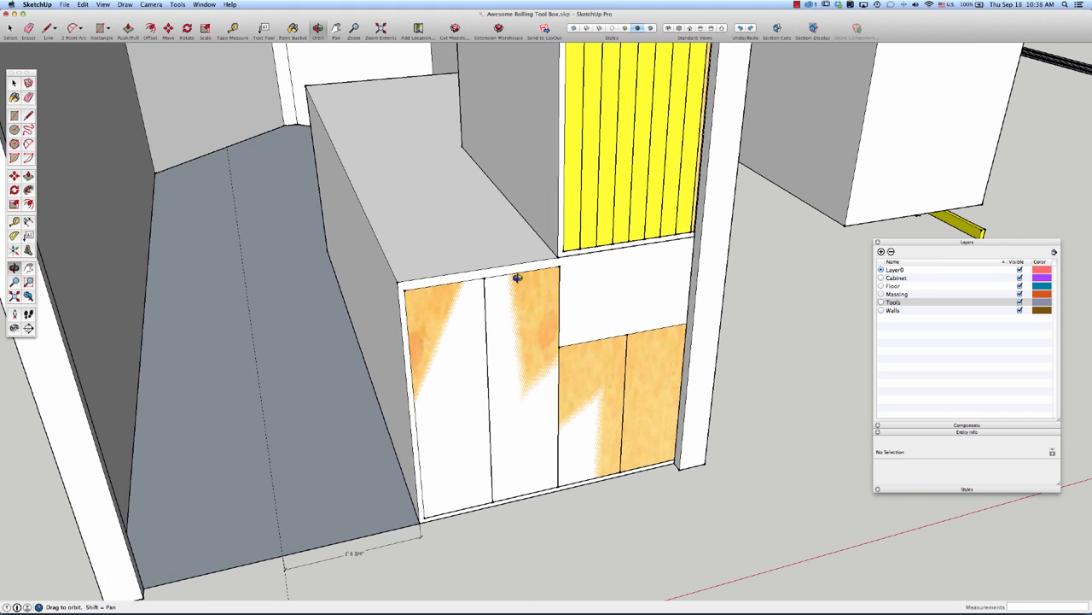
mouse_move(599, 382)
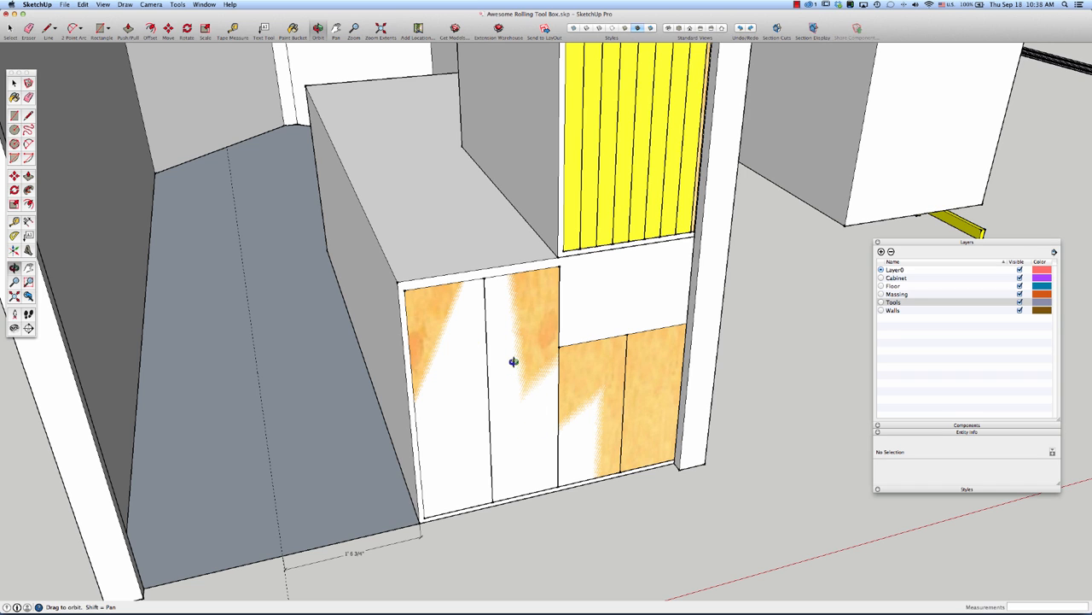
mouse_move(428, 553)
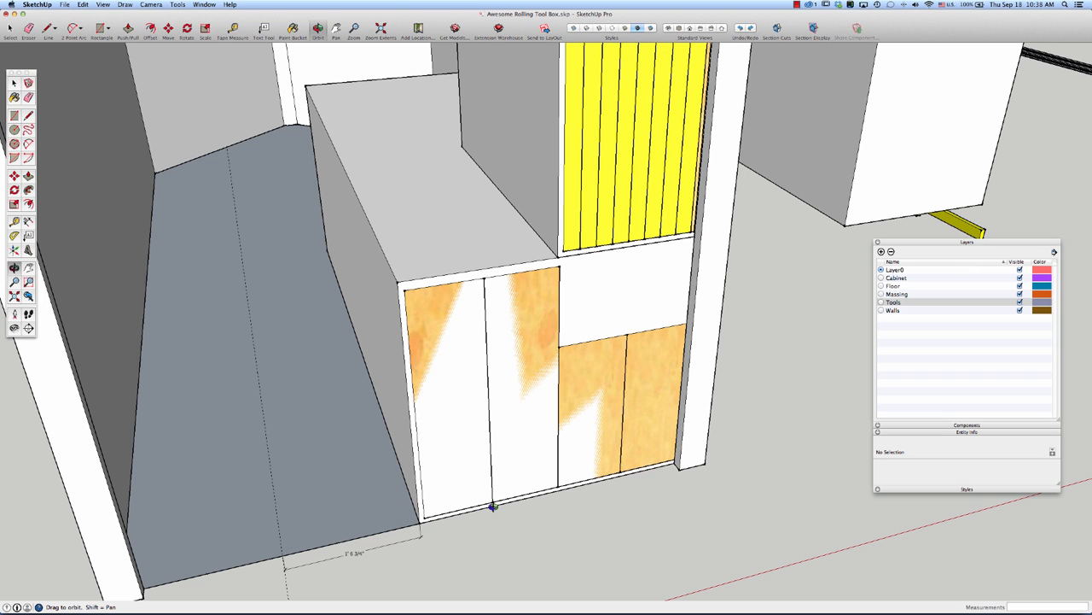
mouse_move(523, 511)
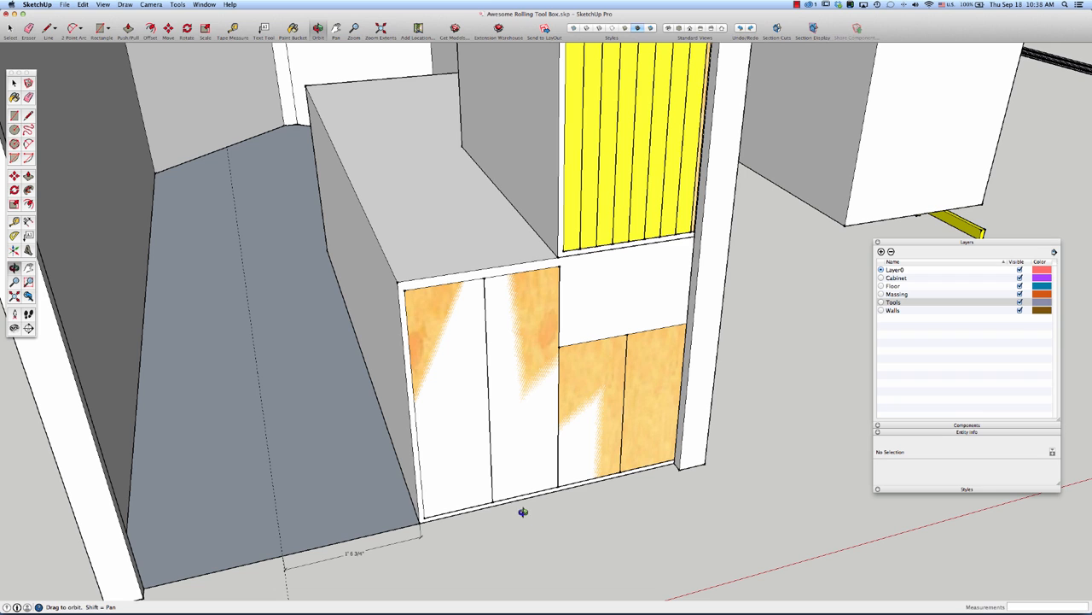
mouse_move(533, 419)
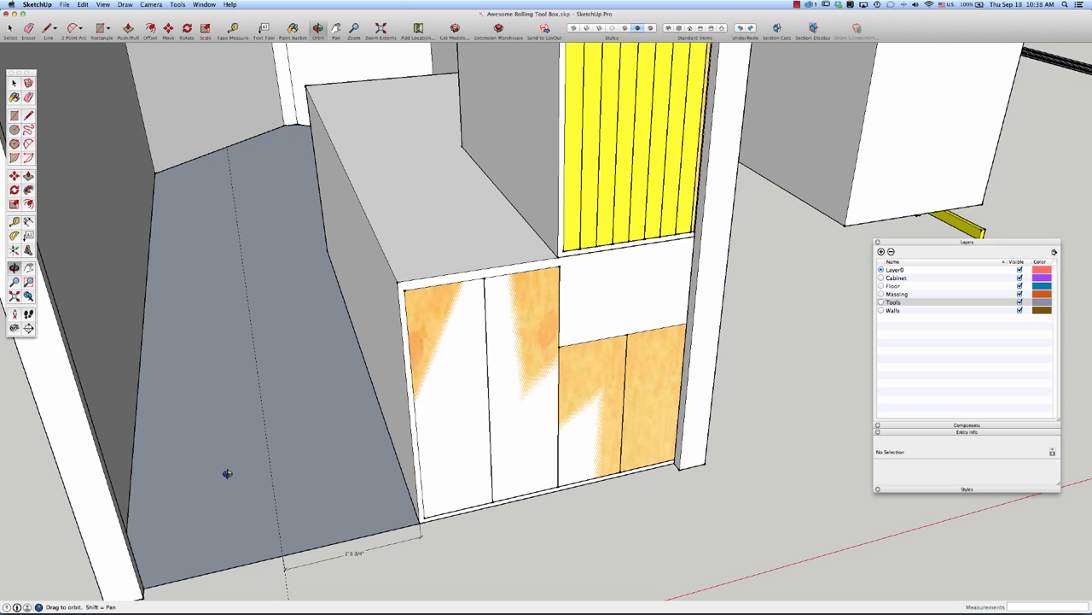
mouse_move(122, 352)
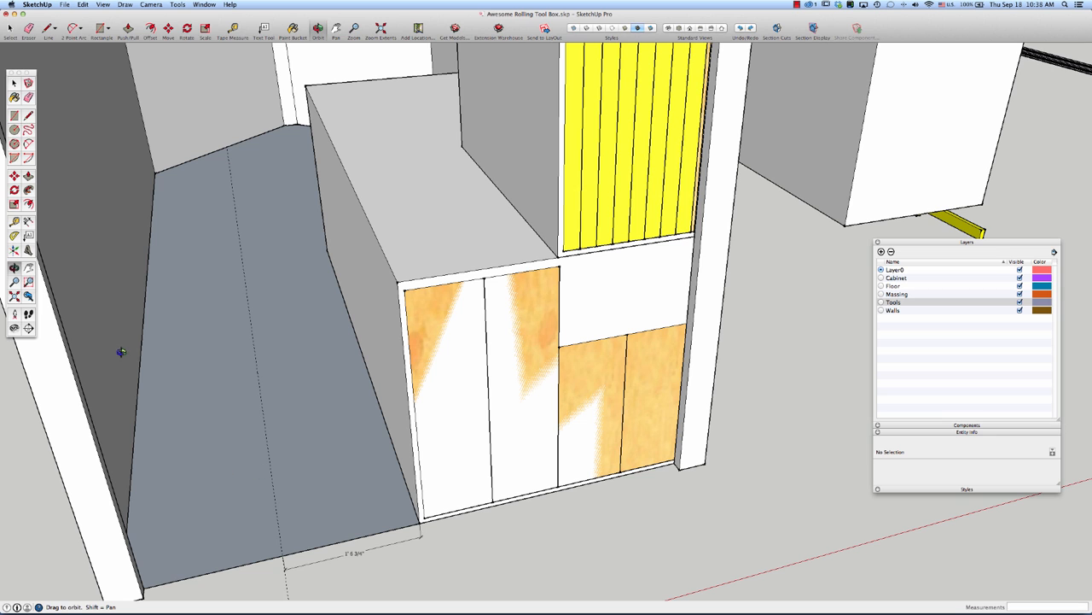
mouse_move(527, 329)
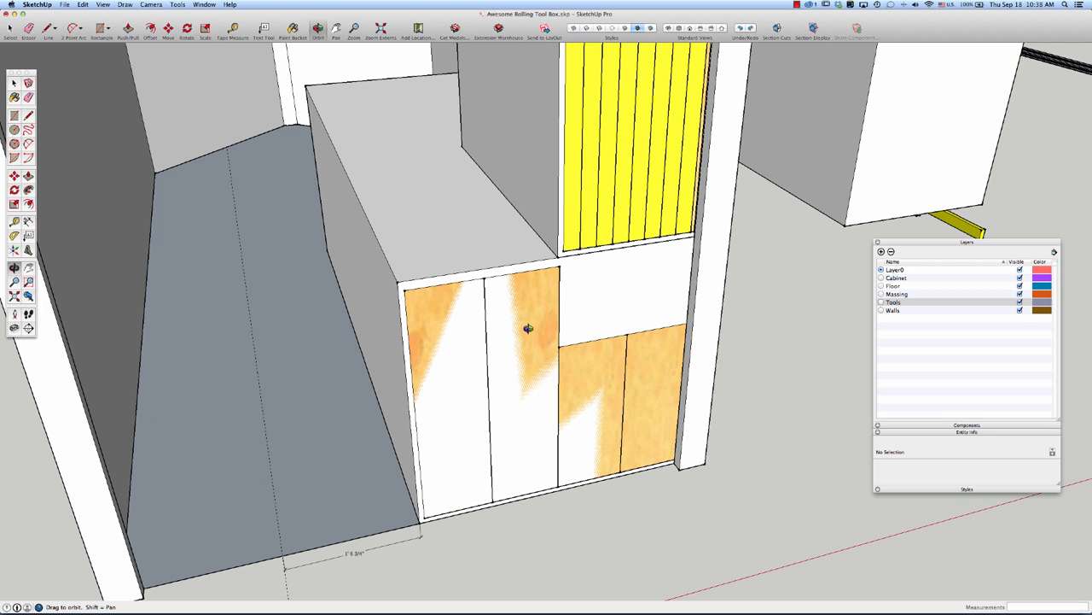
mouse_move(448, 235)
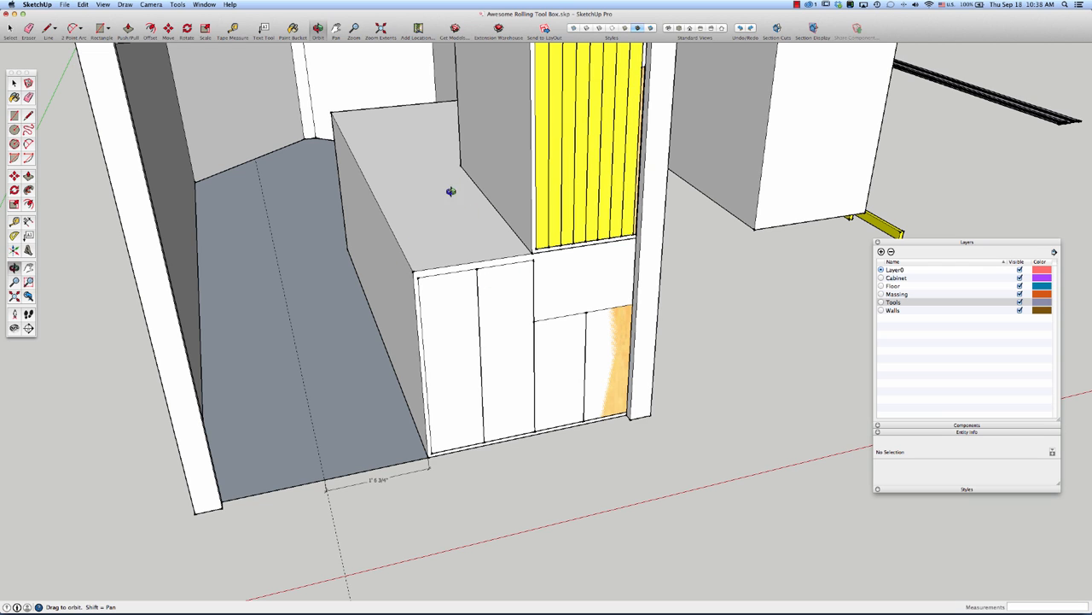
mouse_move(442, 228)
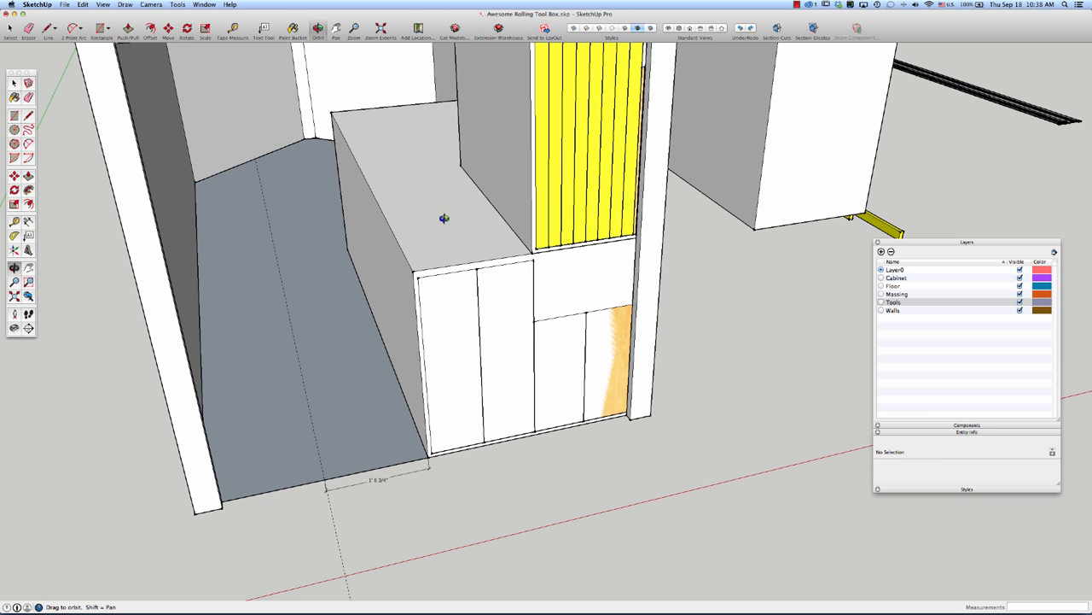
mouse_move(434, 226)
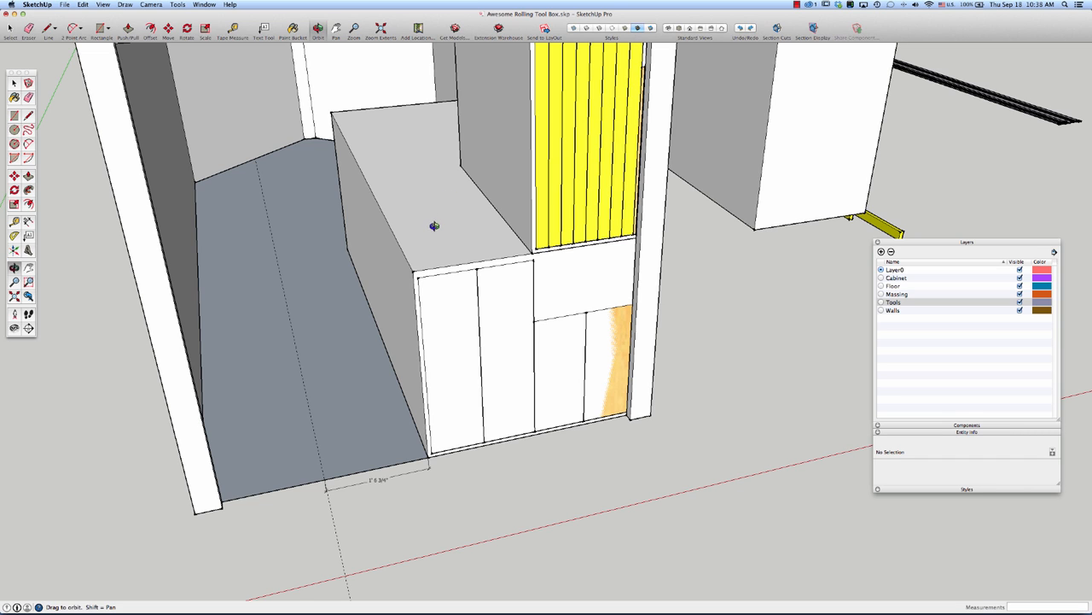
mouse_move(464, 248)
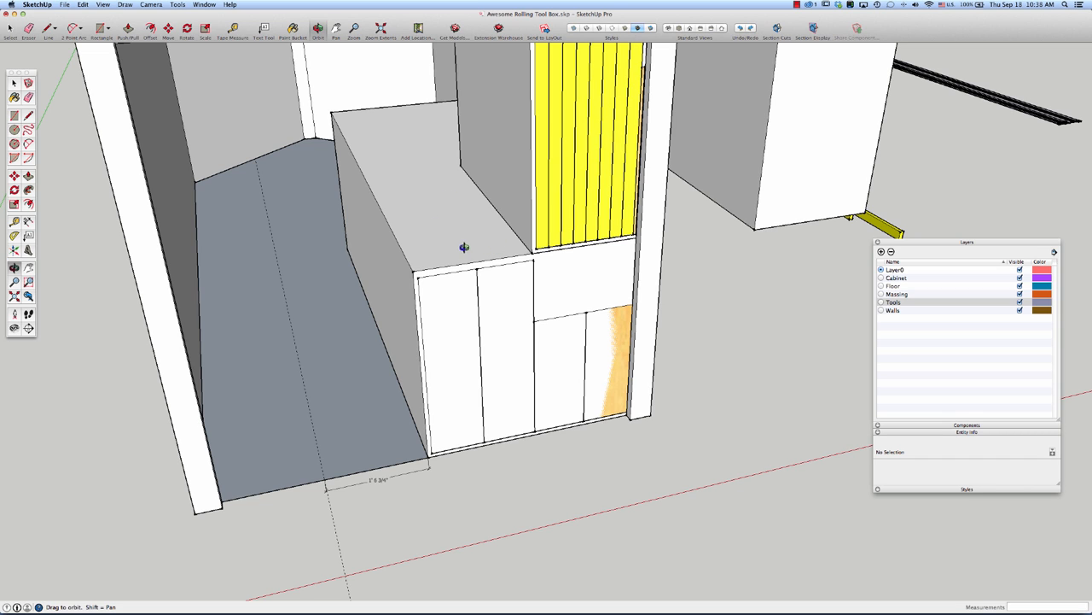
mouse_move(332, 332)
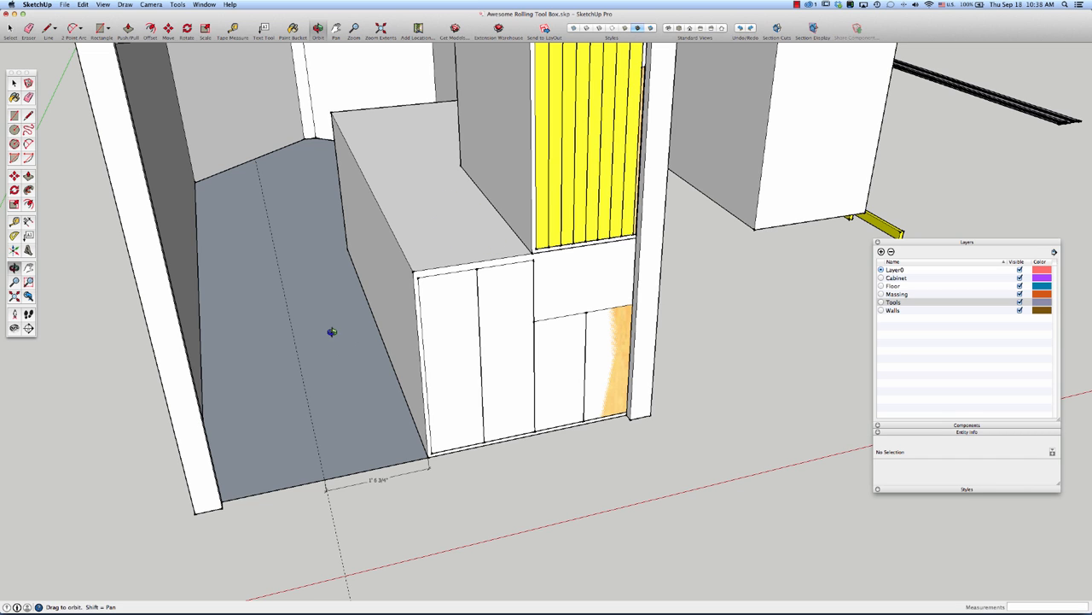
mouse_move(472, 339)
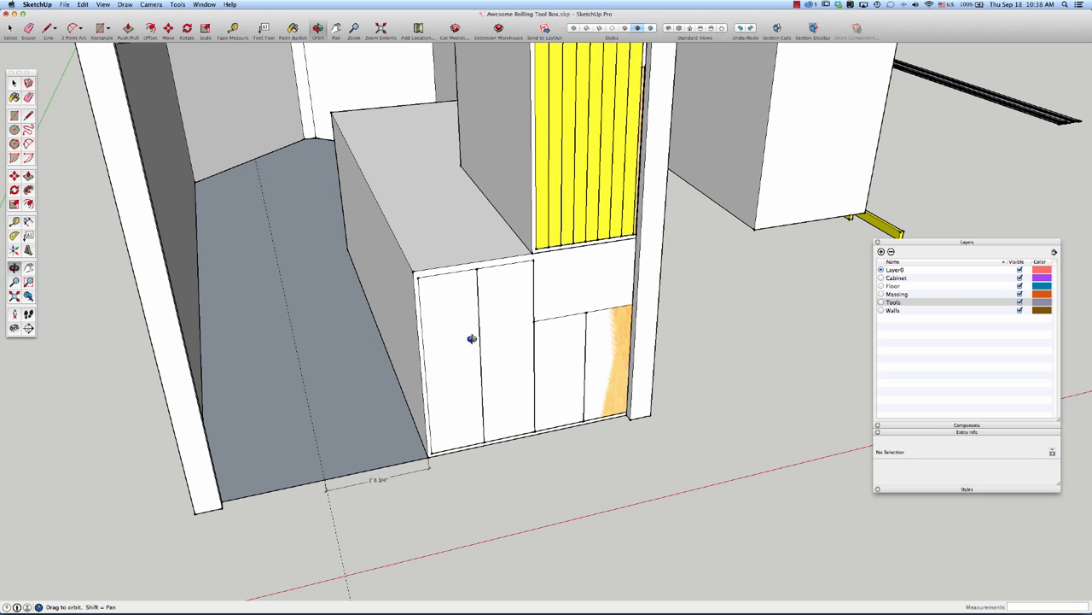
mouse_move(534, 258)
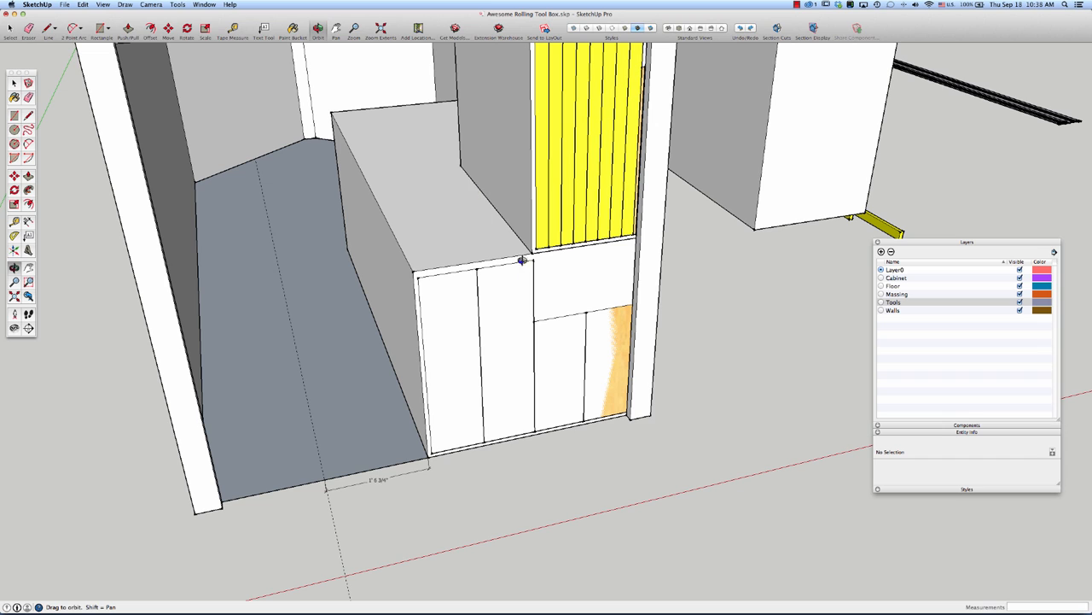
mouse_move(518, 342)
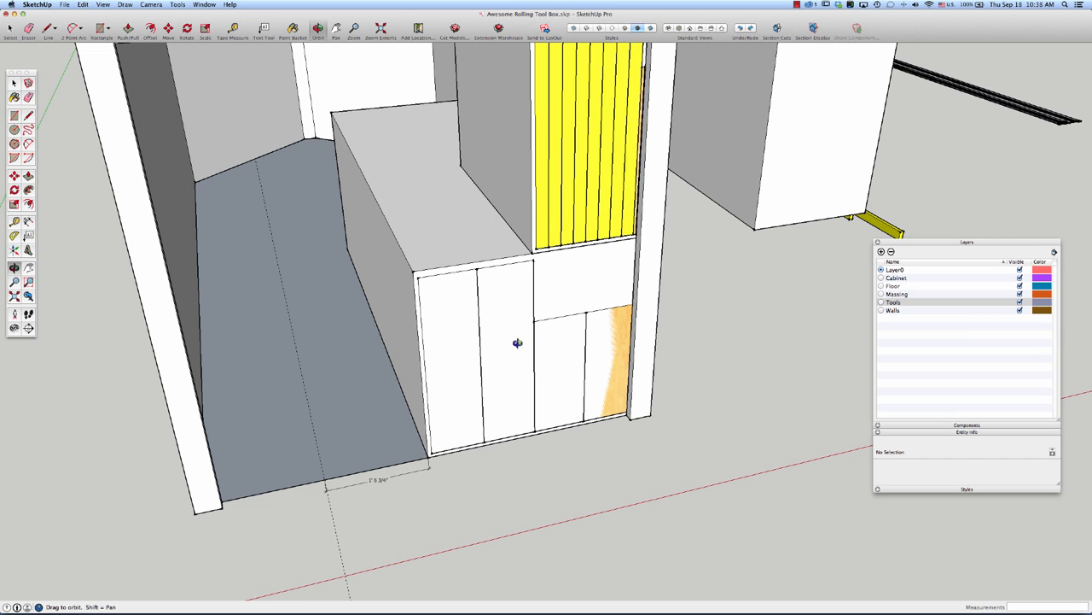
mouse_move(515, 206)
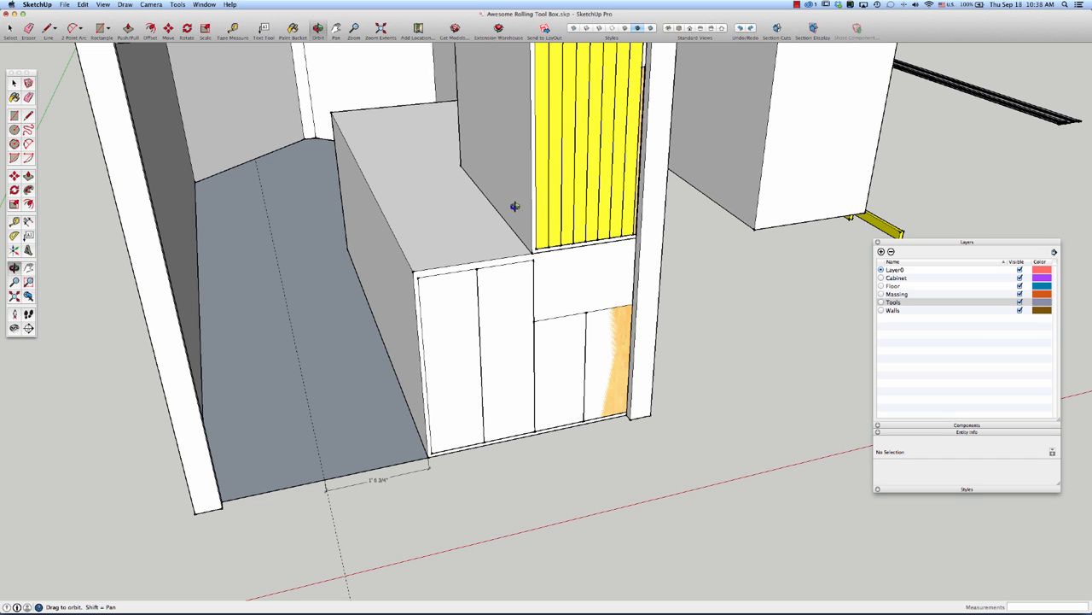
mouse_move(474, 184)
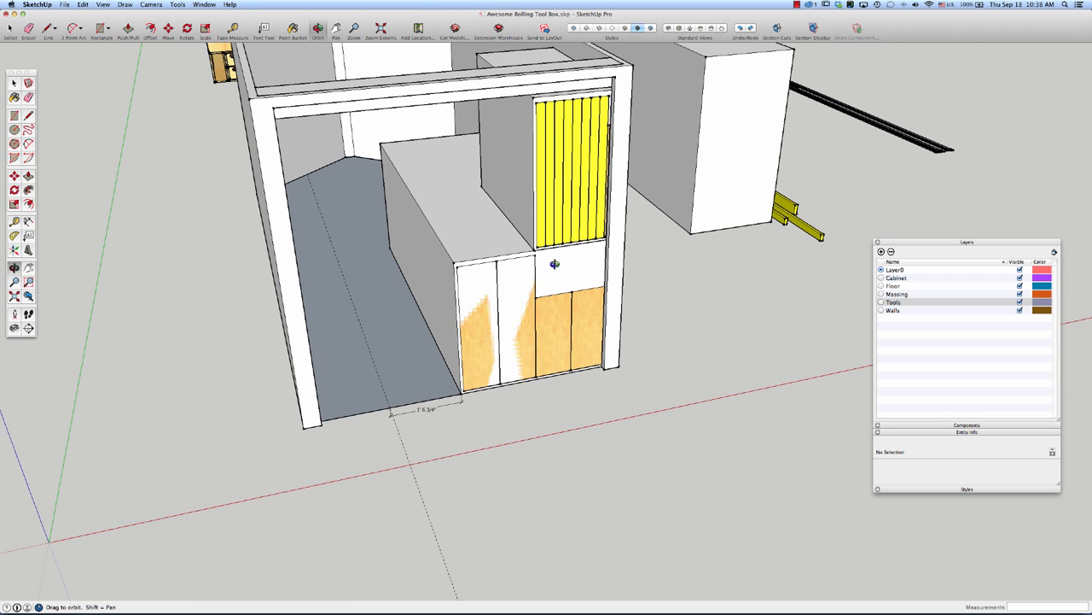
left_click_drag(555, 265, 491, 322)
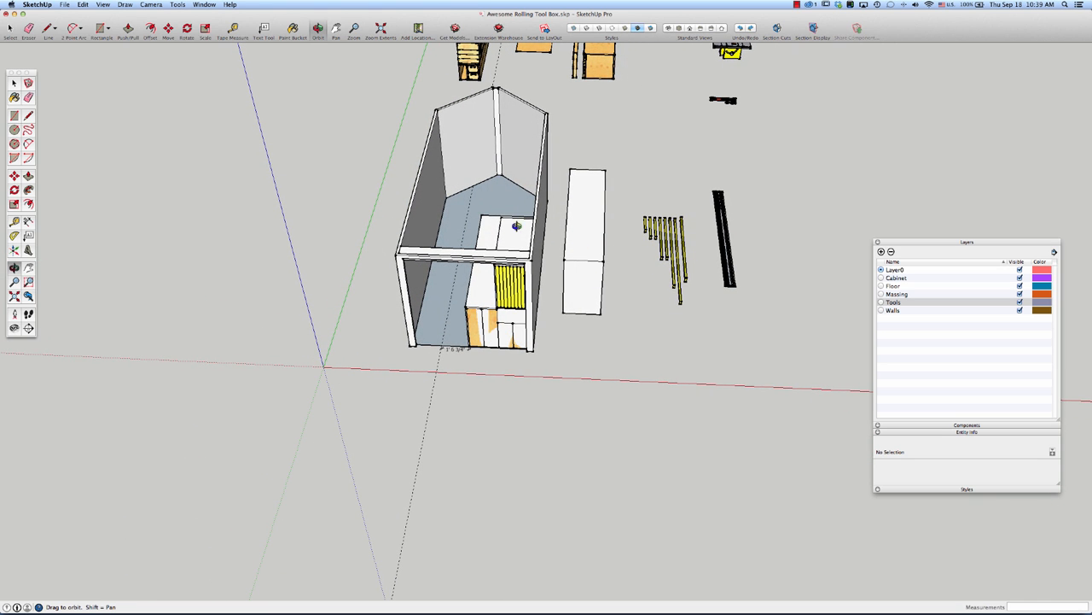
left_click_drag(517, 226, 555, 175)
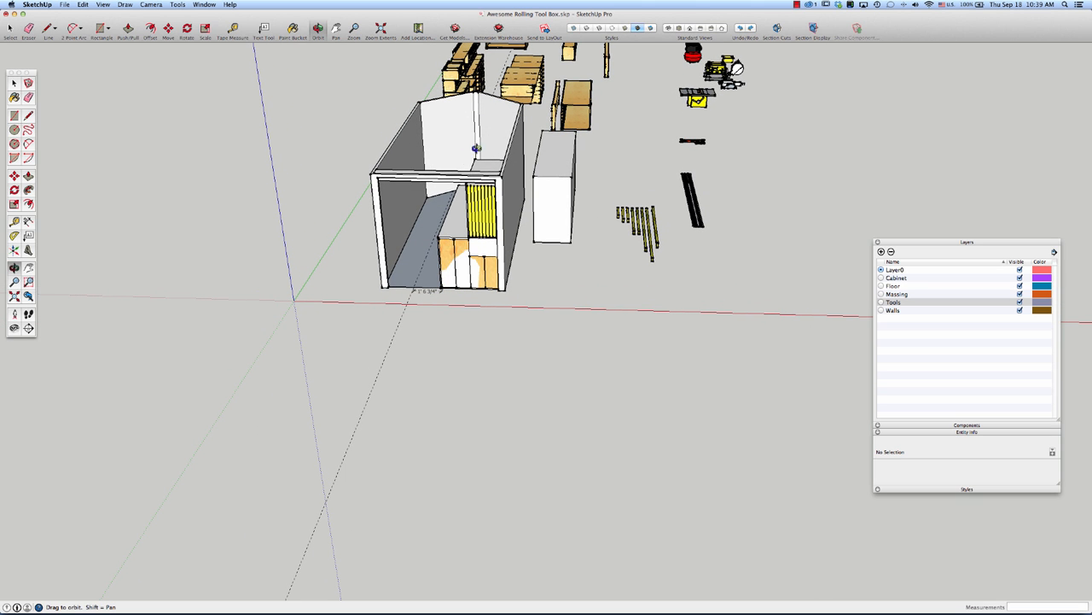
mouse_move(510, 219)
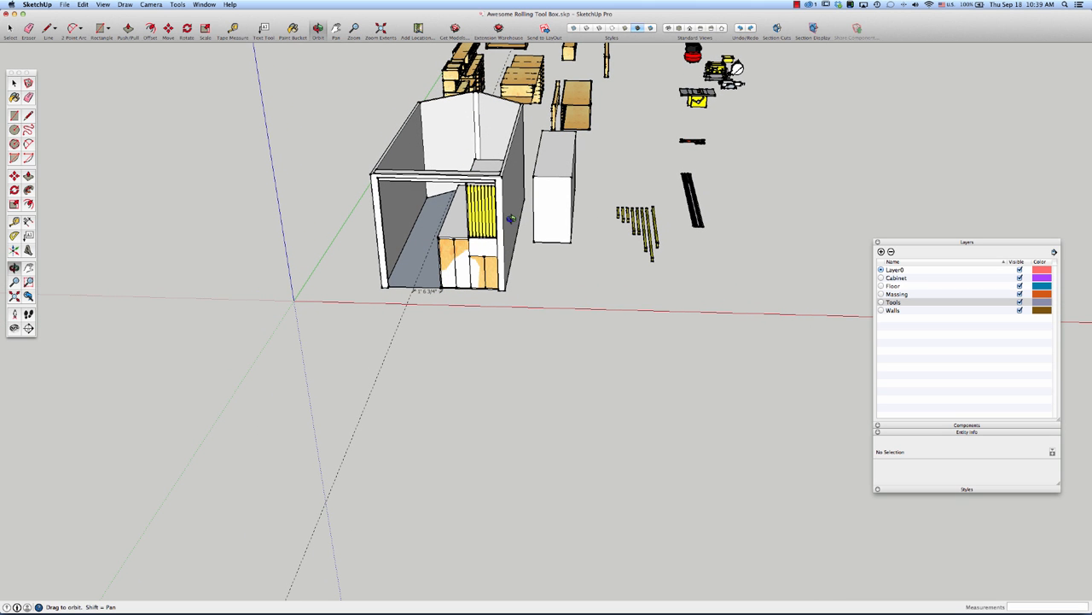
left_click_drag(512, 217, 520, 222)
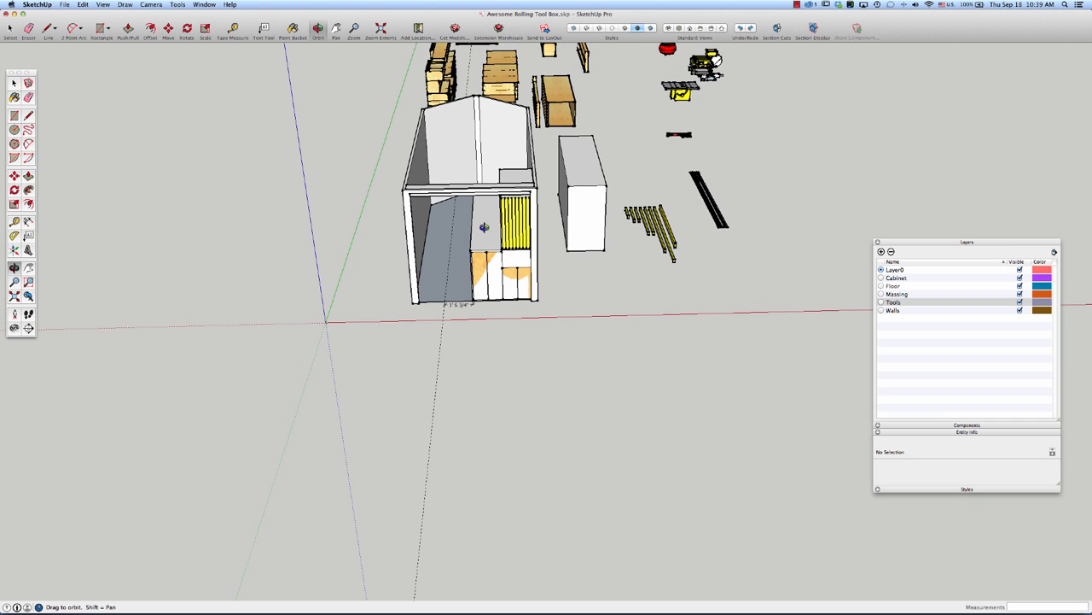
mouse_move(558, 233)
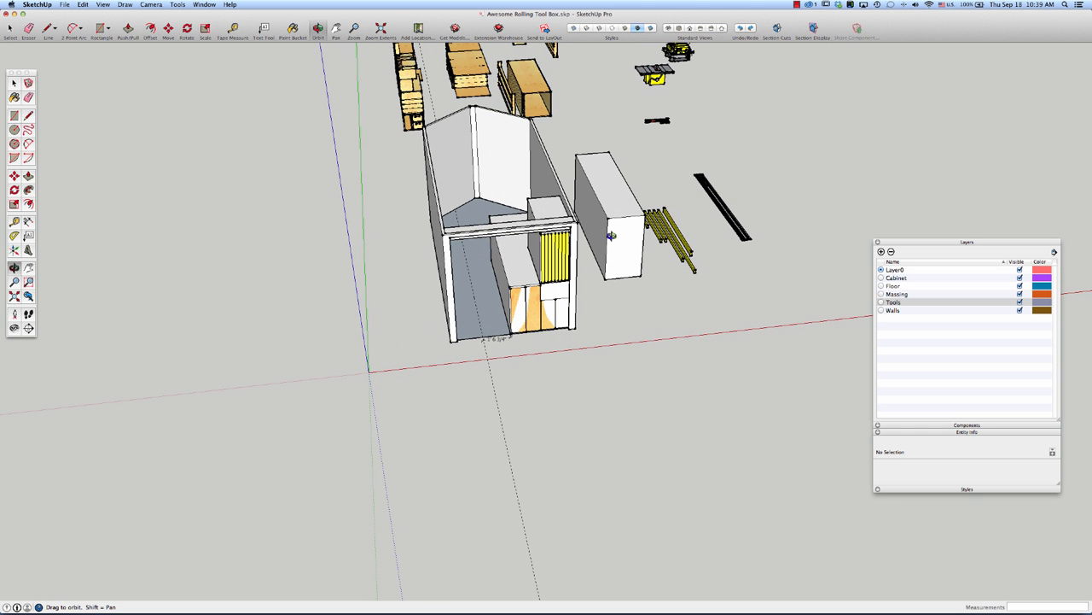
mouse_move(625, 221)
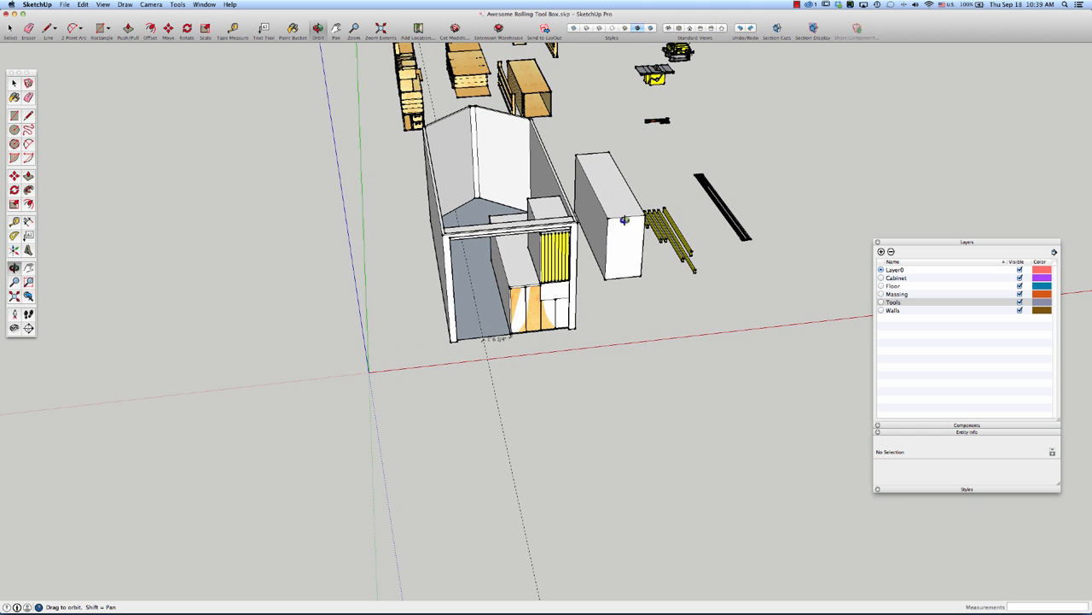
mouse_move(553, 280)
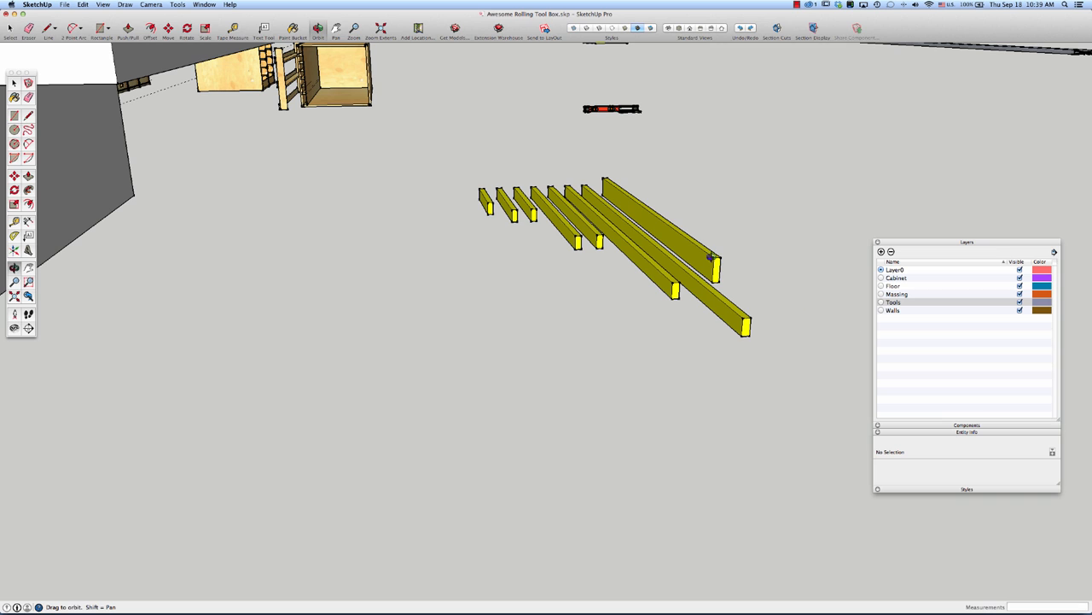
mouse_move(697, 285)
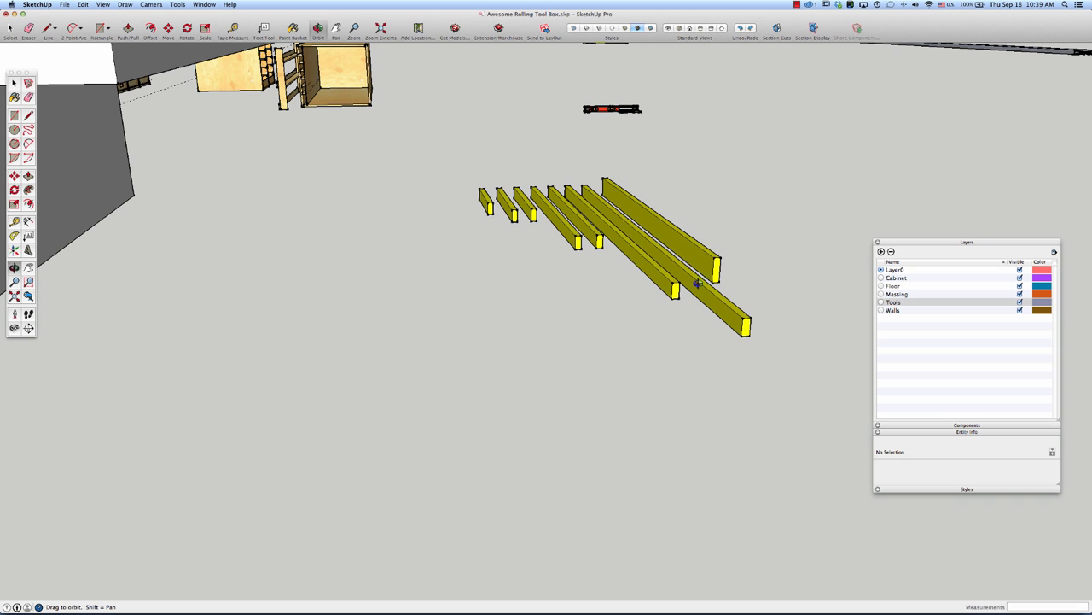
mouse_move(664, 280)
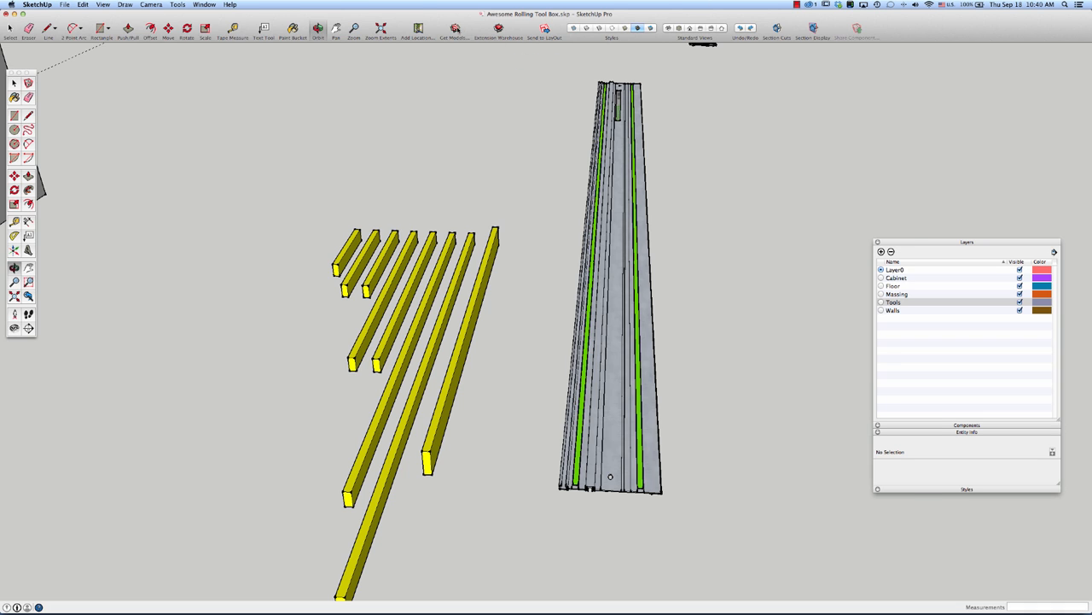
left_click(455, 30)
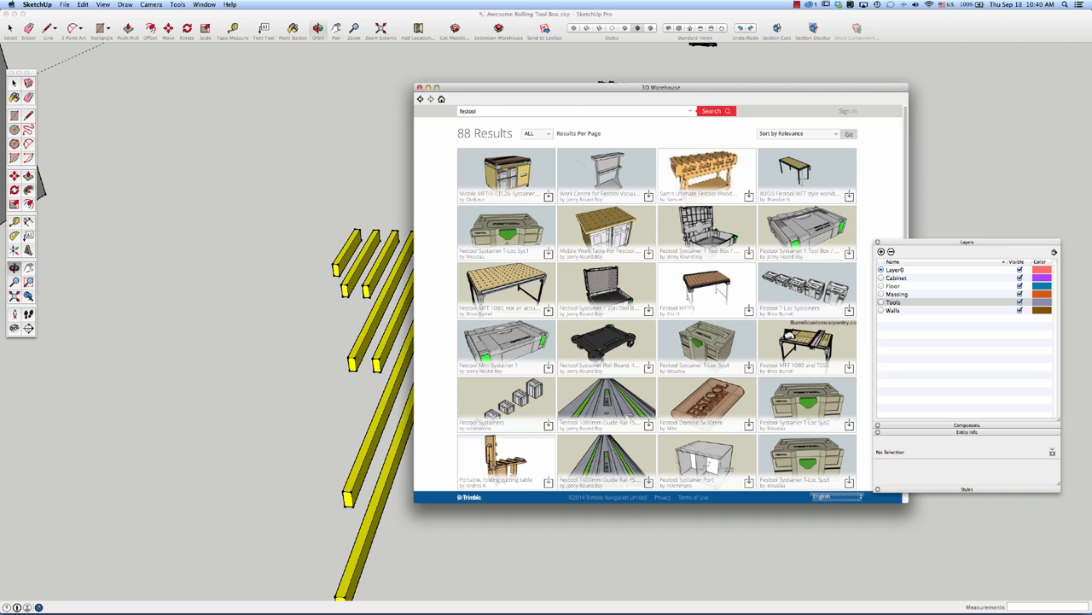
Download the Festool 1080mm Guide Rail FS1080/2 model from the Festool results.
scroll("down", 3)
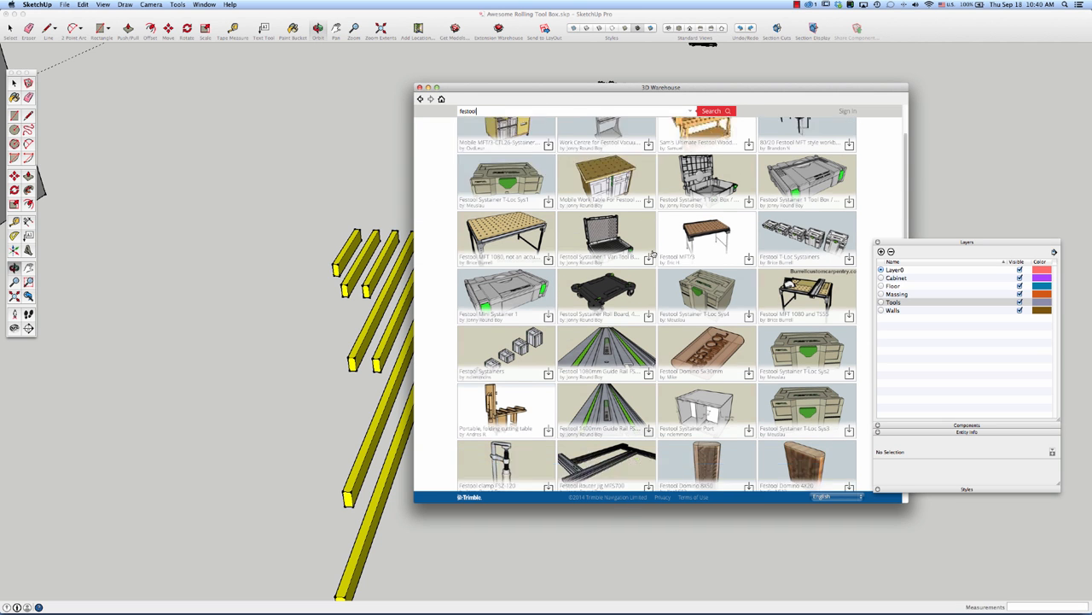
scroll("down", 3)
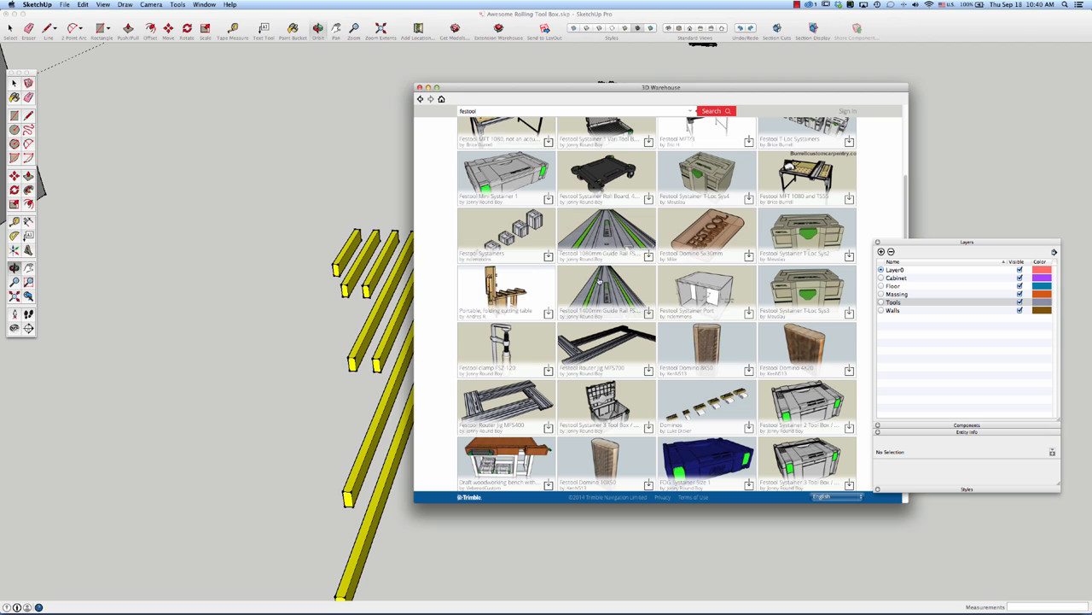
mouse_move(596, 252)
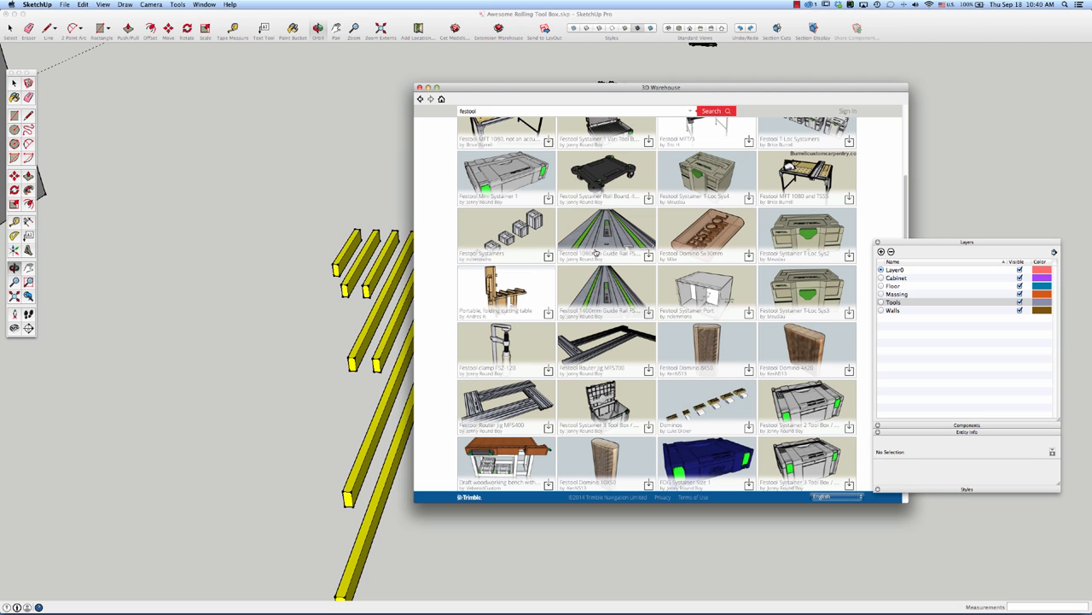
left_click(606, 235)
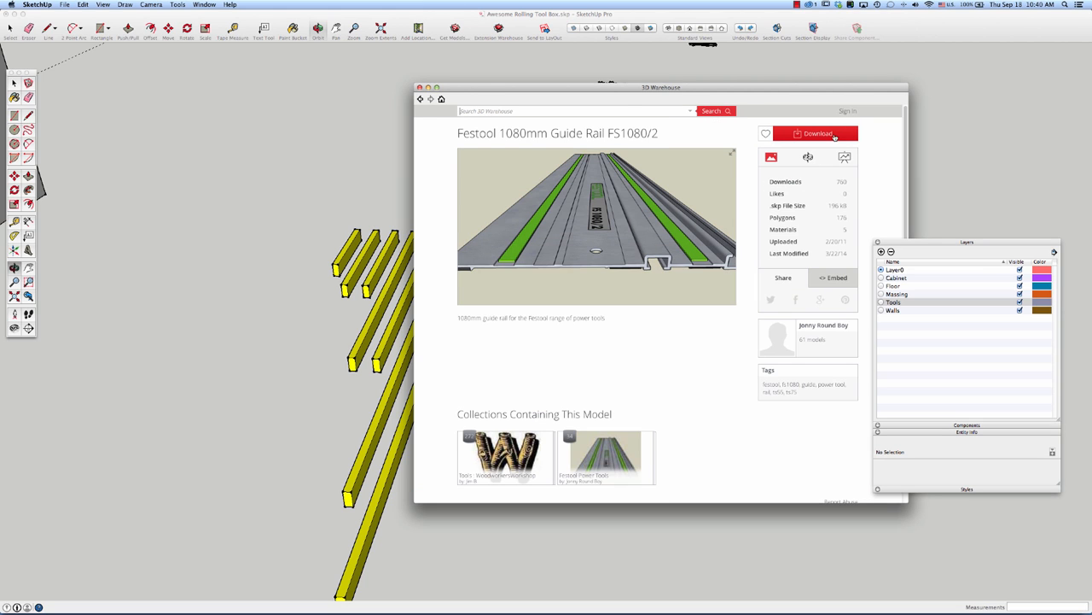
left_click(817, 133)
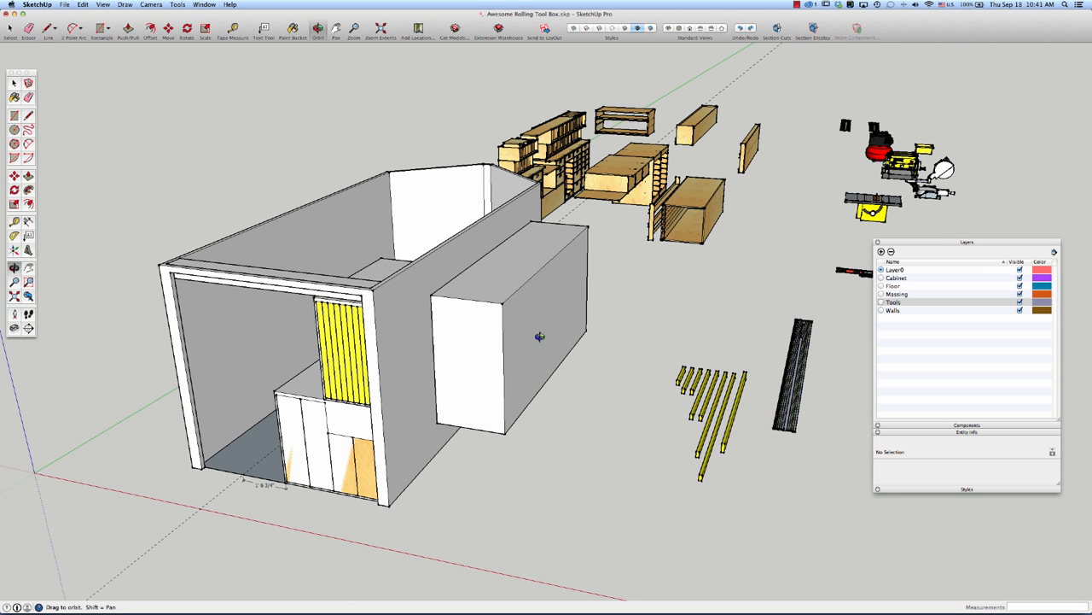
mouse_move(488, 340)
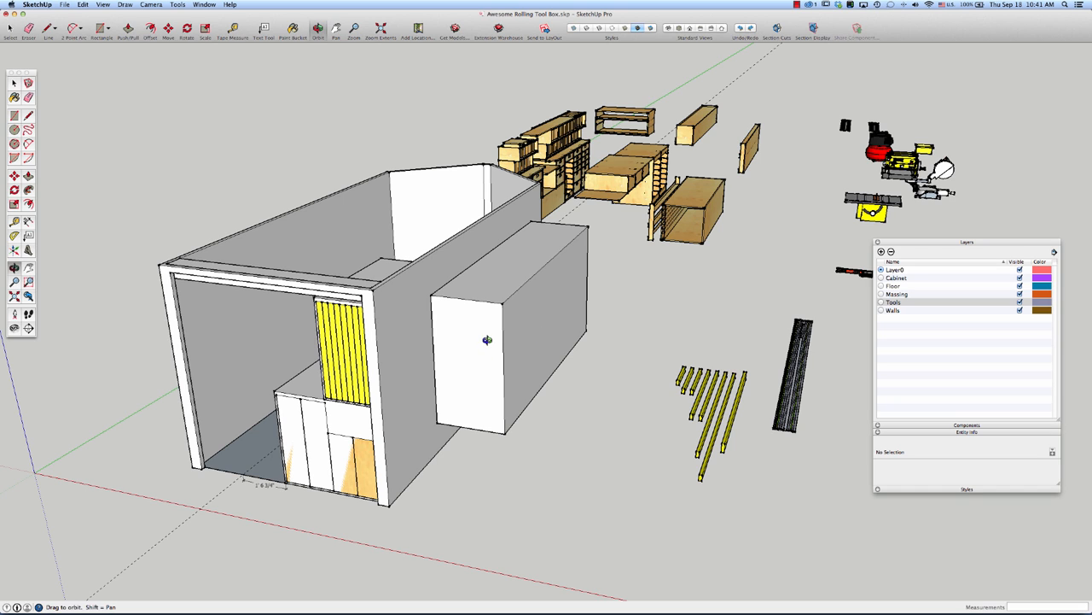
mouse_move(435, 425)
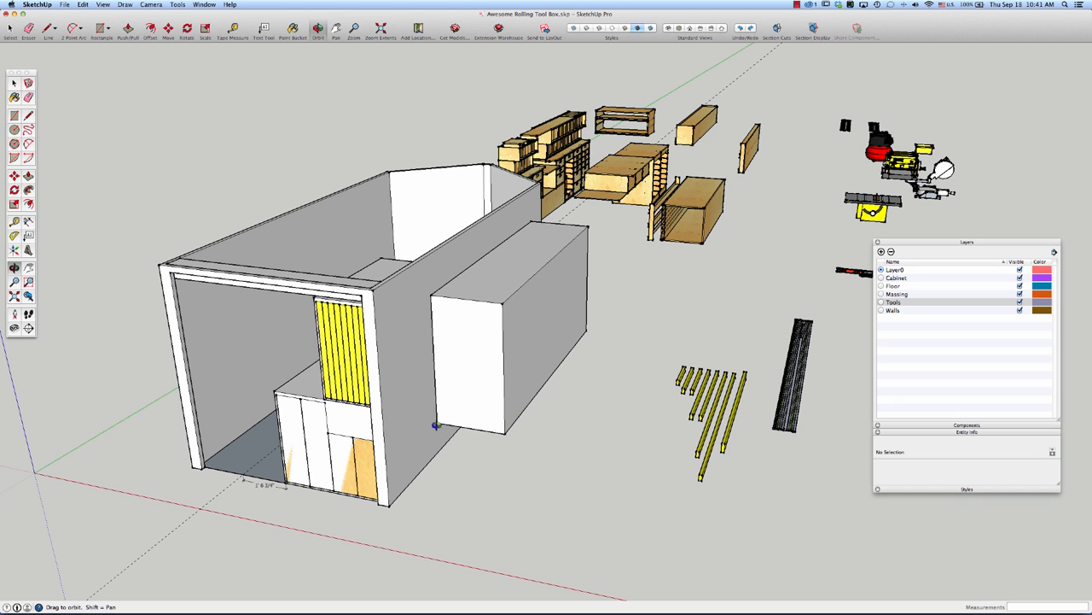
mouse_move(538, 410)
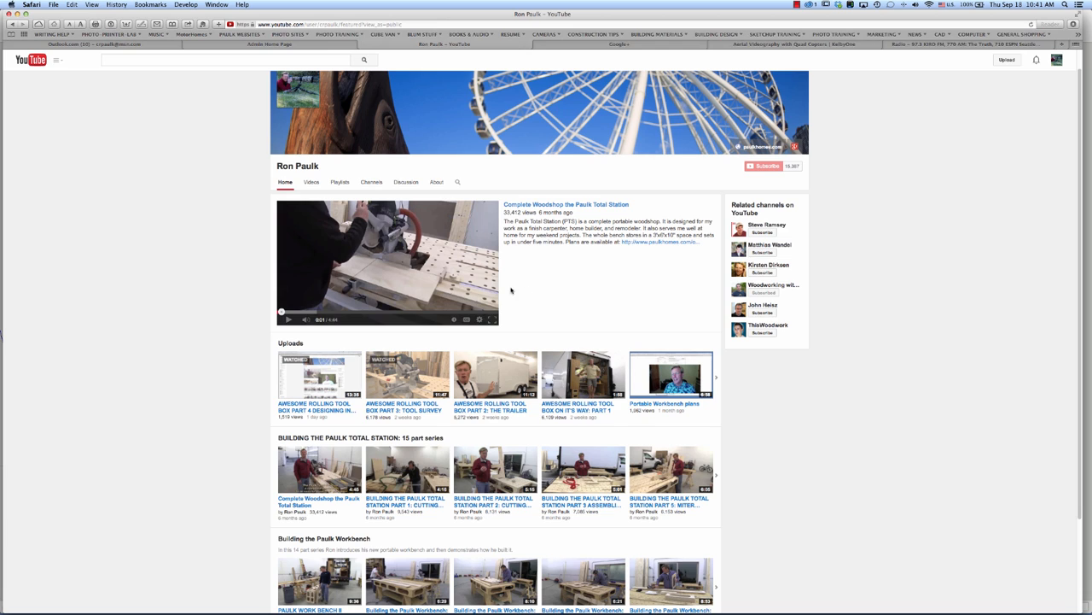
mouse_move(528, 290)
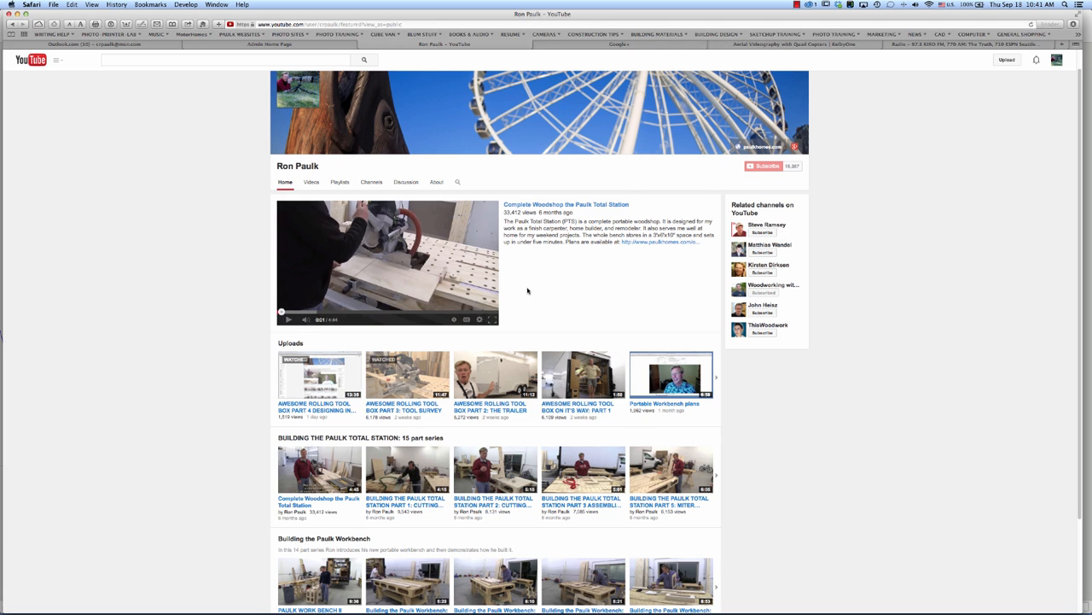
mouse_move(523, 287)
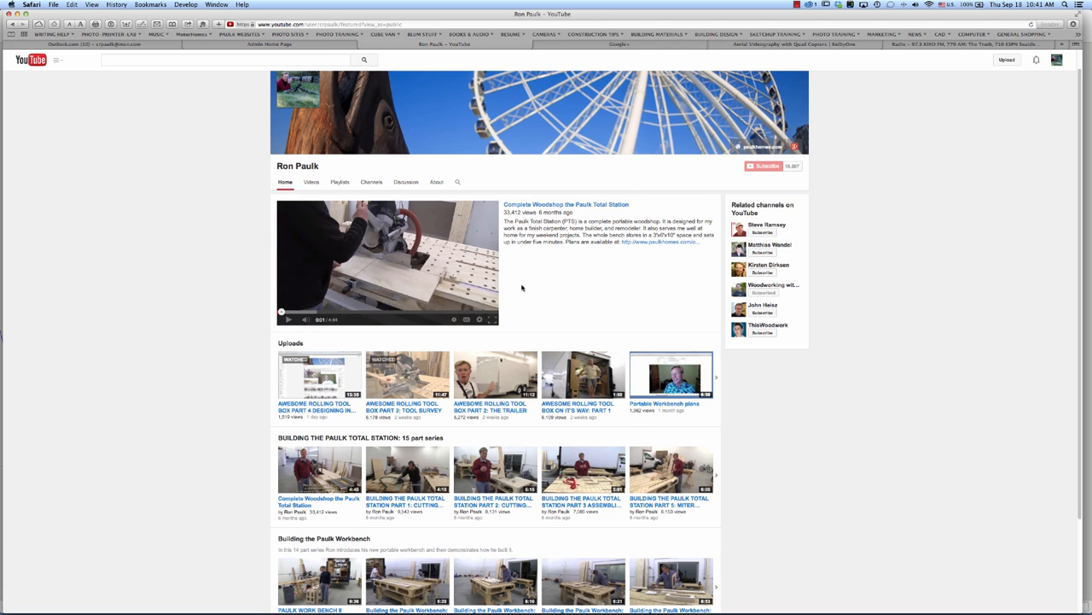
mouse_move(621, 286)
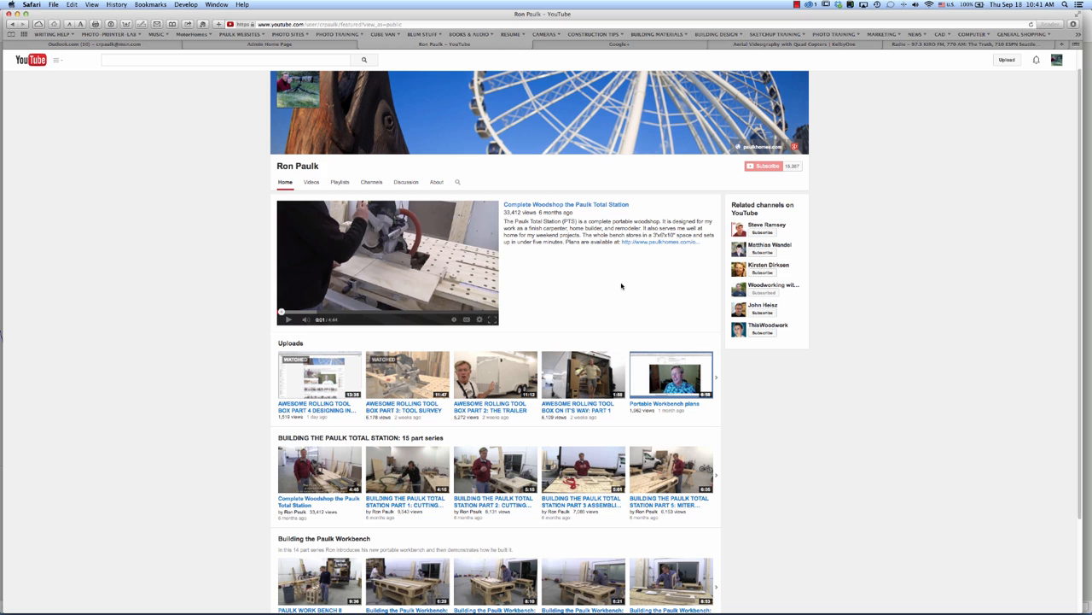
Scroll through the Ron Paulk channel's playlists, viewing the page as the public sees it.
scroll("down", 3)
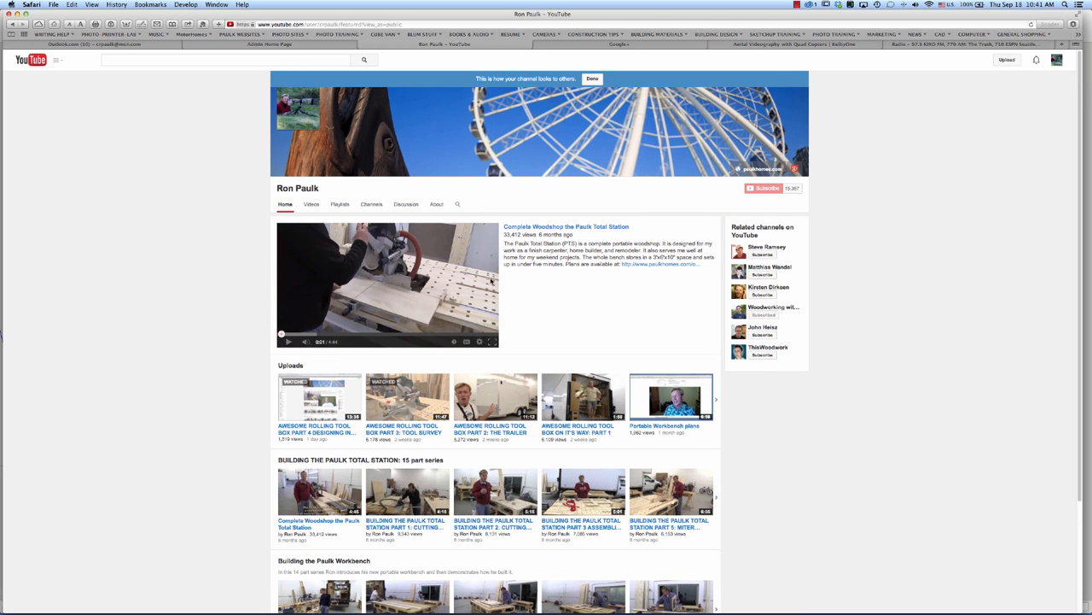
mouse_move(373, 293)
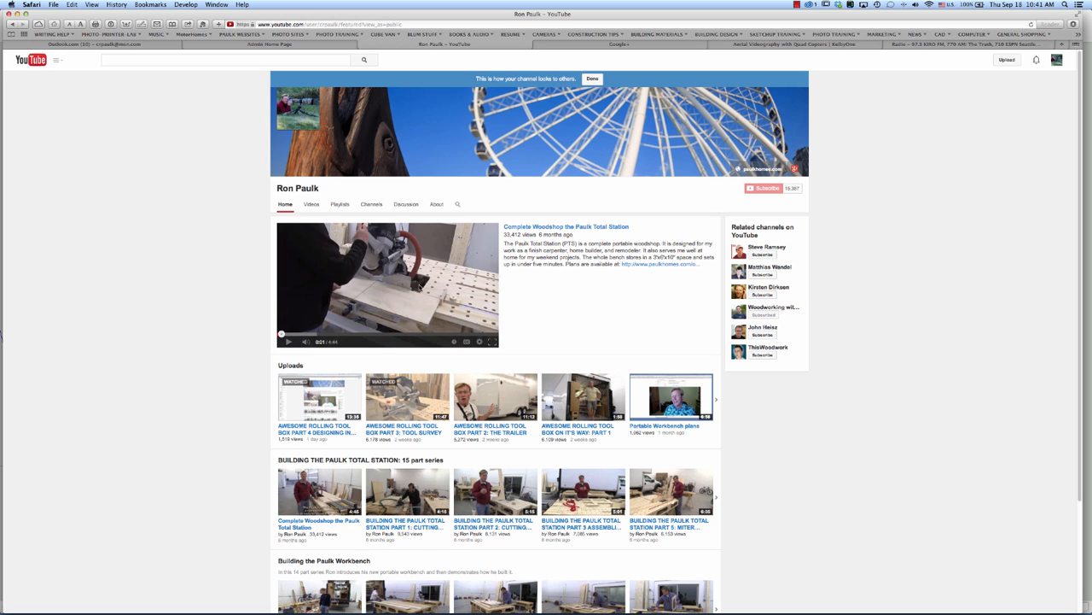
mouse_move(628, 129)
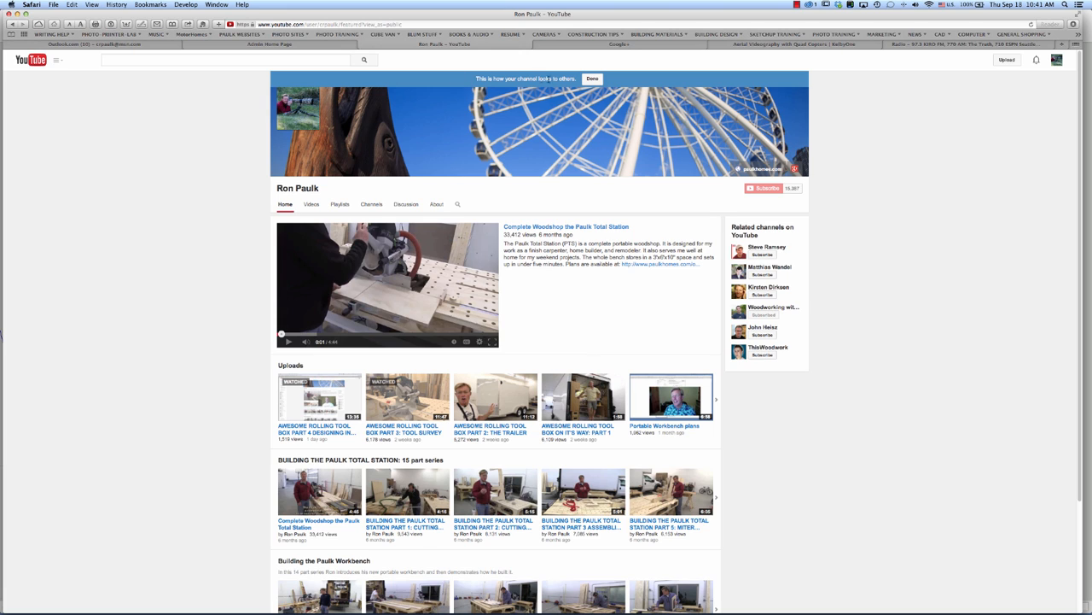
mouse_move(502, 215)
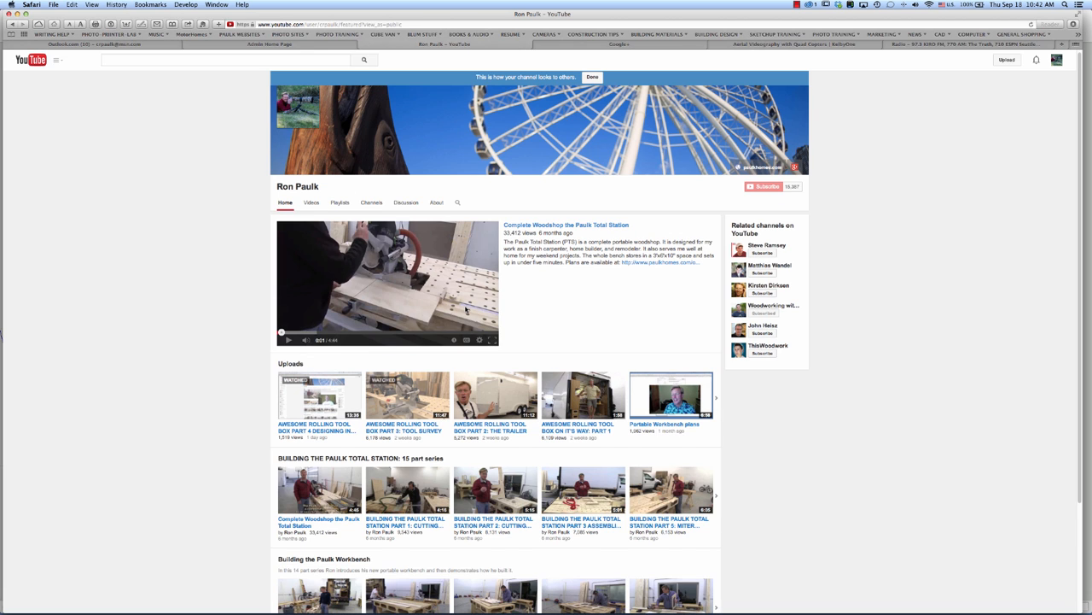
scroll("down", 3)
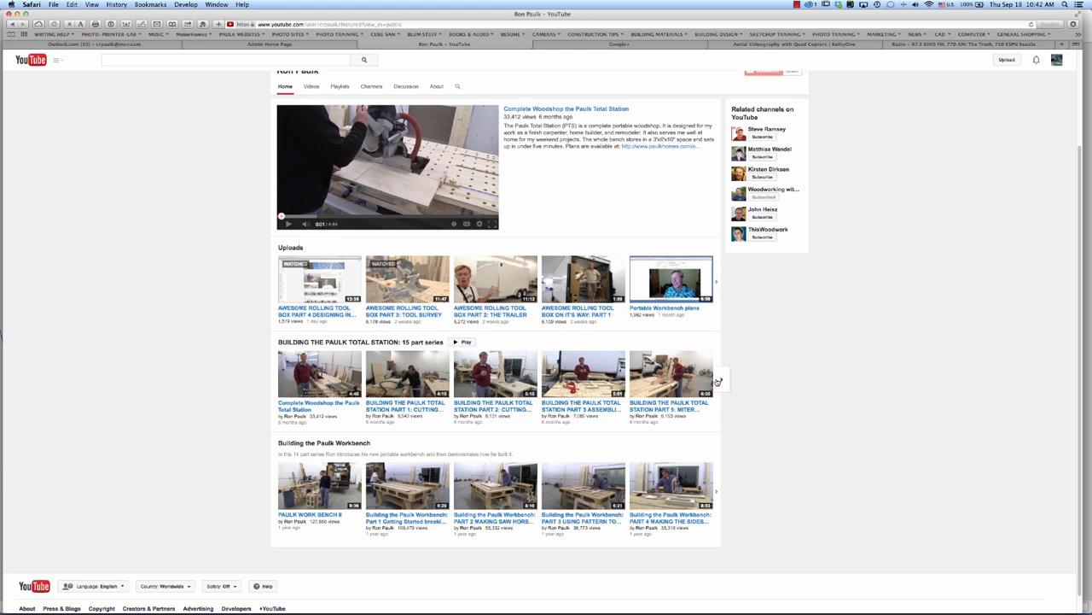
left_click(716, 376)
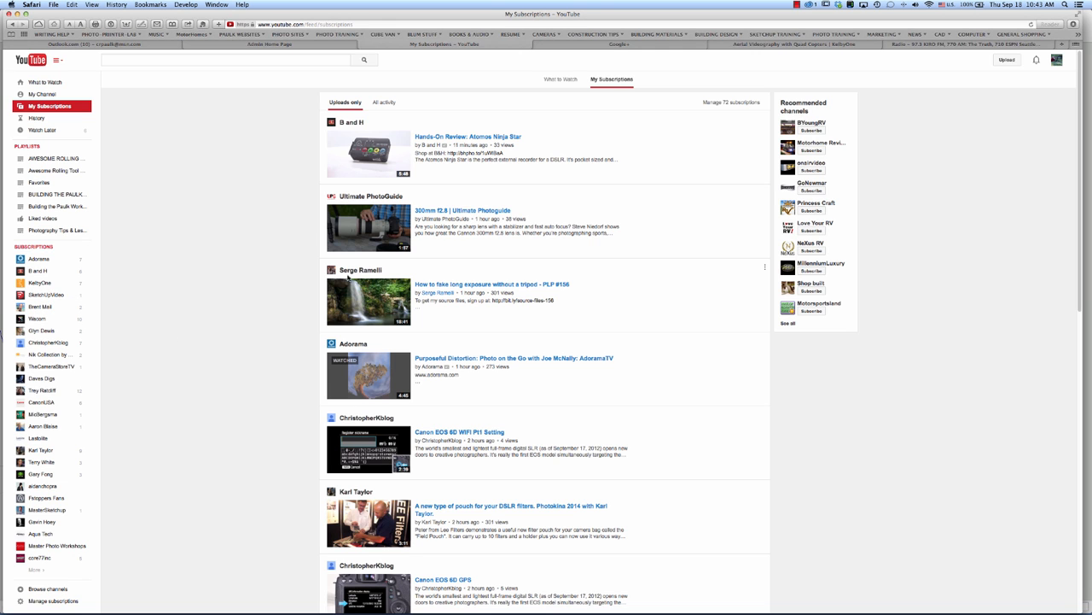
Scroll the My Subscriptions feed to uploads from Karl Taylor, Matt Granger and KelbyOne.
scroll("down", 3)
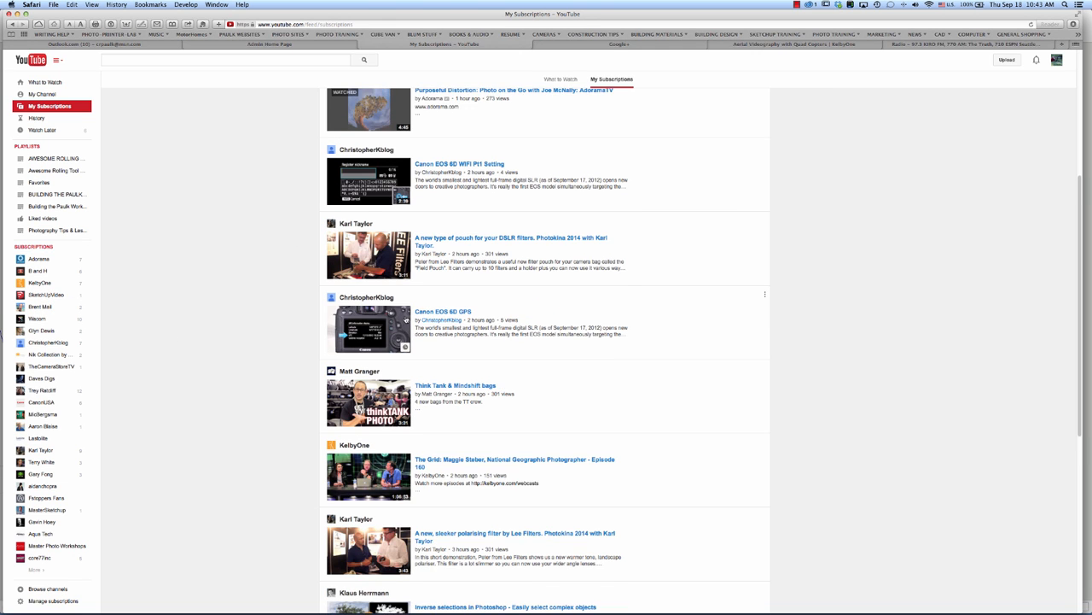